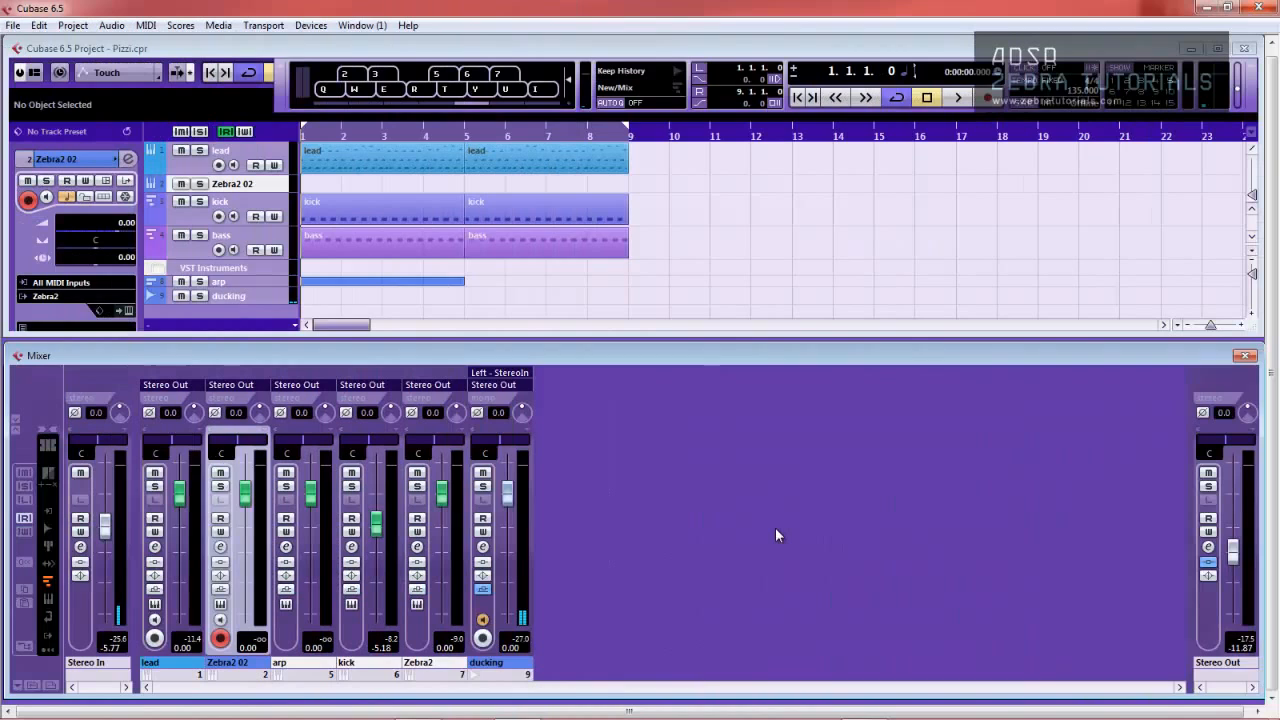
- Solo the lead track and open the Zebra2 03 instrument's editor on its Perform page
click(200, 150)
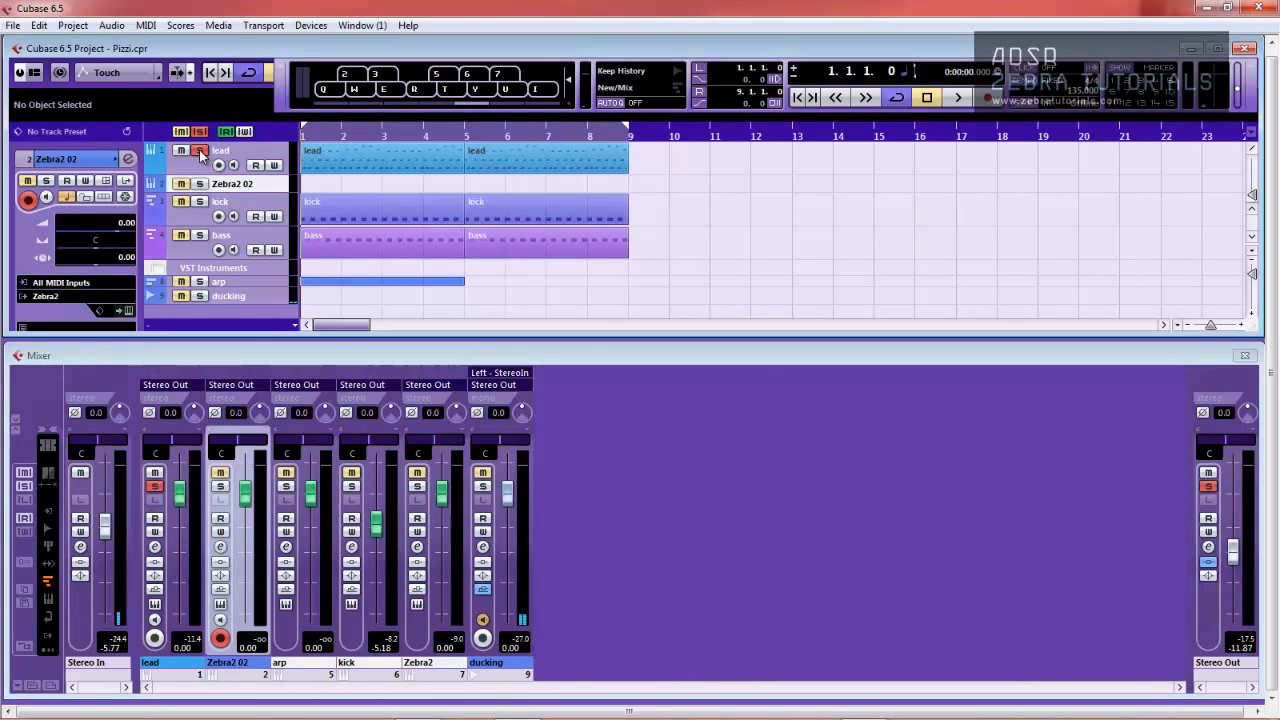
click(957, 97)
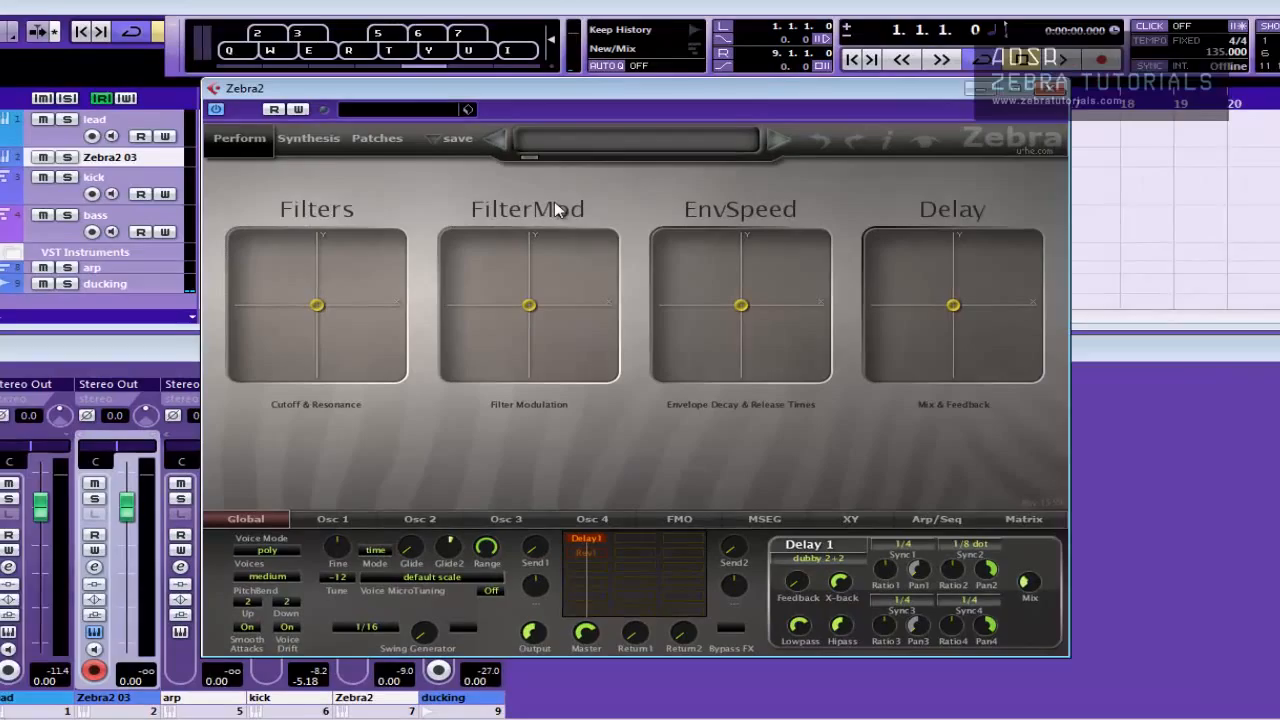
- Open the Patches library and load the 'initialize' patch from the bottom of the list
click(377, 138)
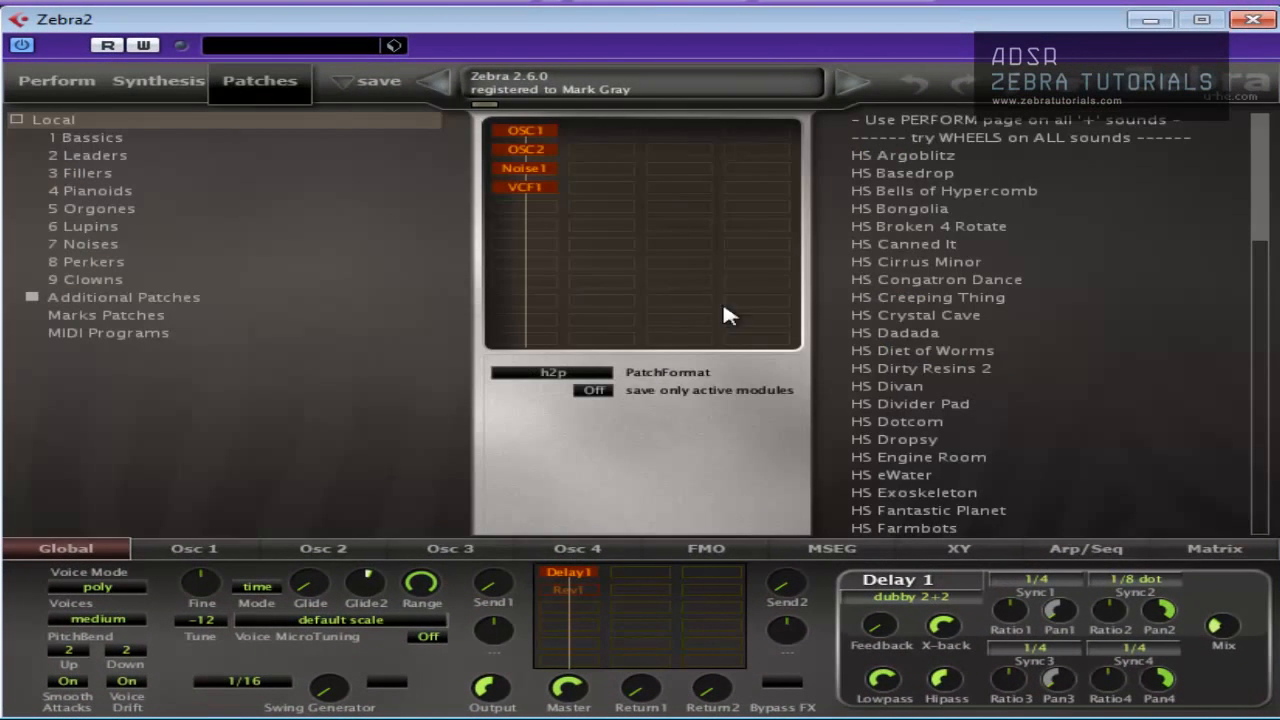
mouse_move(1255, 258)
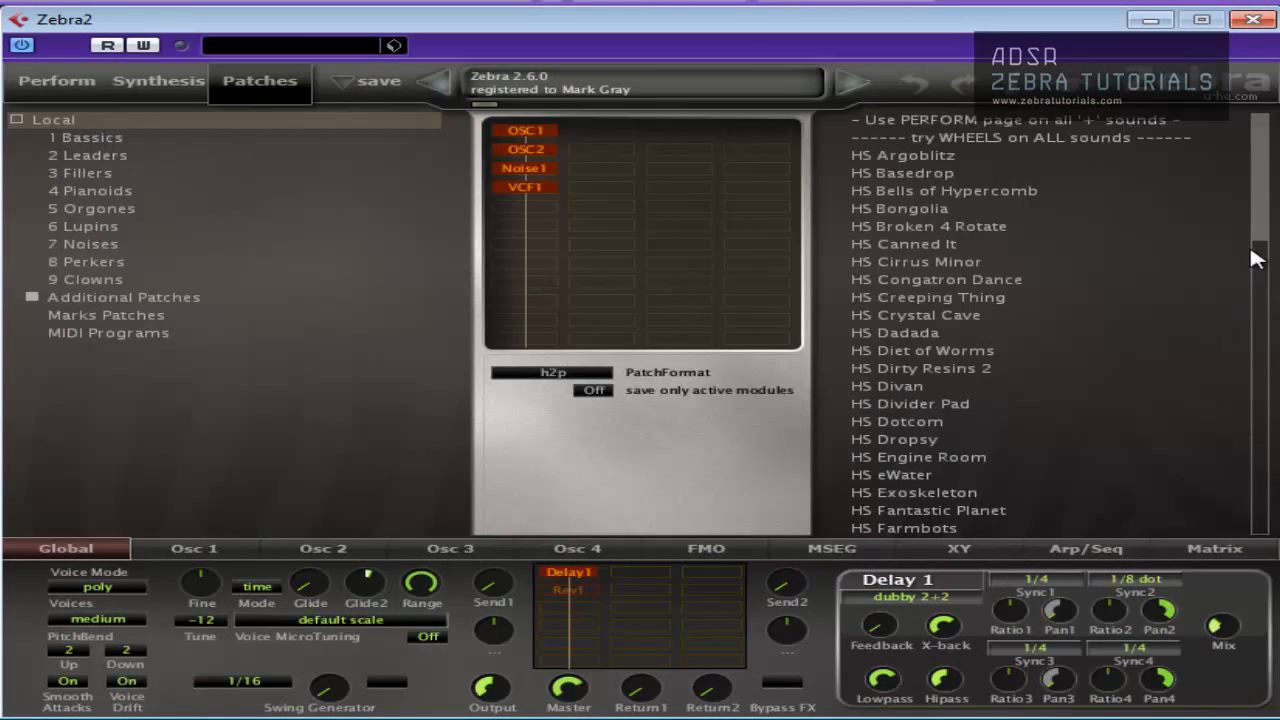
scroll(down, 3)
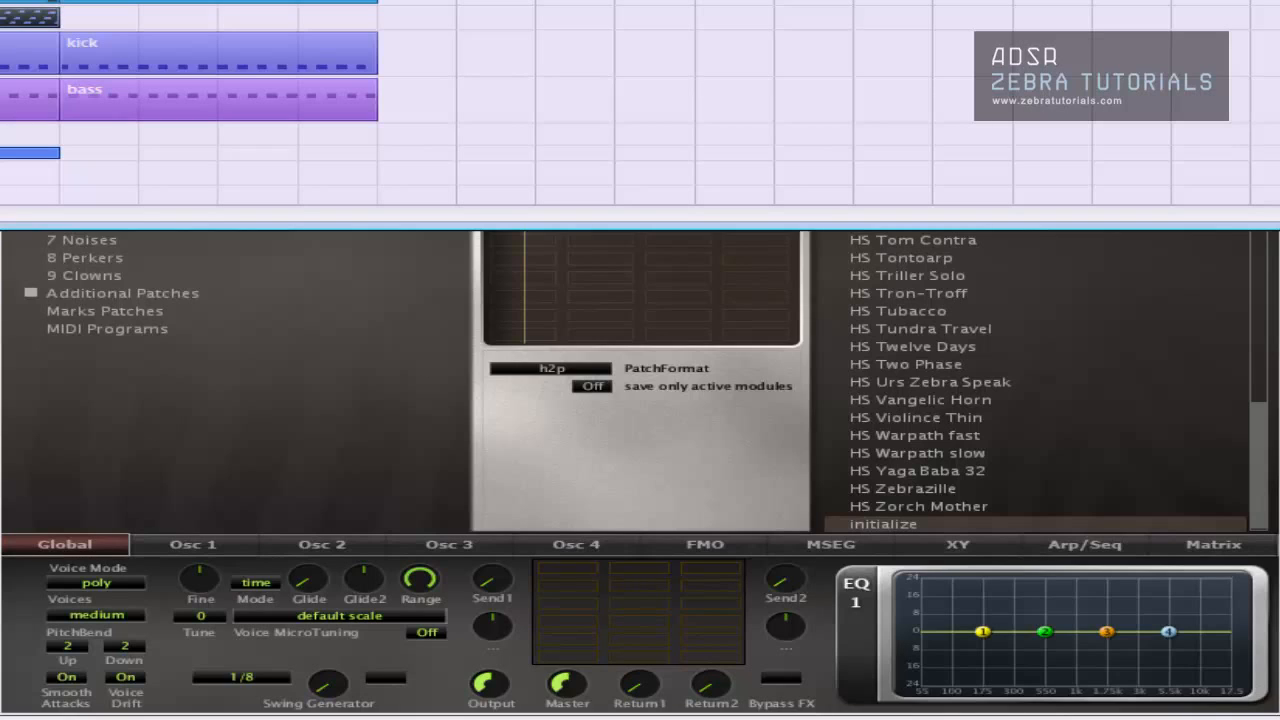
mouse_move(282, 454)
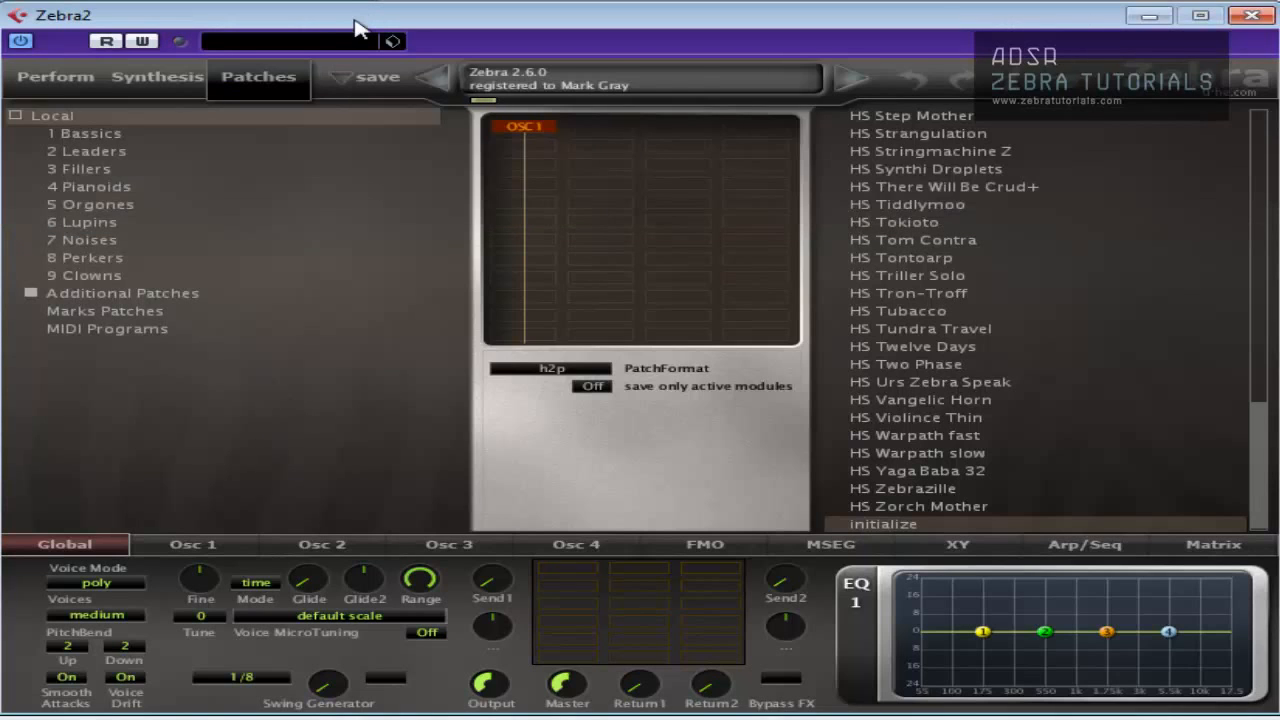
- On the Synthesis page, sync LFO1 to 1/4 with gate retriggering
click(156, 77)
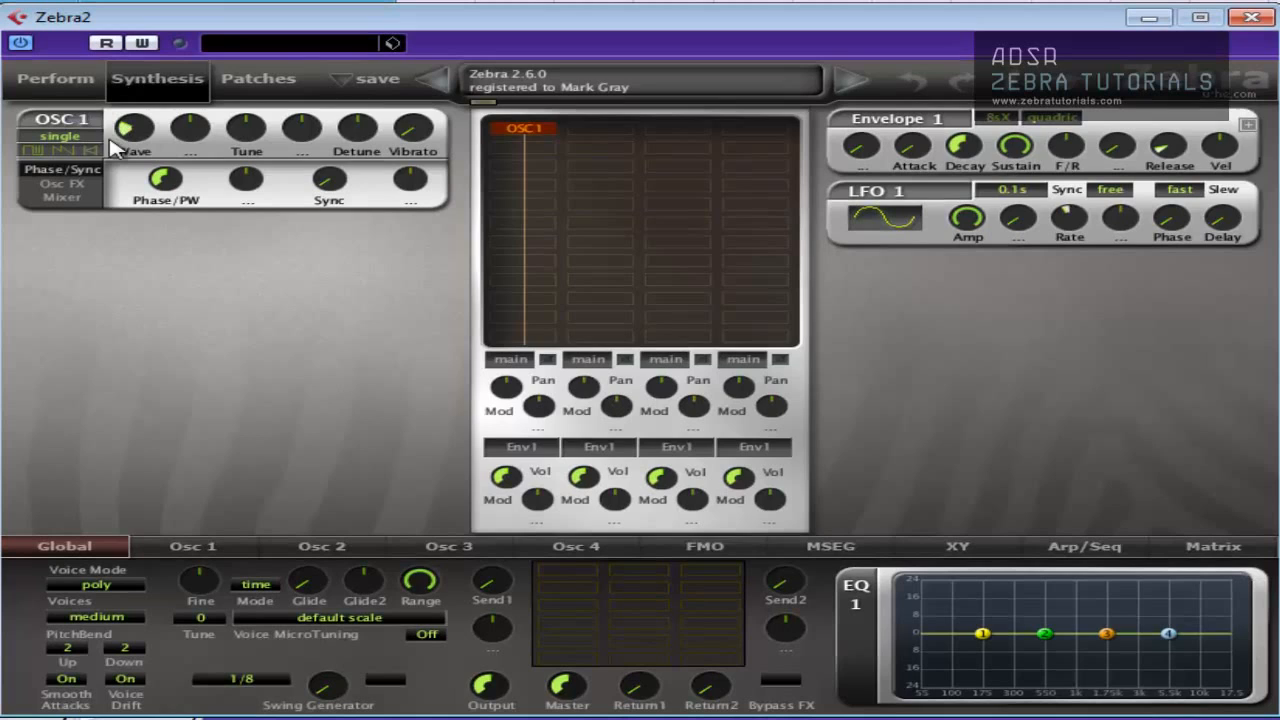
mouse_move(90, 160)
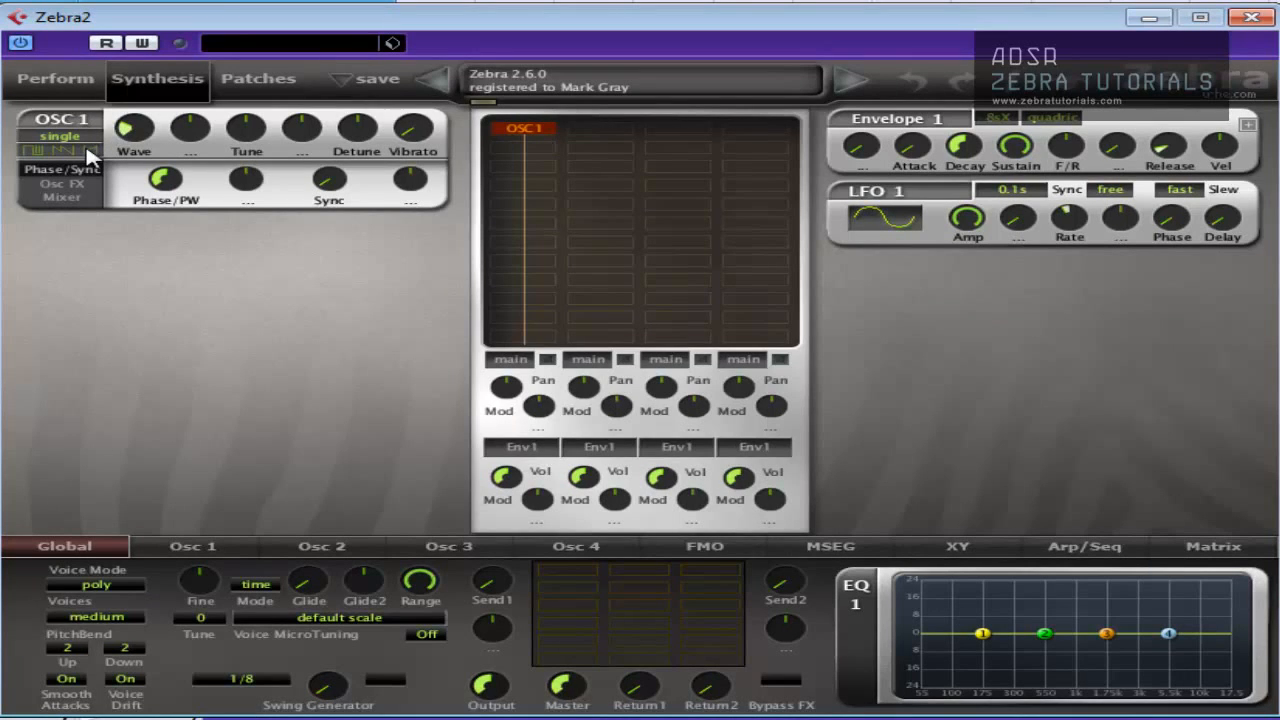
mouse_move(330, 85)
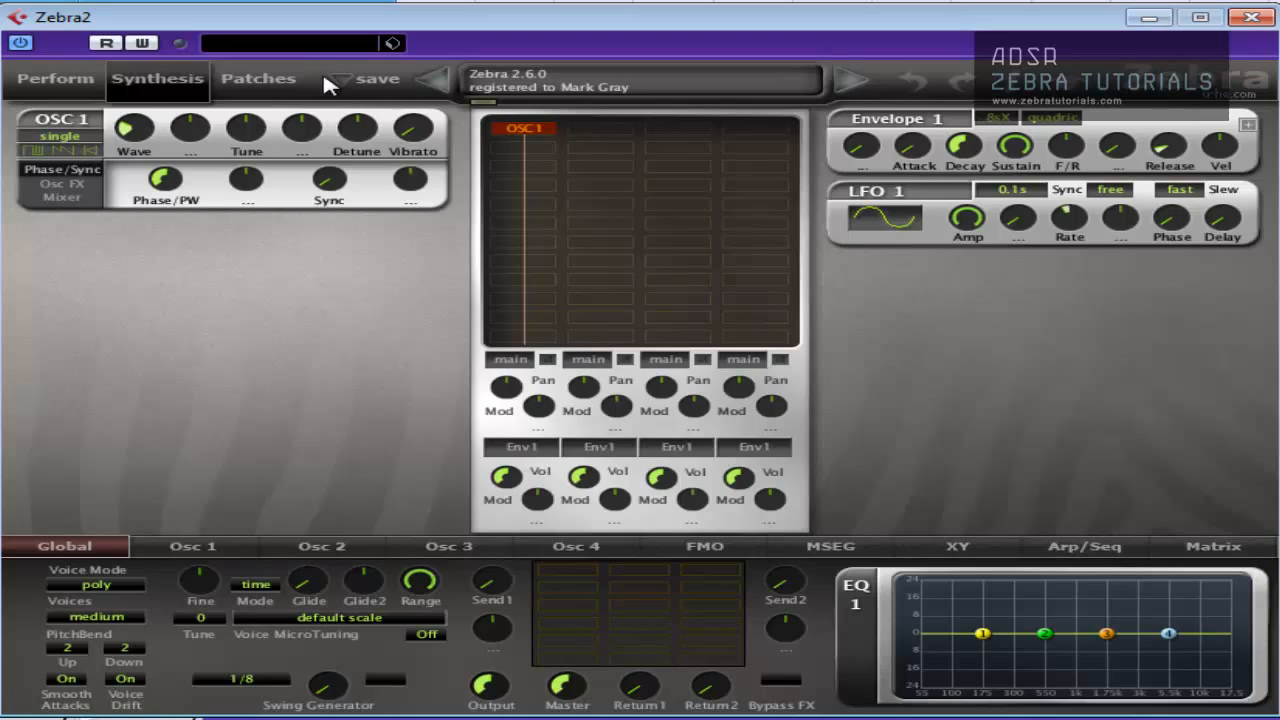
mouse_move(332, 84)
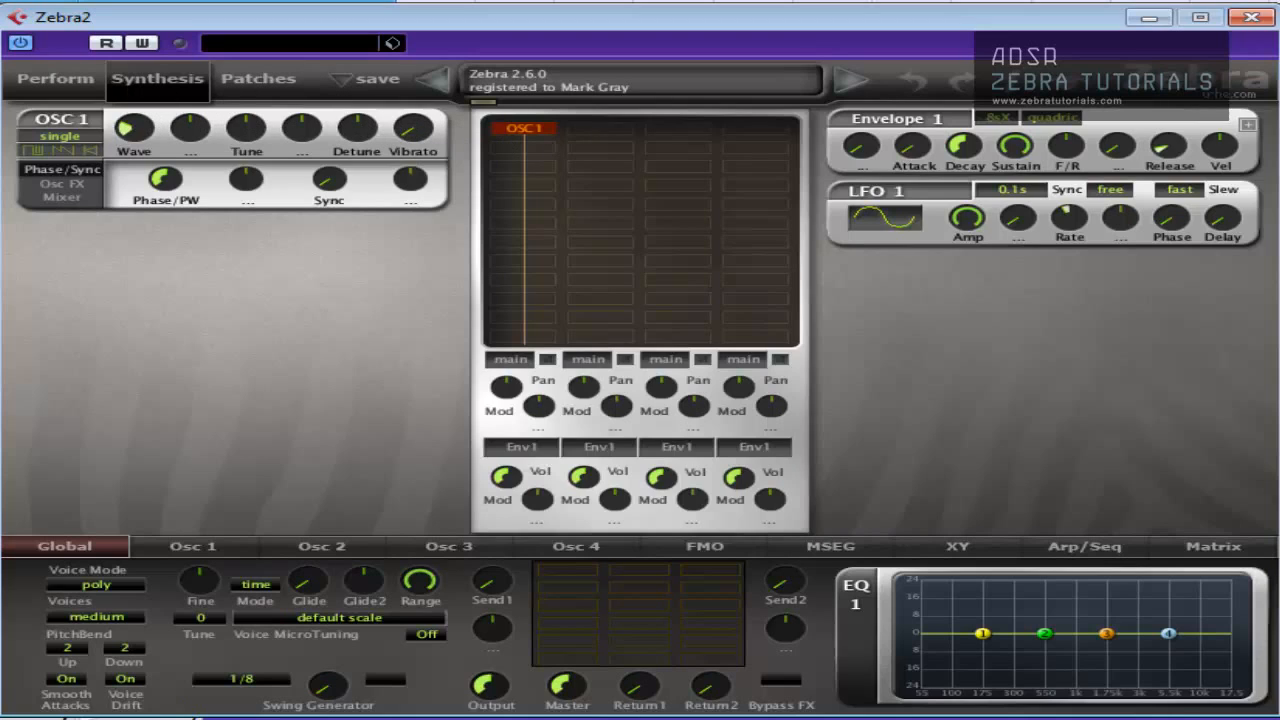
mouse_move(374, 364)
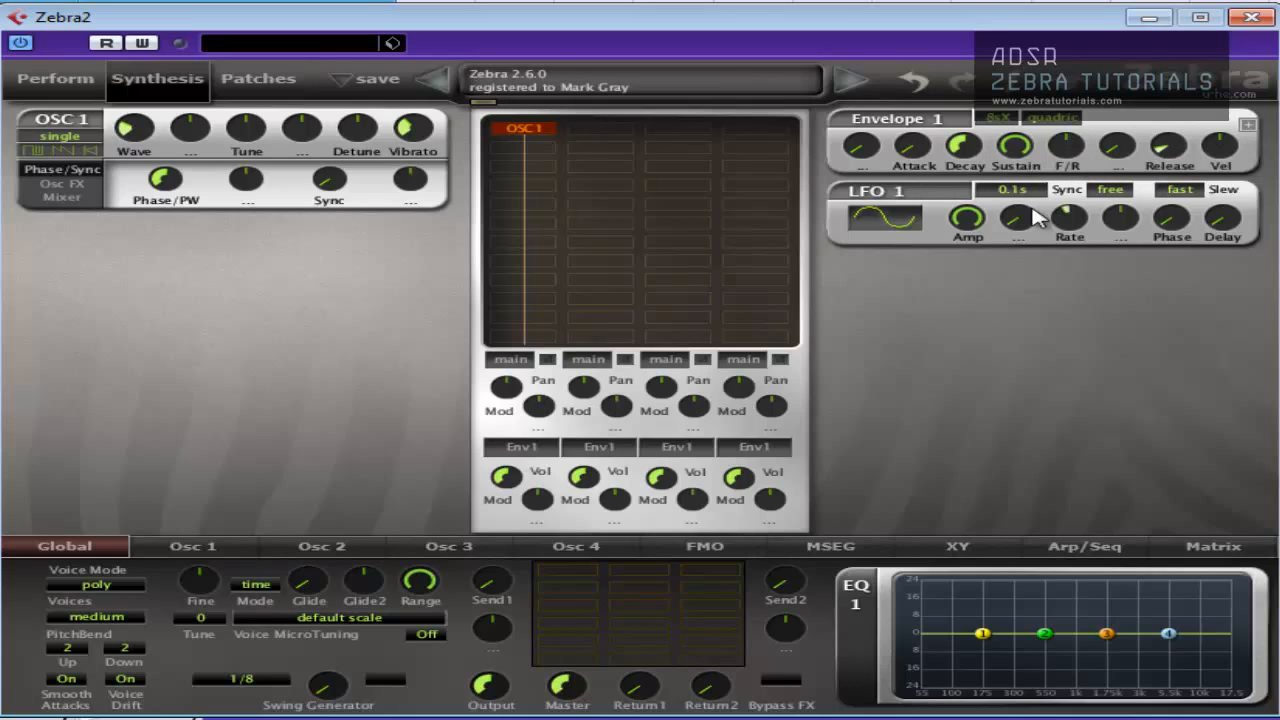
click(1011, 190)
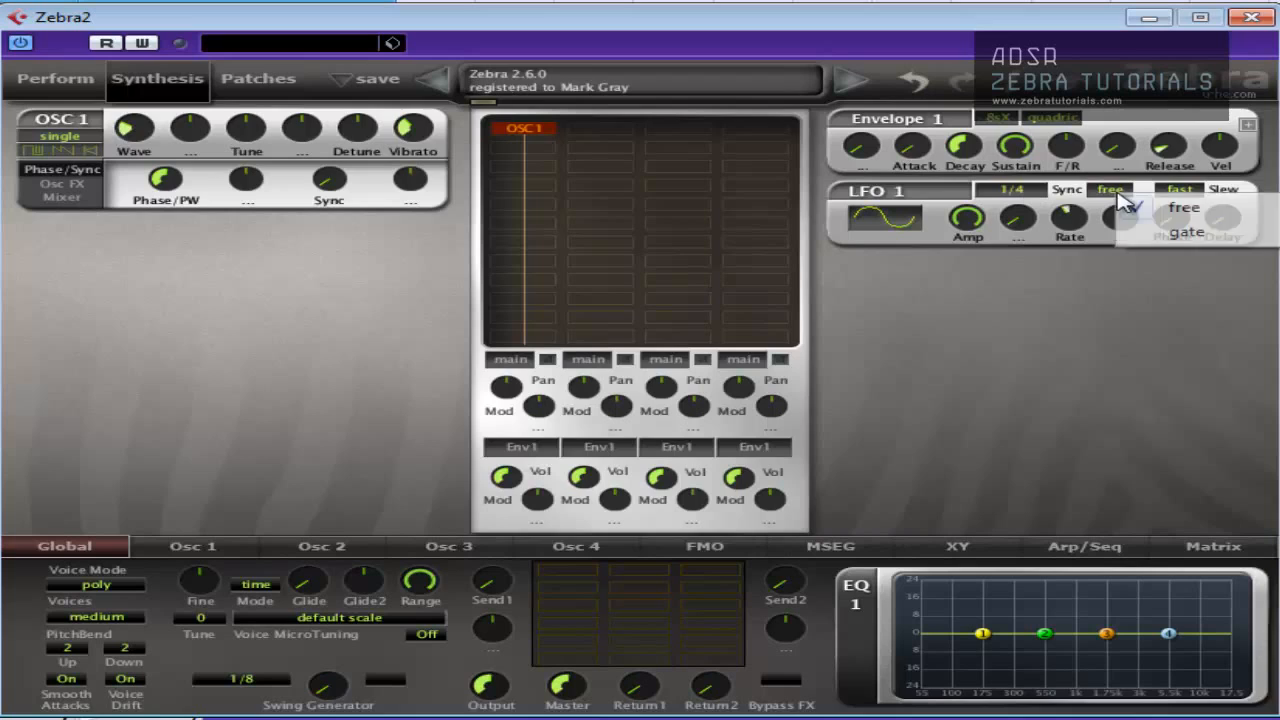
click(1185, 232)
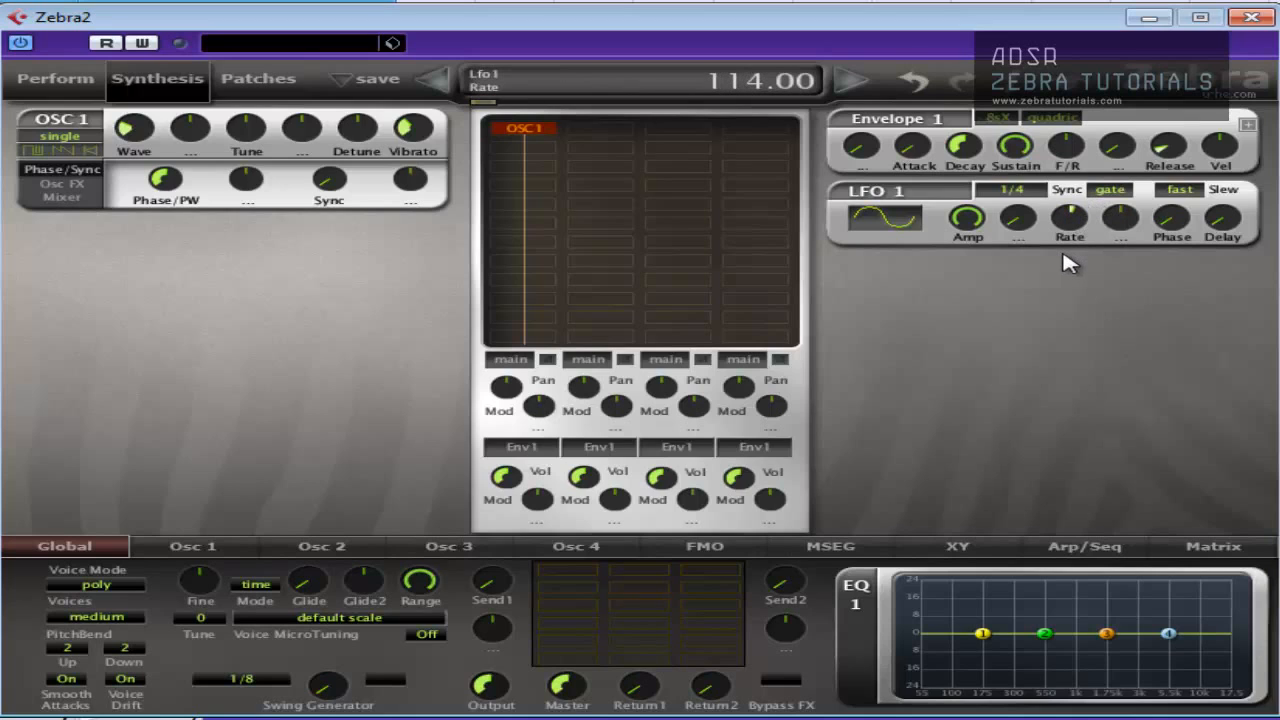
mouse_move(1028, 233)
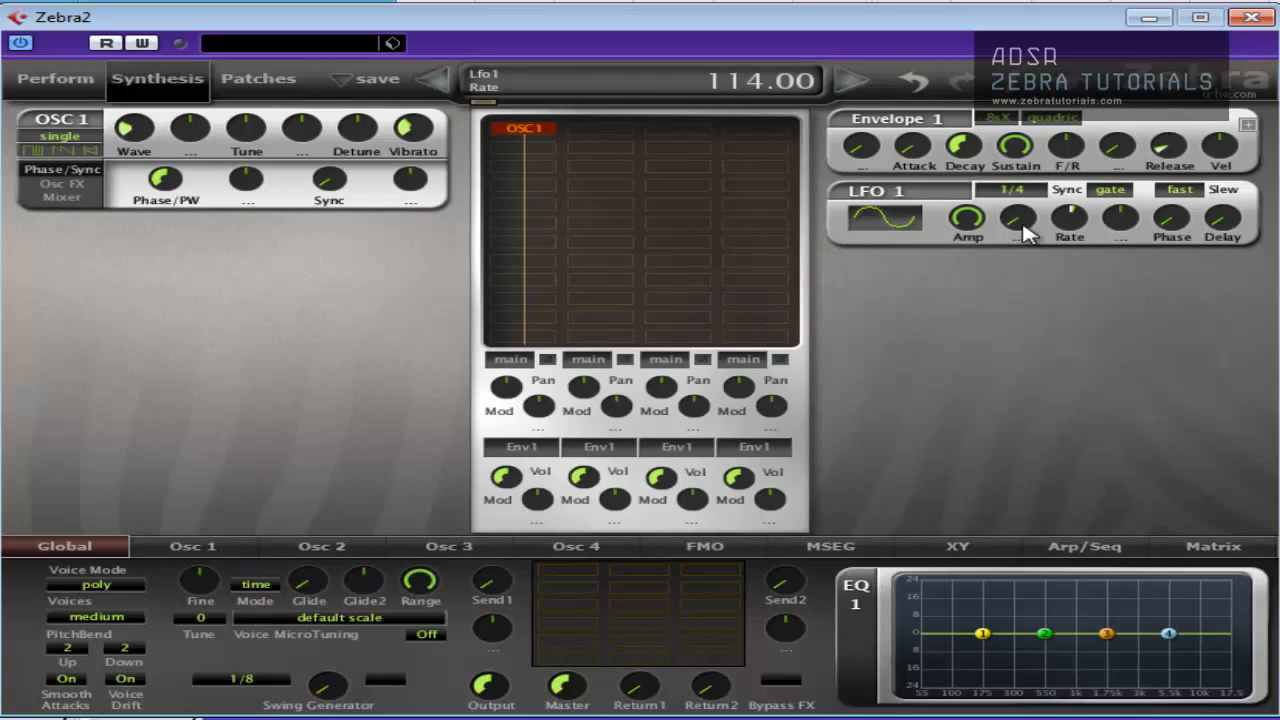
- Assign aftertouch to LFO1's depth slot and set its amount to 100
click(1018, 218)
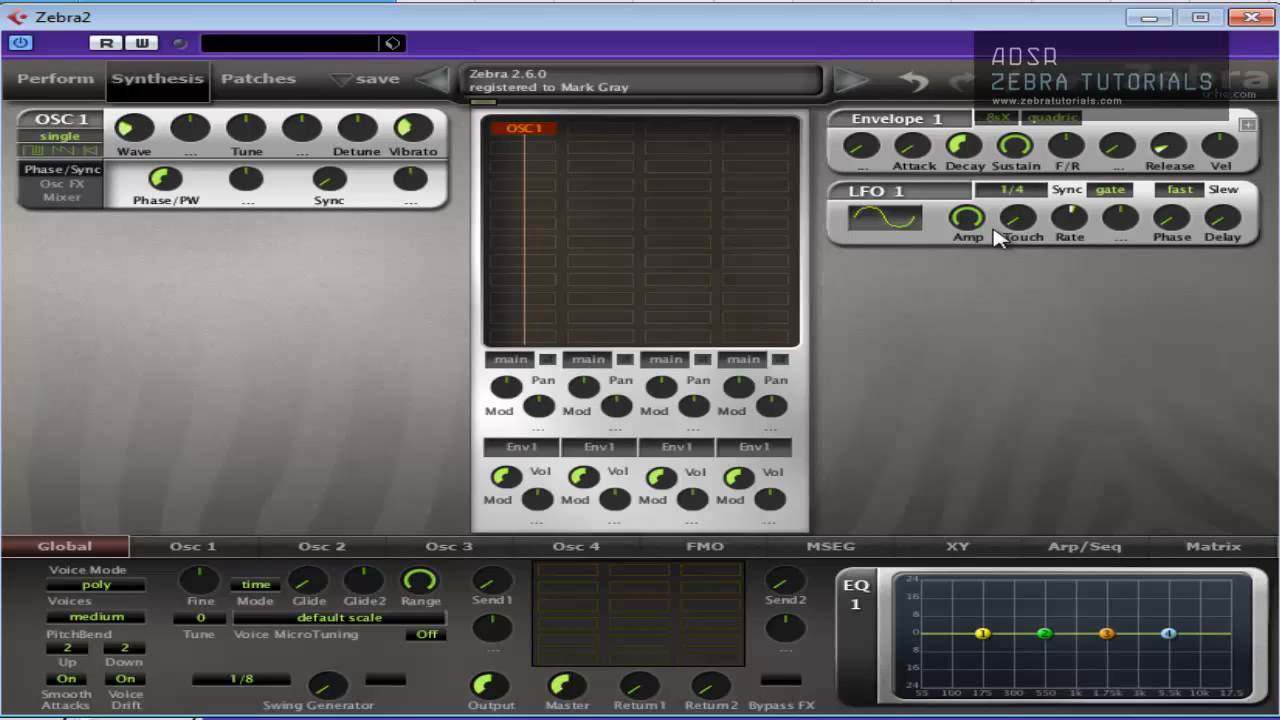
drag(1017, 218, 1017, 200)
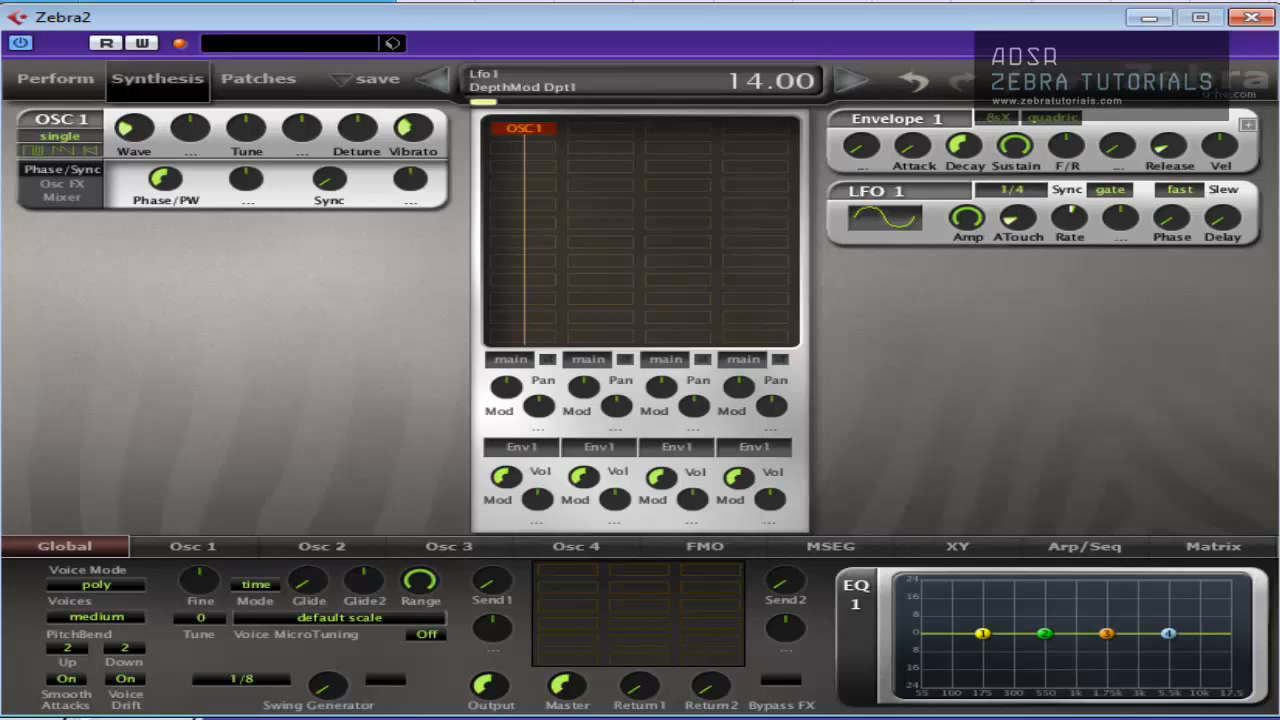
drag(1017, 216, 1017, 160)
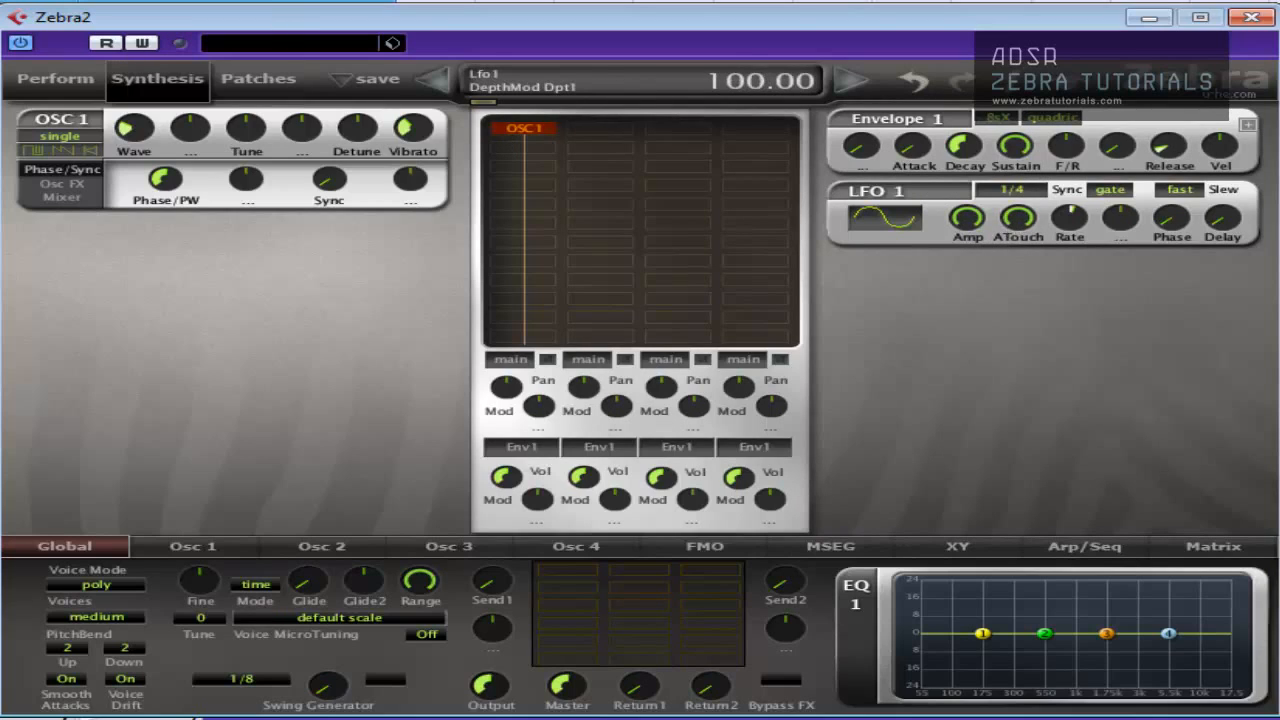
mouse_move(957, 308)
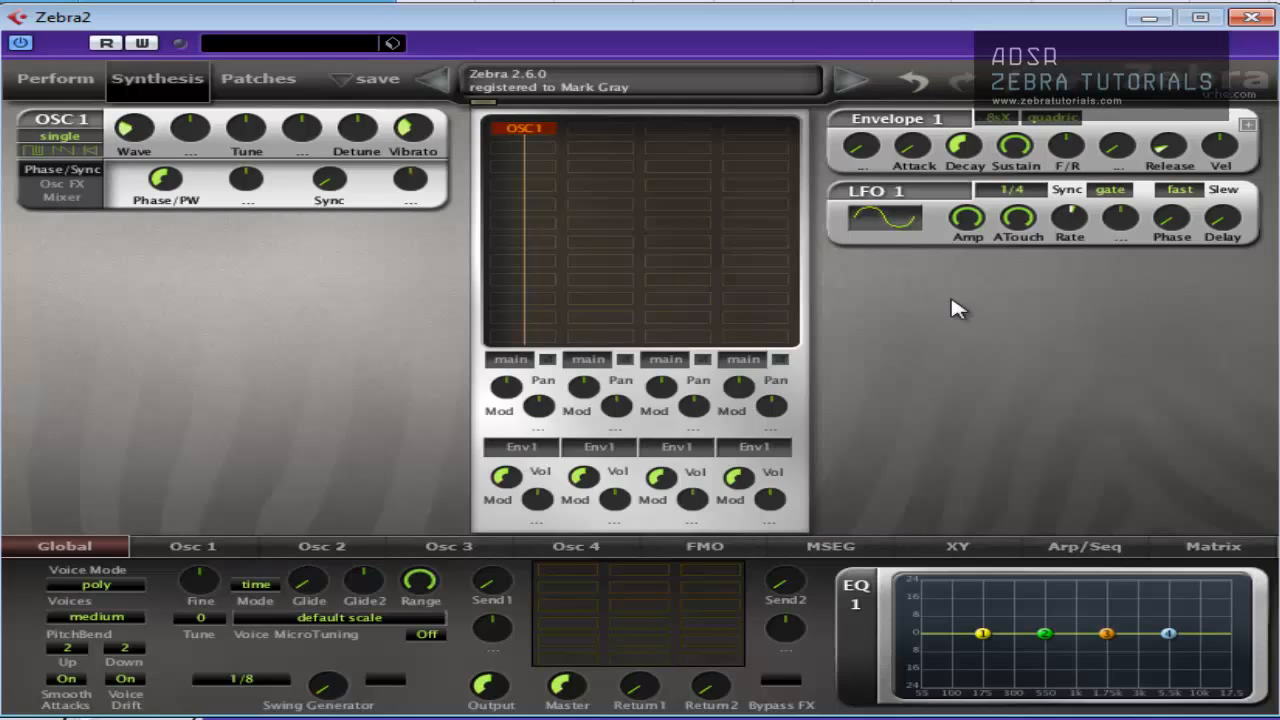
mouse_move(250, 190)
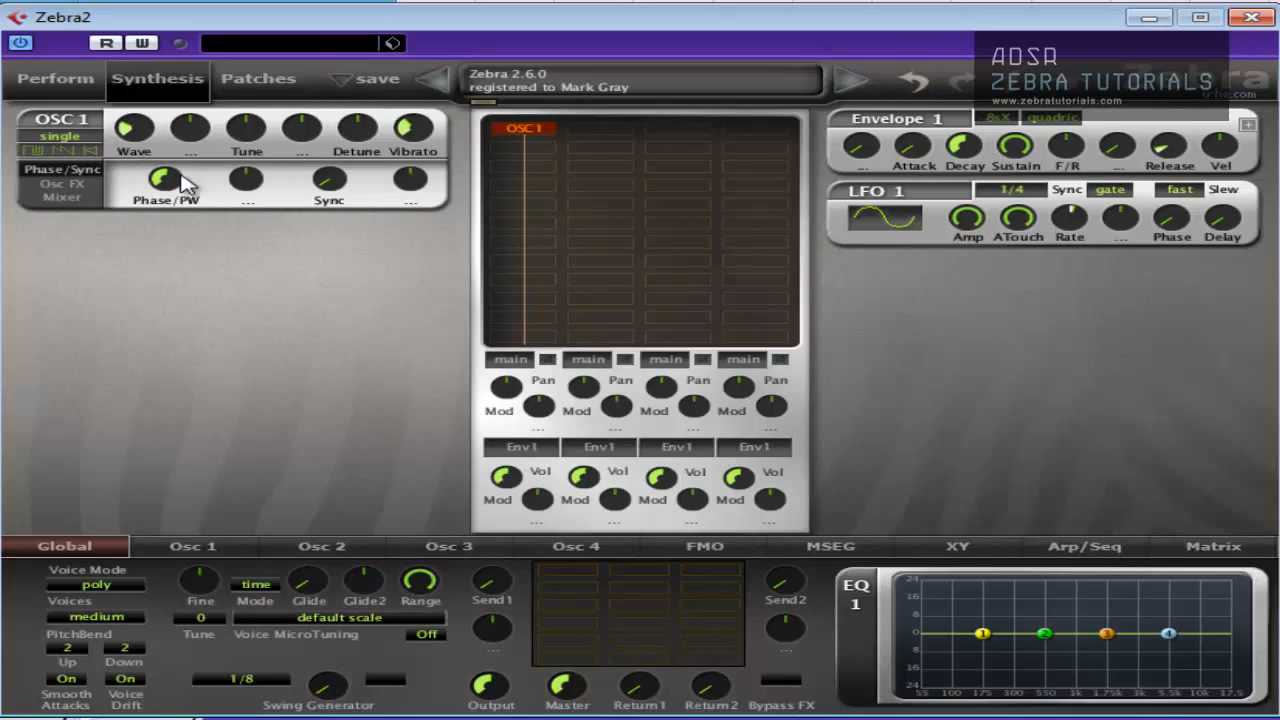
- Switch OSC1 to its Mixer tab showing the Pan, Vol and Width knobs
click(61, 197)
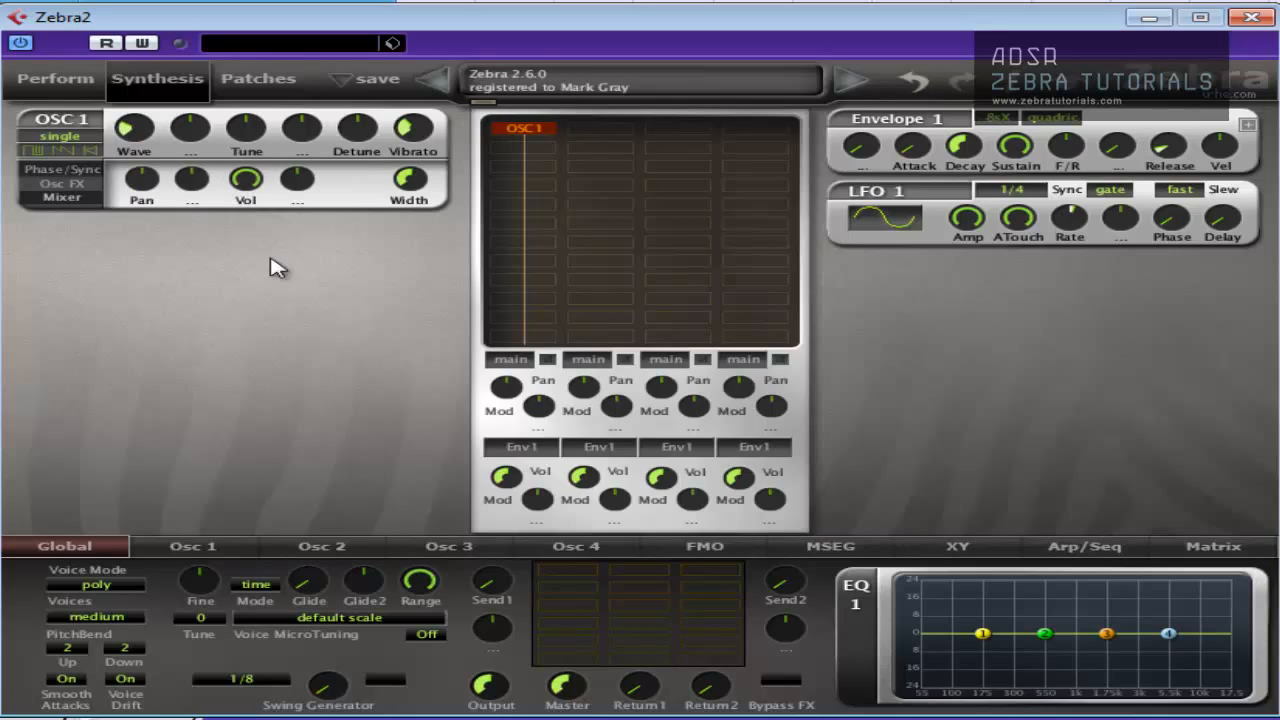
mouse_move(185, 190)
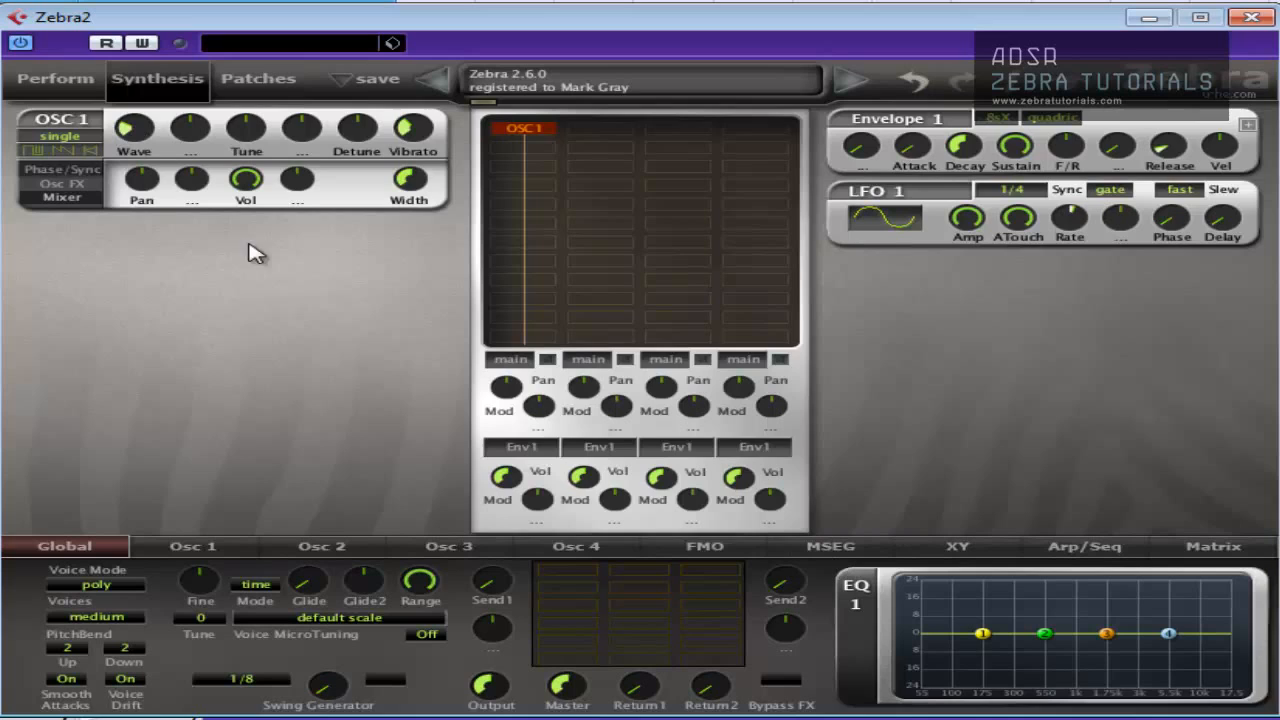
mouse_move(420, 505)
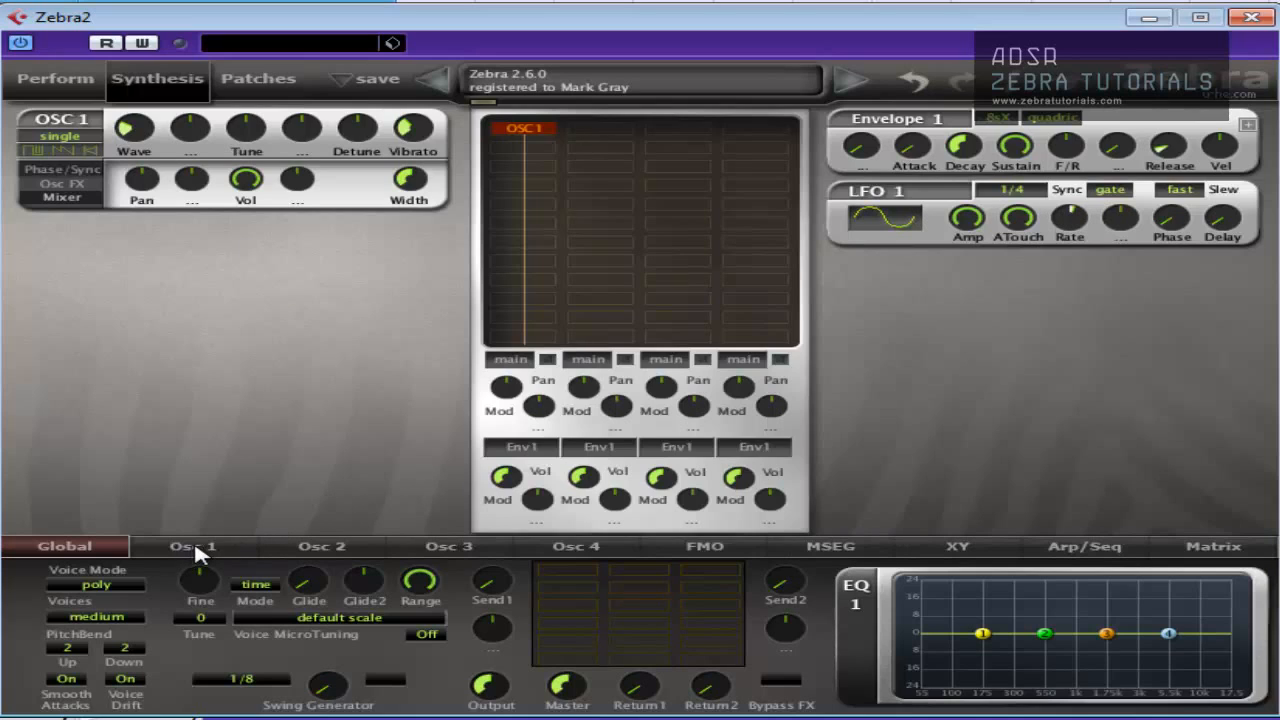
- In Osc 1's waveform editor, set the wave morphing mode to GeoBlend
click(192, 546)
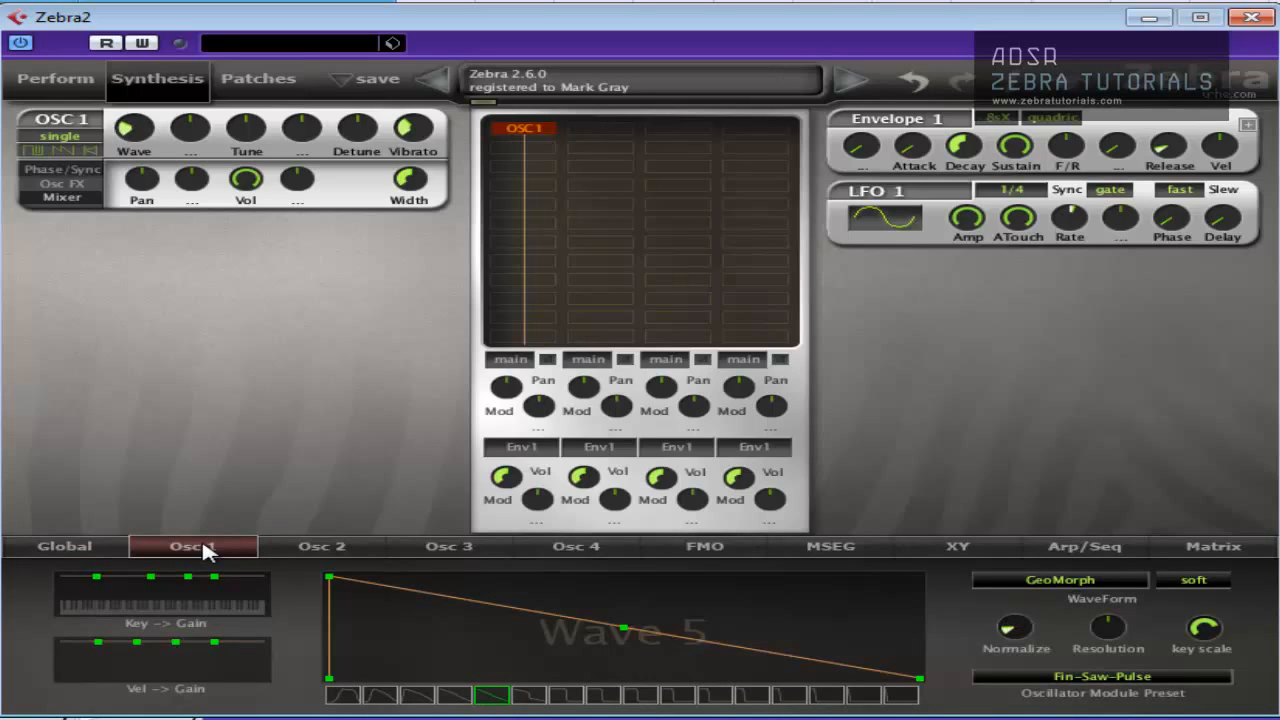
click(1059, 580)
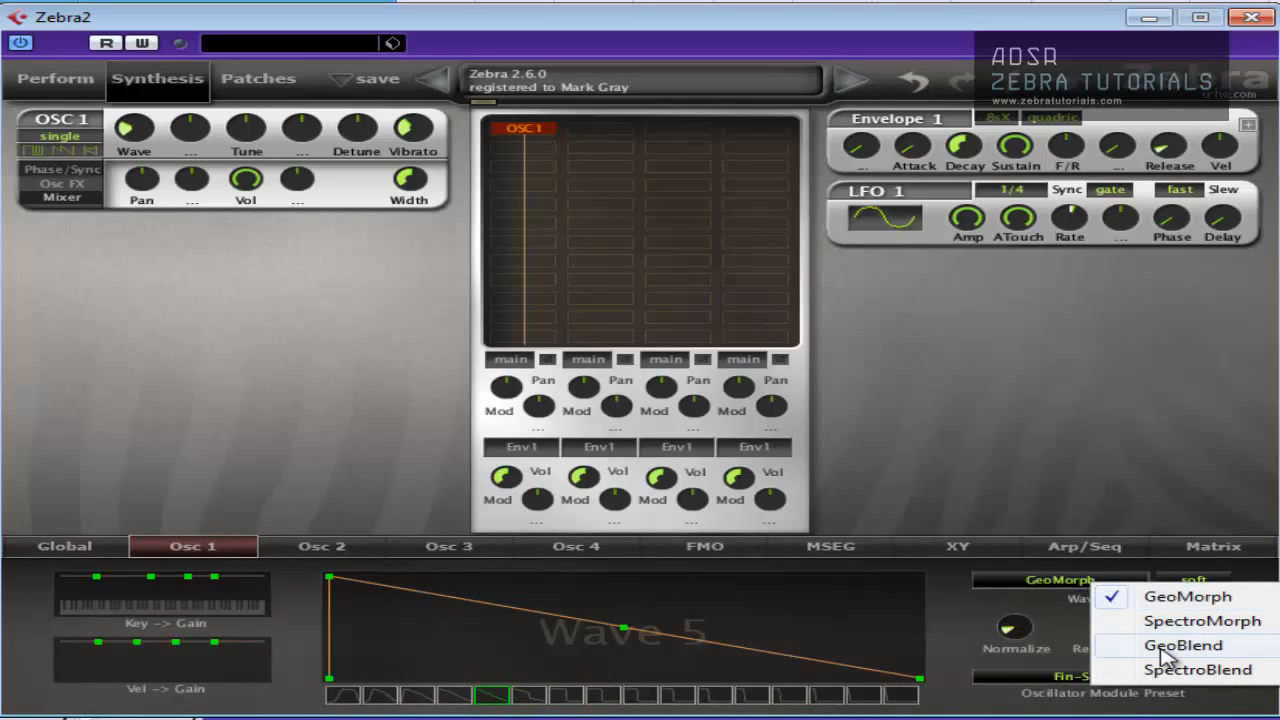
click(1182, 645)
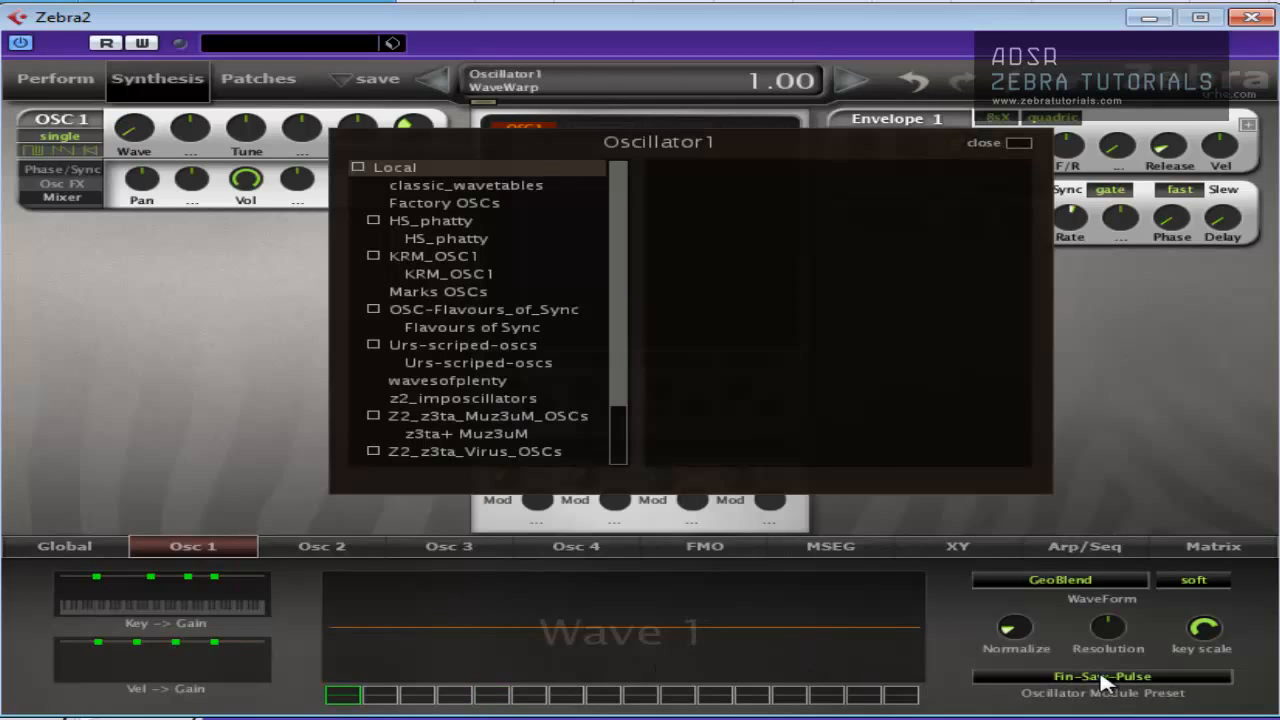
- Audition factory oscillator presets (Tri-Saw-Pulse, Tri to Saw, Sqr2 to Oct, SpectroSmurf), then load INIT
click(444, 203)
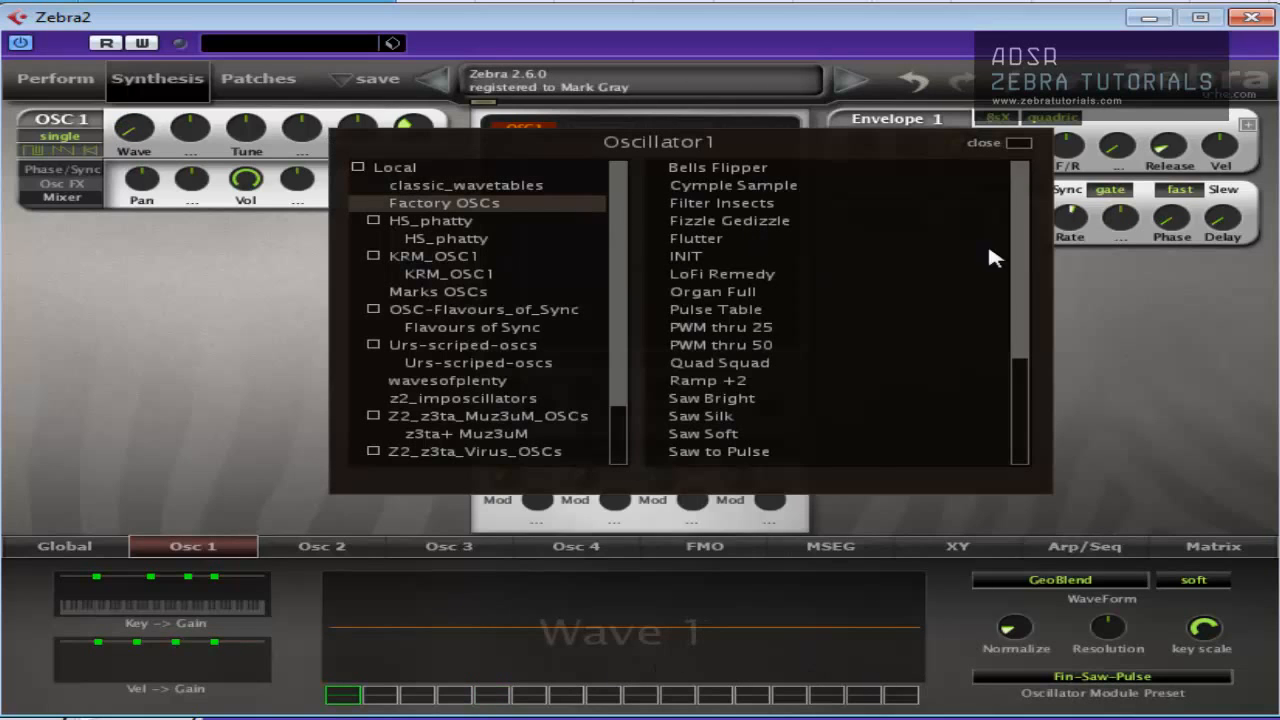
scroll(down, 3)
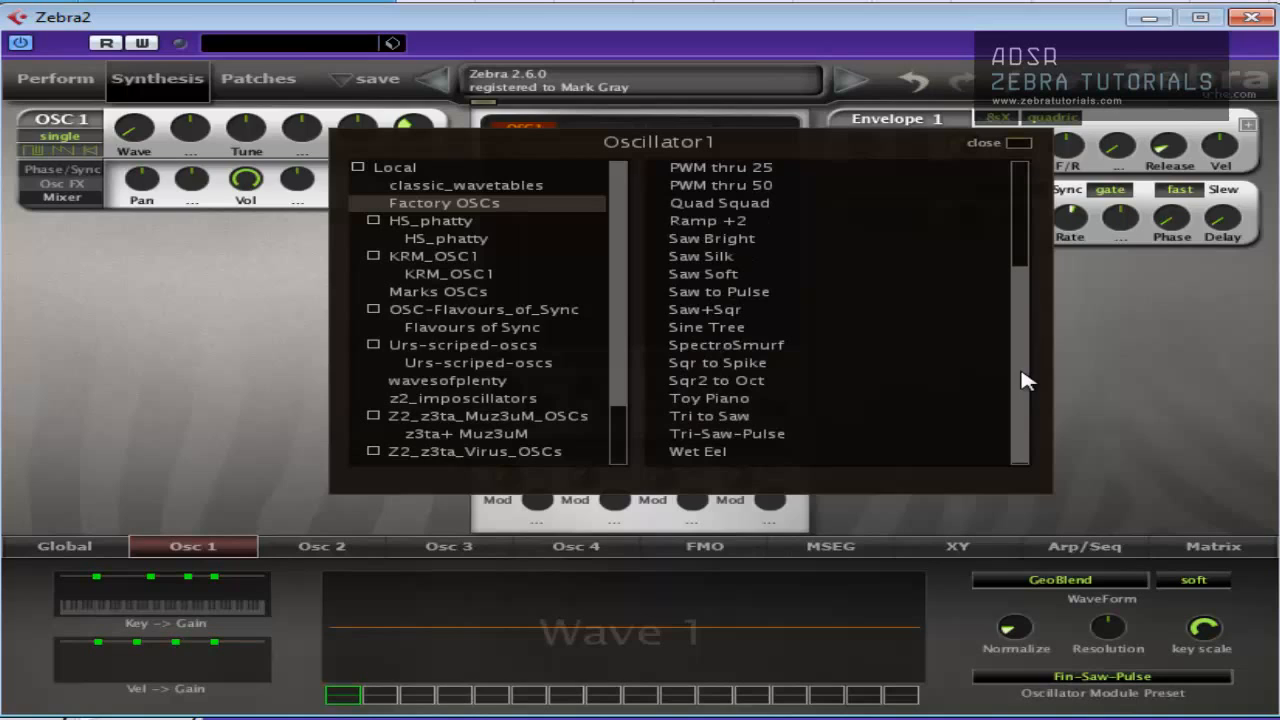
click(727, 433)
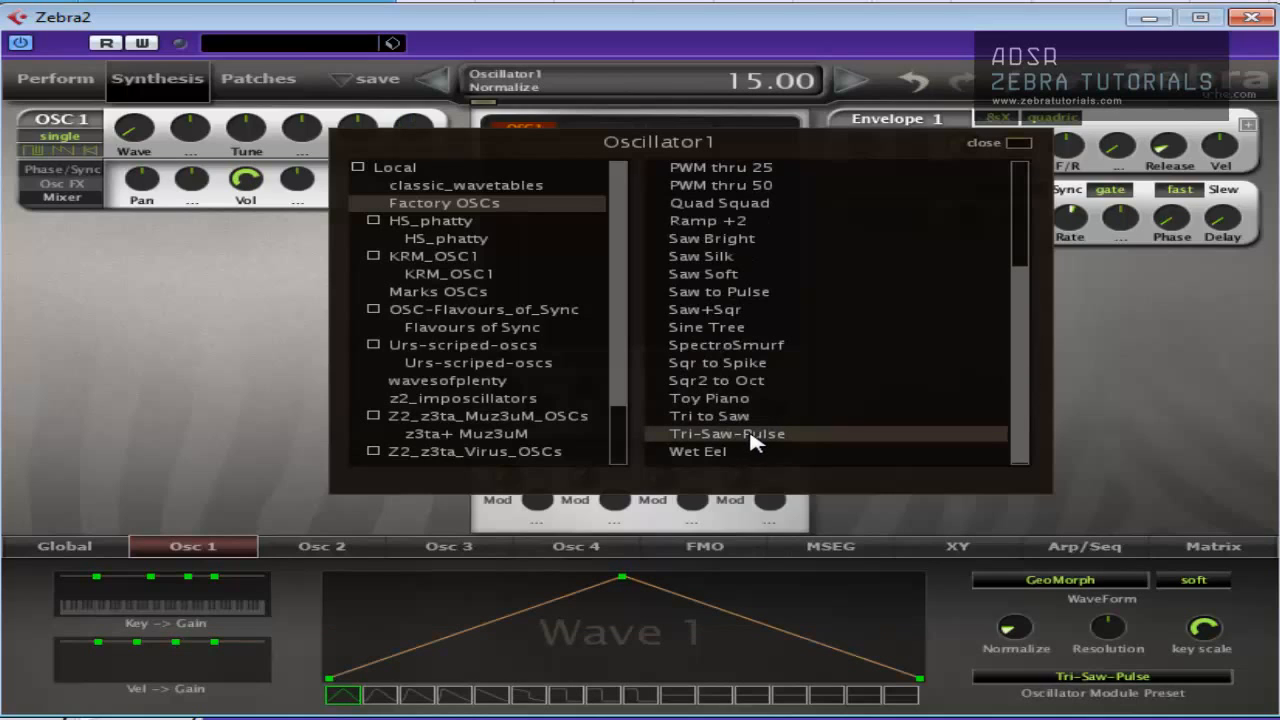
click(710, 415)
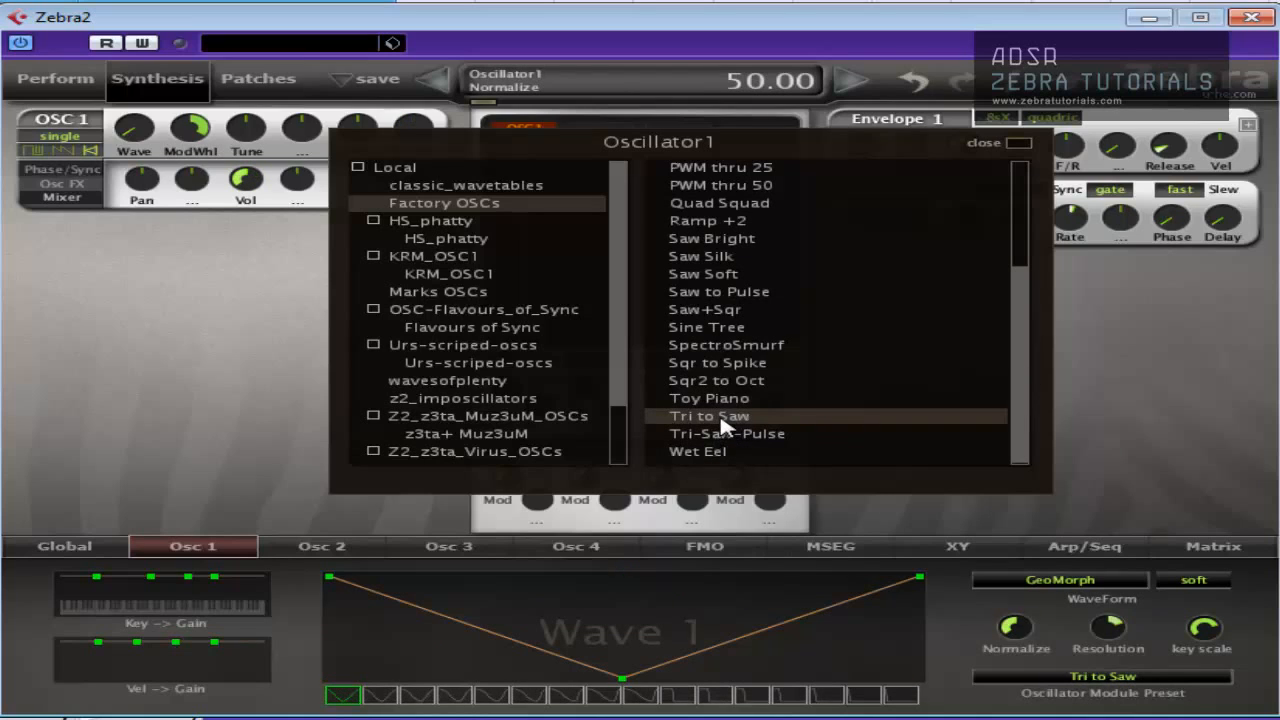
click(716, 380)
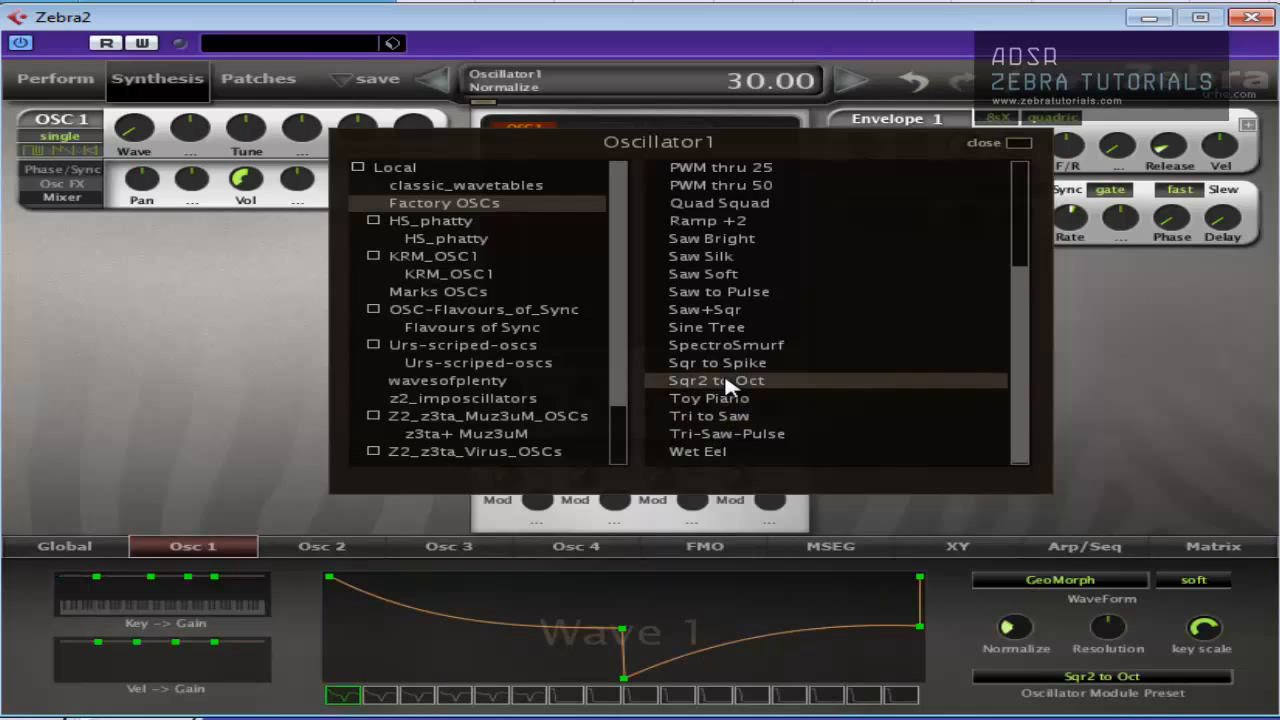
click(717, 362)
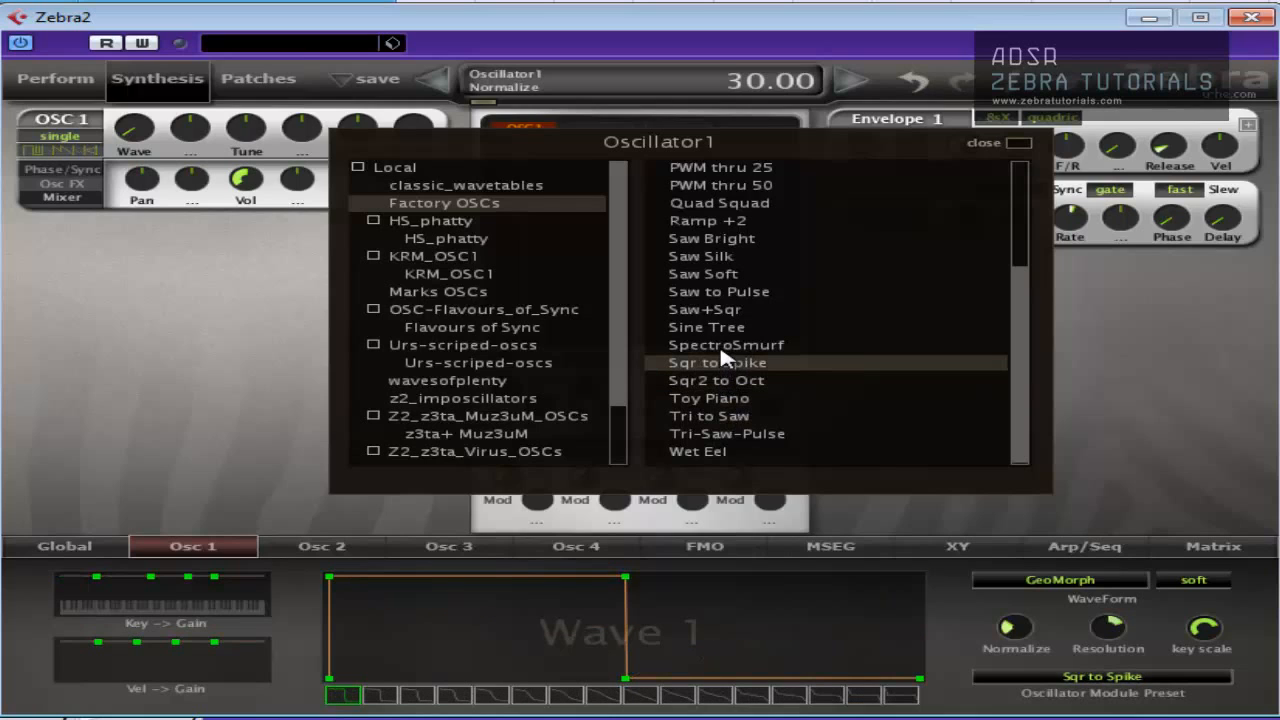
click(727, 344)
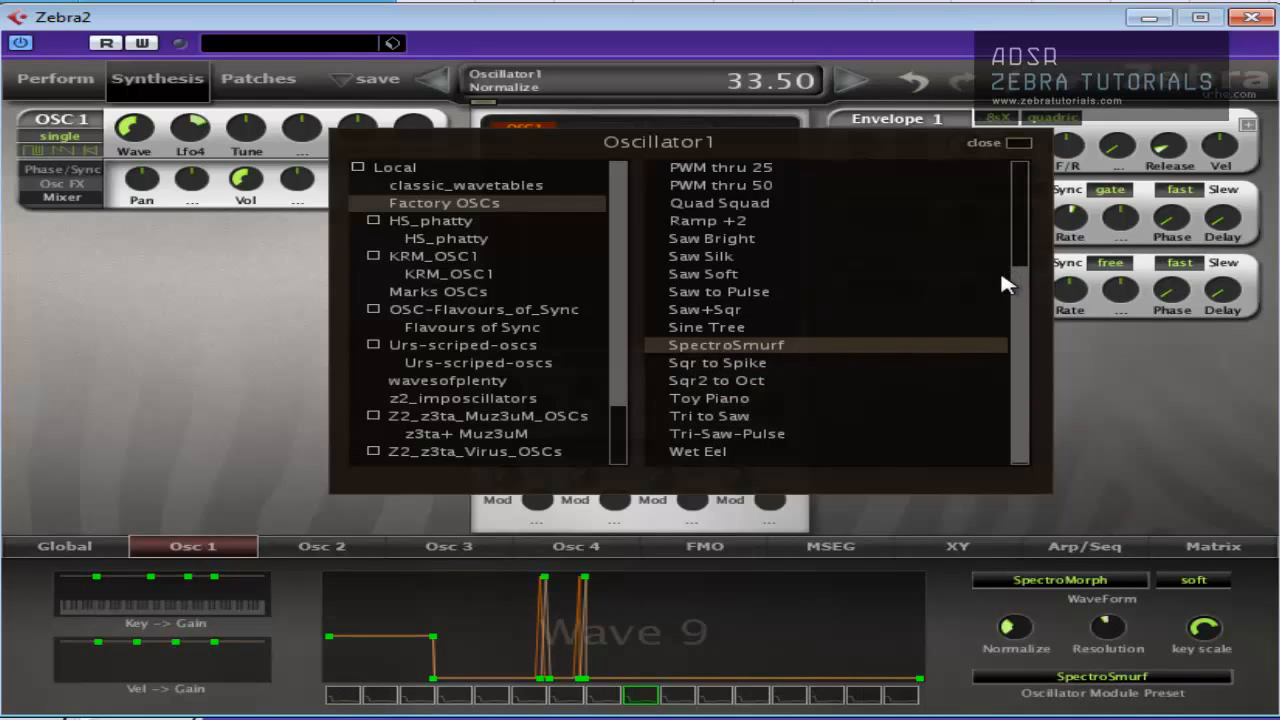
click(686, 255)
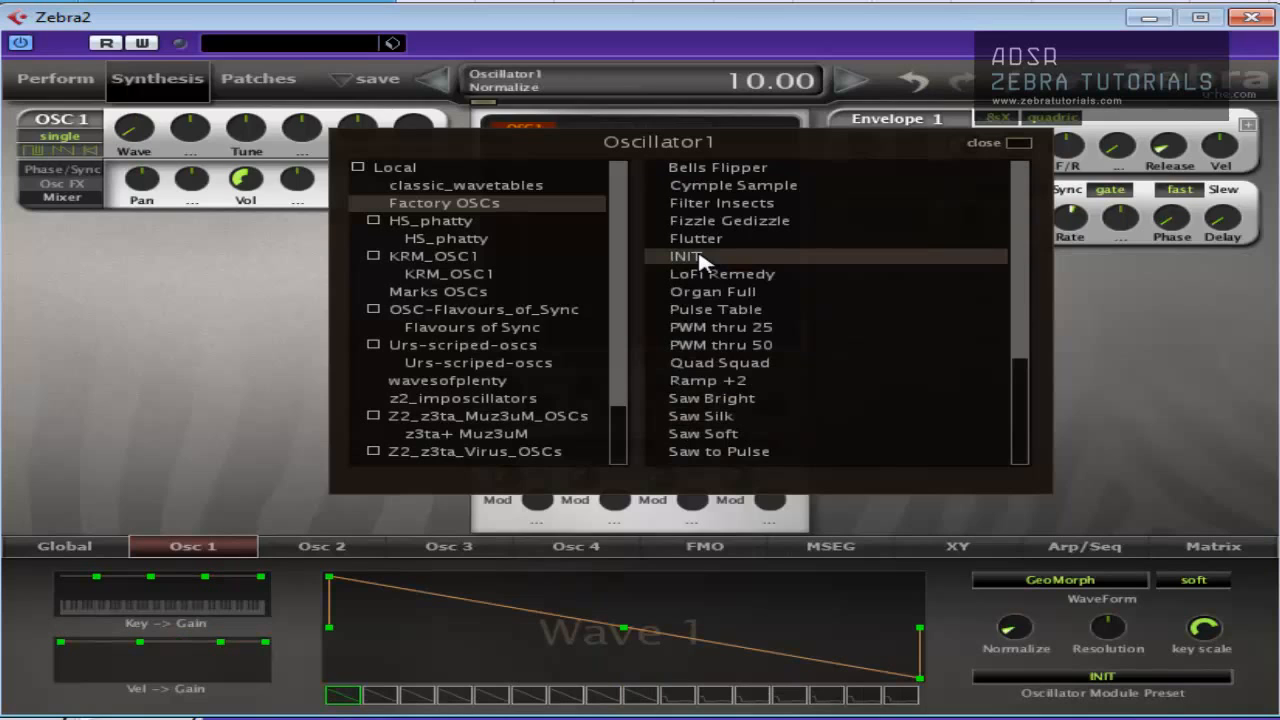
- Reapply the GeoBlend waveform mode and close the oscillator preset browser
click(1059, 580)
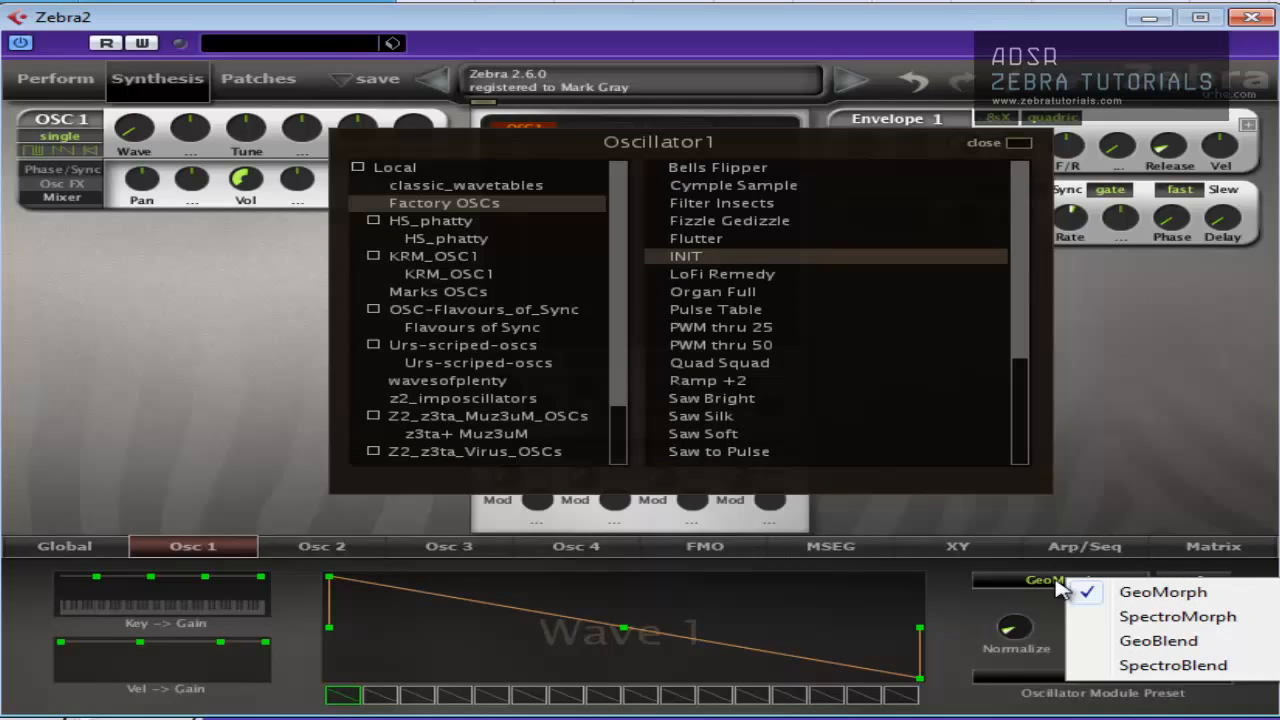
click(1157, 641)
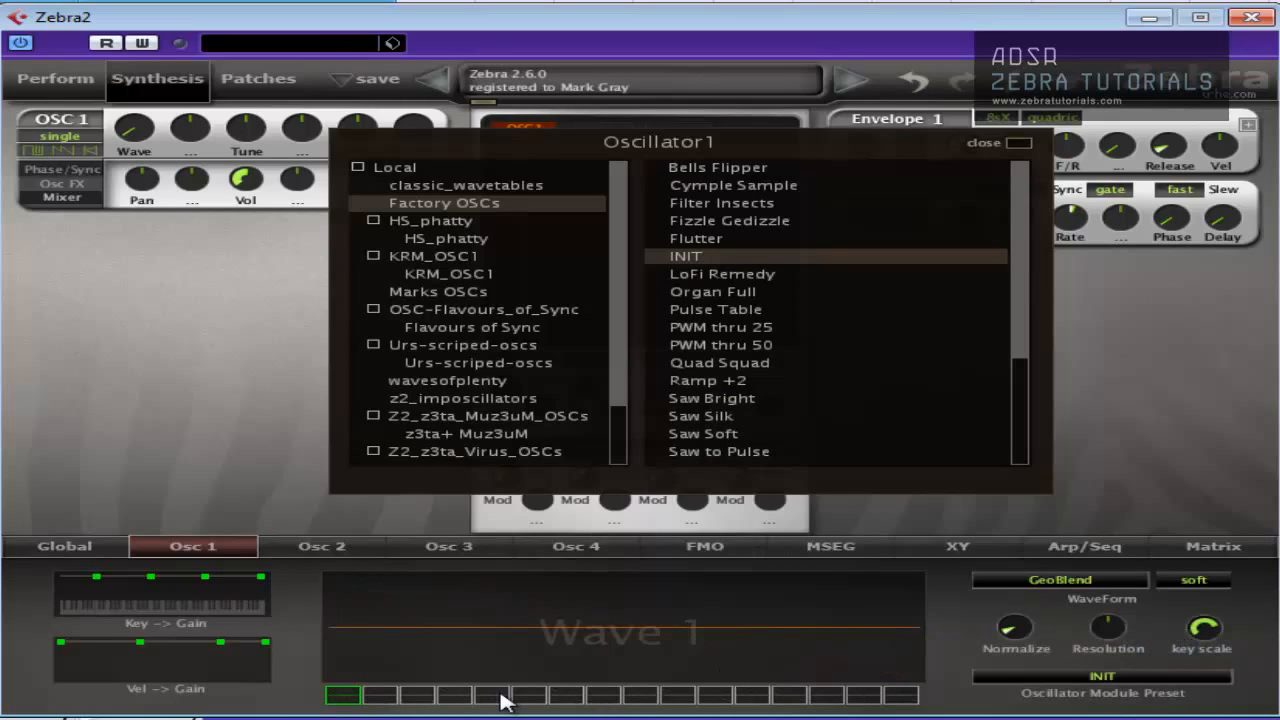
click(983, 142)
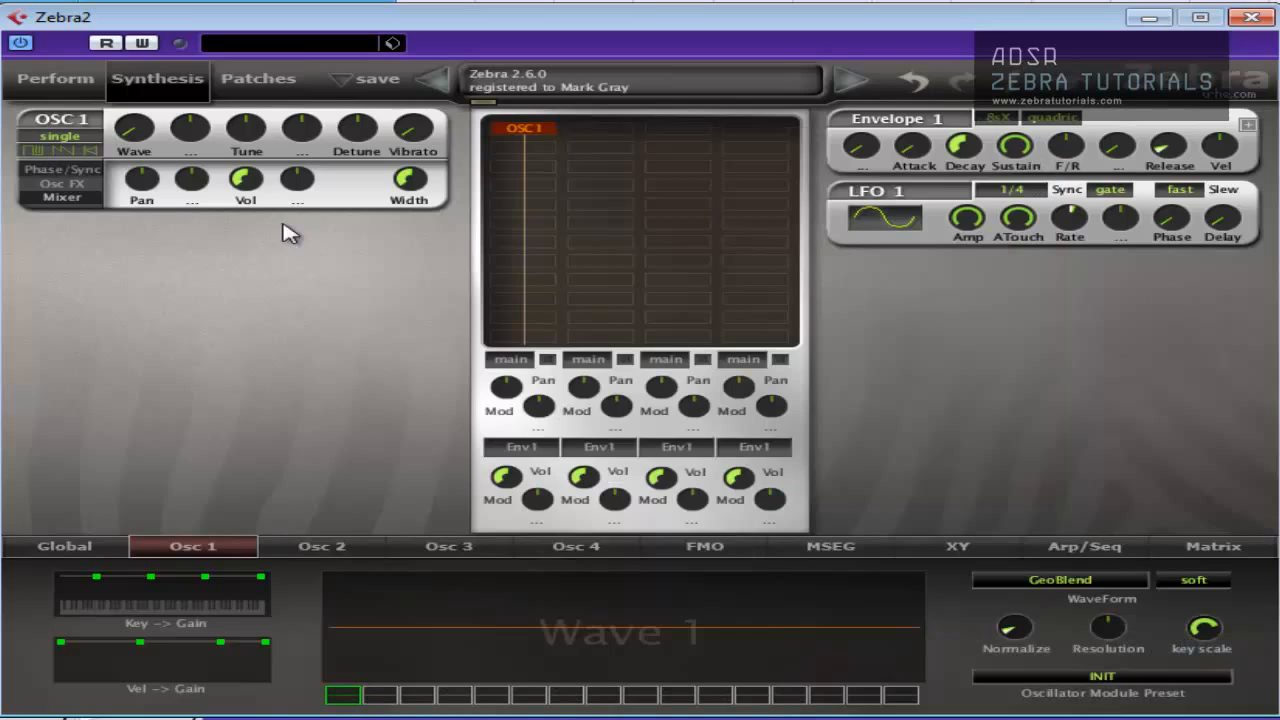
mouse_move(220, 207)
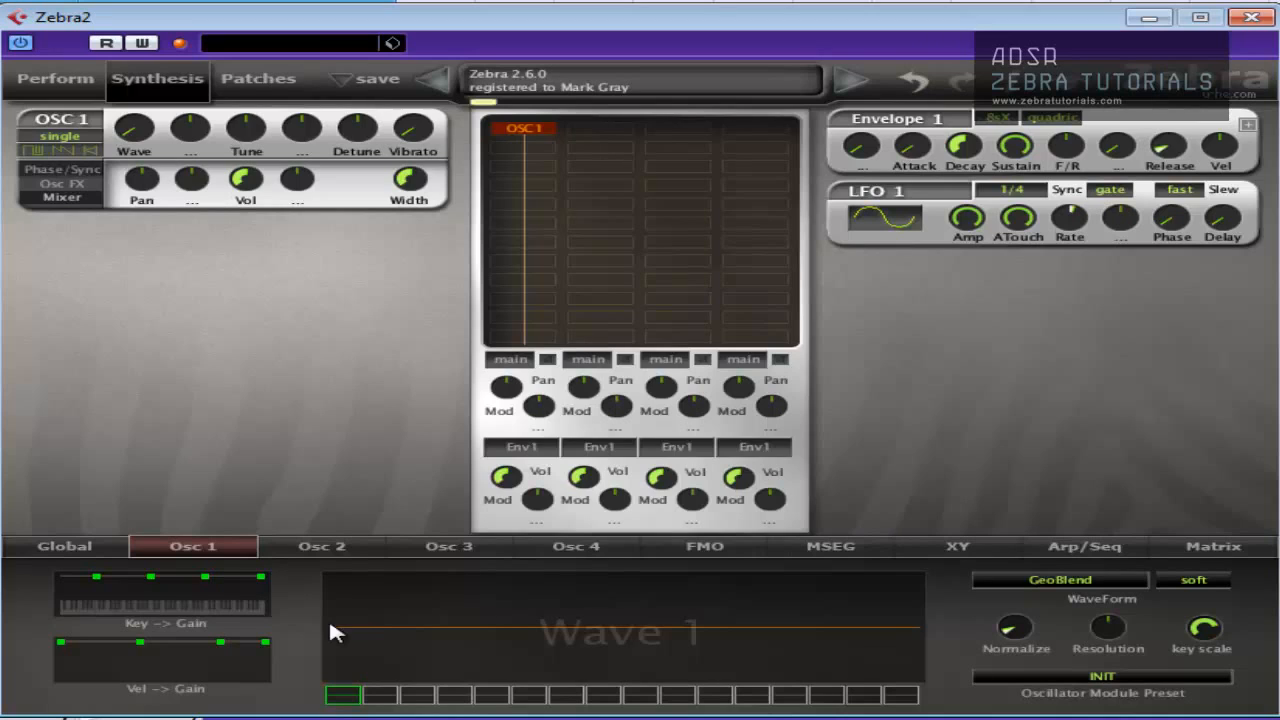
- Hand-draw a wavy curve into Osc 1's wave 1 slot
drag(335, 630, 425, 615)
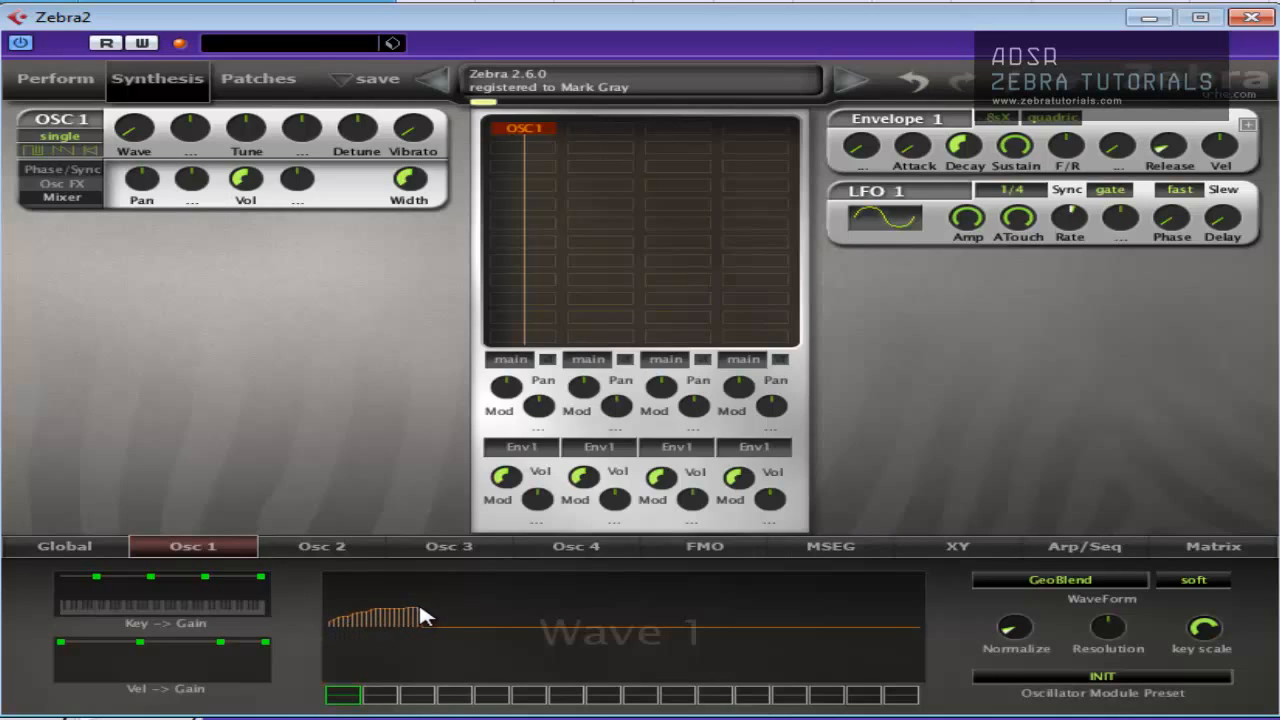
drag(420, 612, 555, 655)
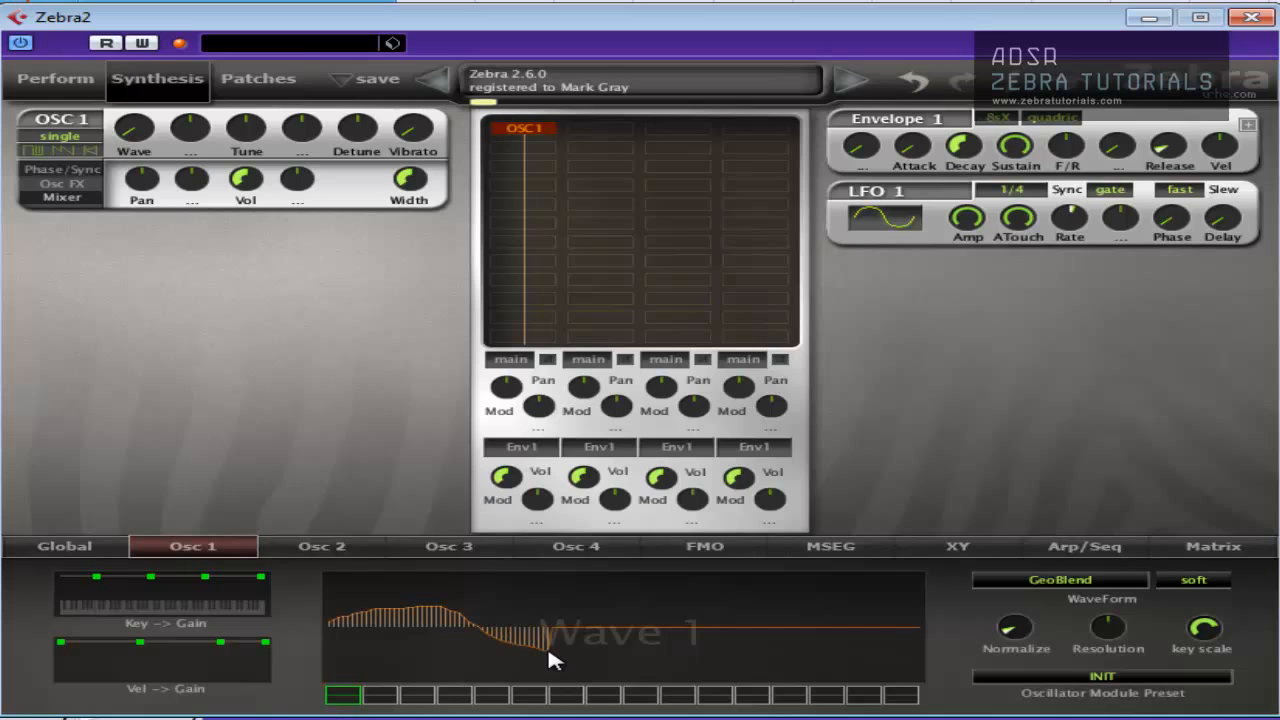
drag(555, 660, 690, 620)
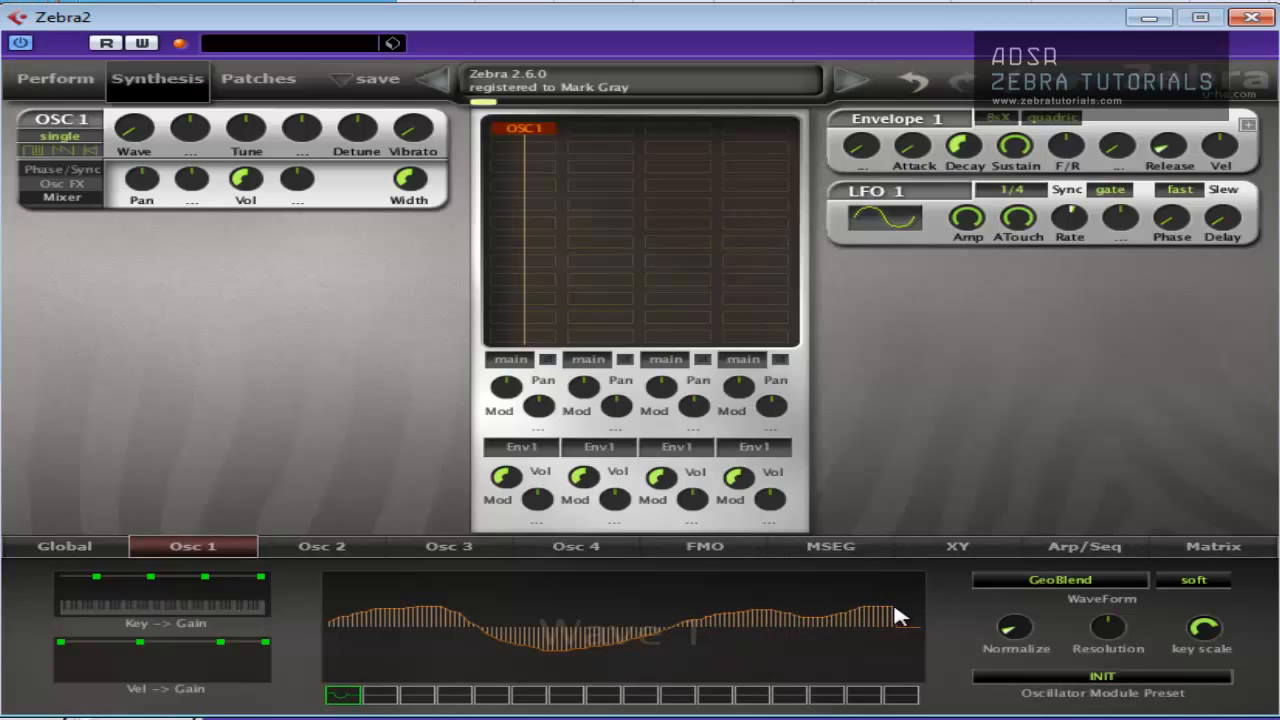
mouse_move(425, 685)
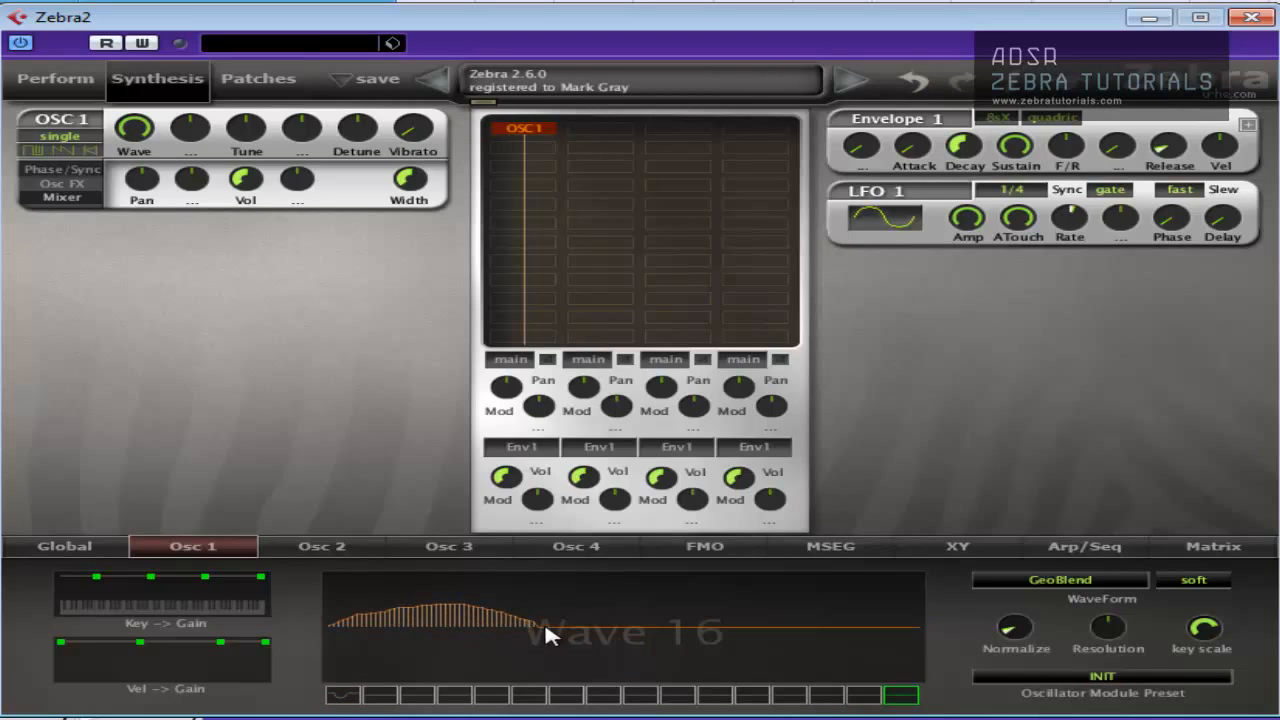
- Draw a hump shape into wave 16, preview waves 2, 6 and 16, then close the browser
drag(550, 635, 870, 610)
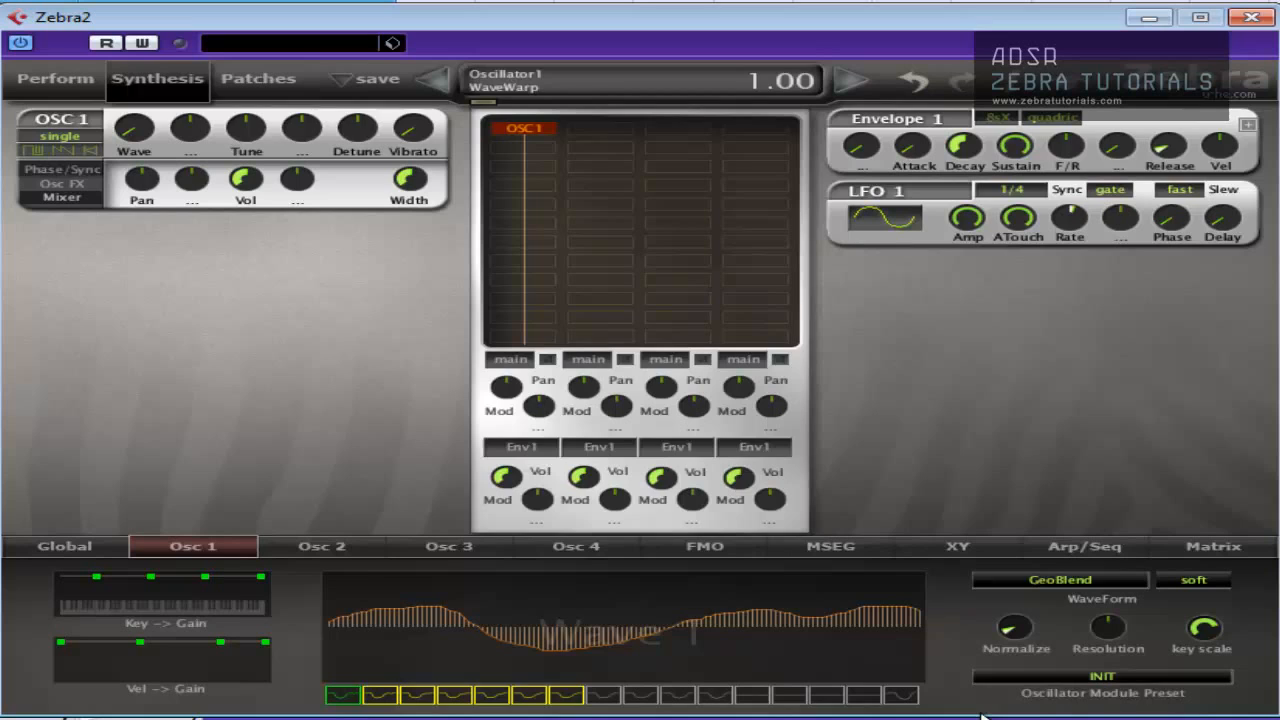
click(380, 694)
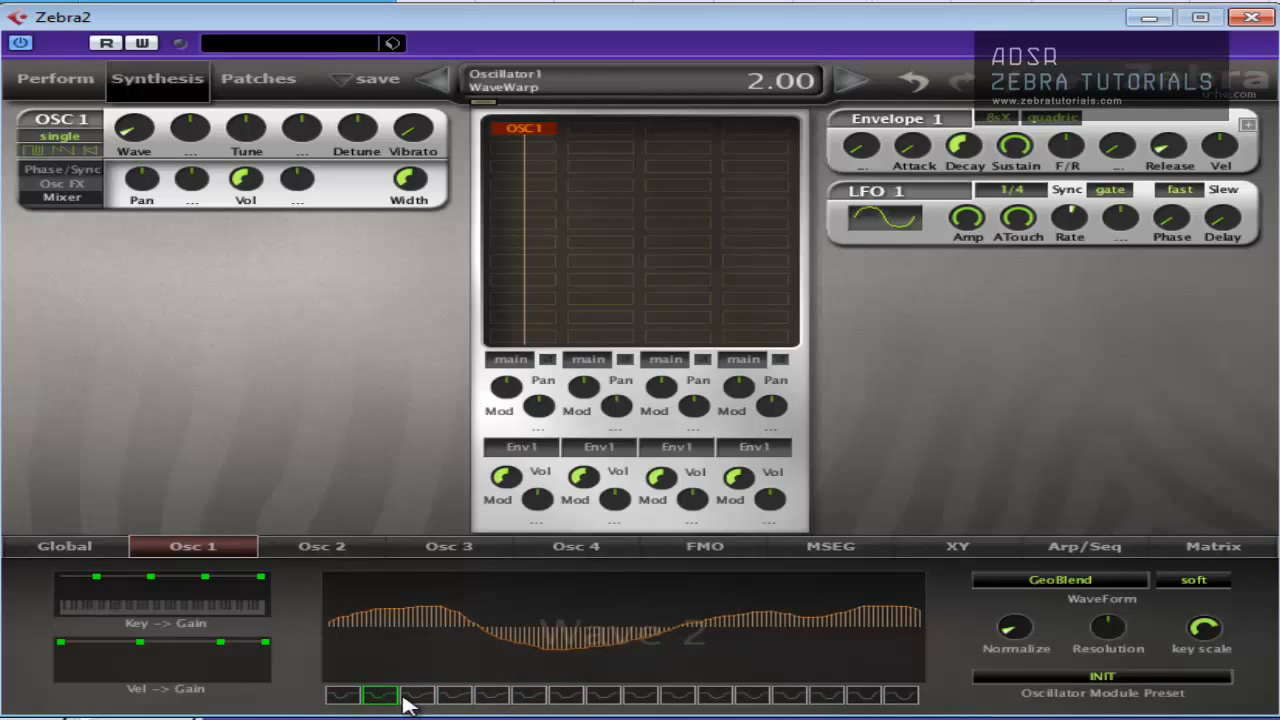
click(343, 695)
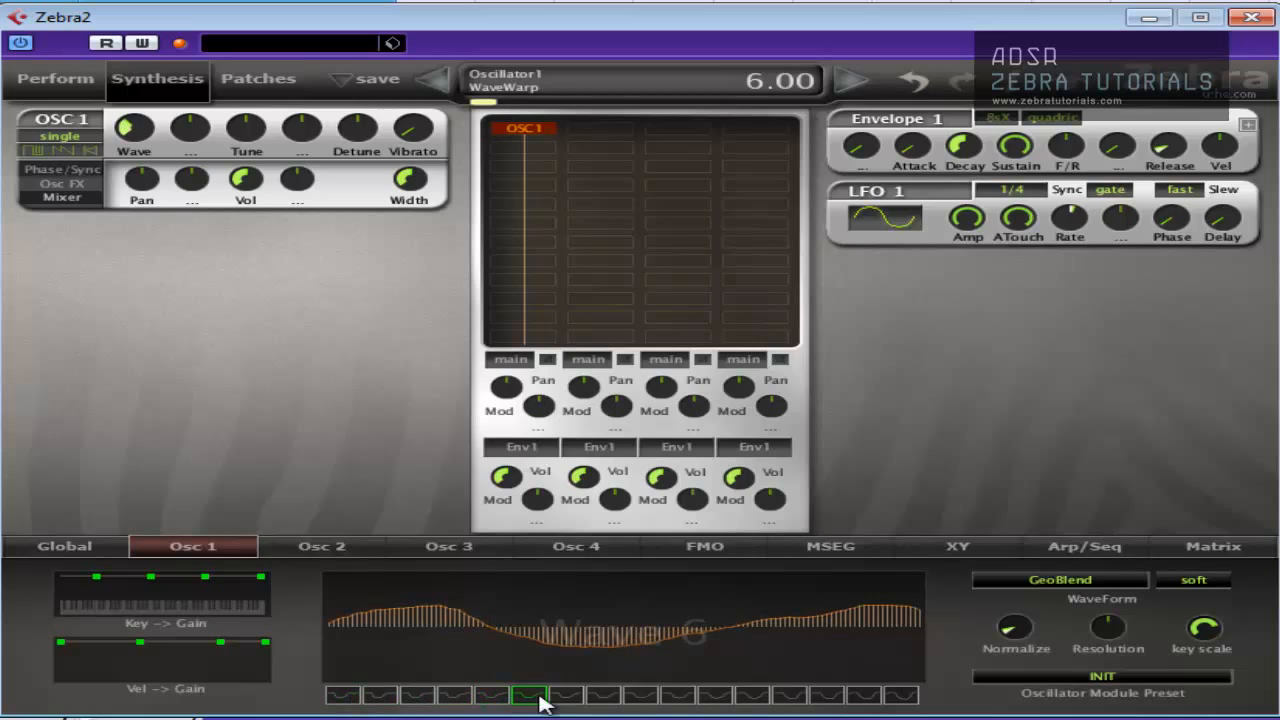
click(901, 695)
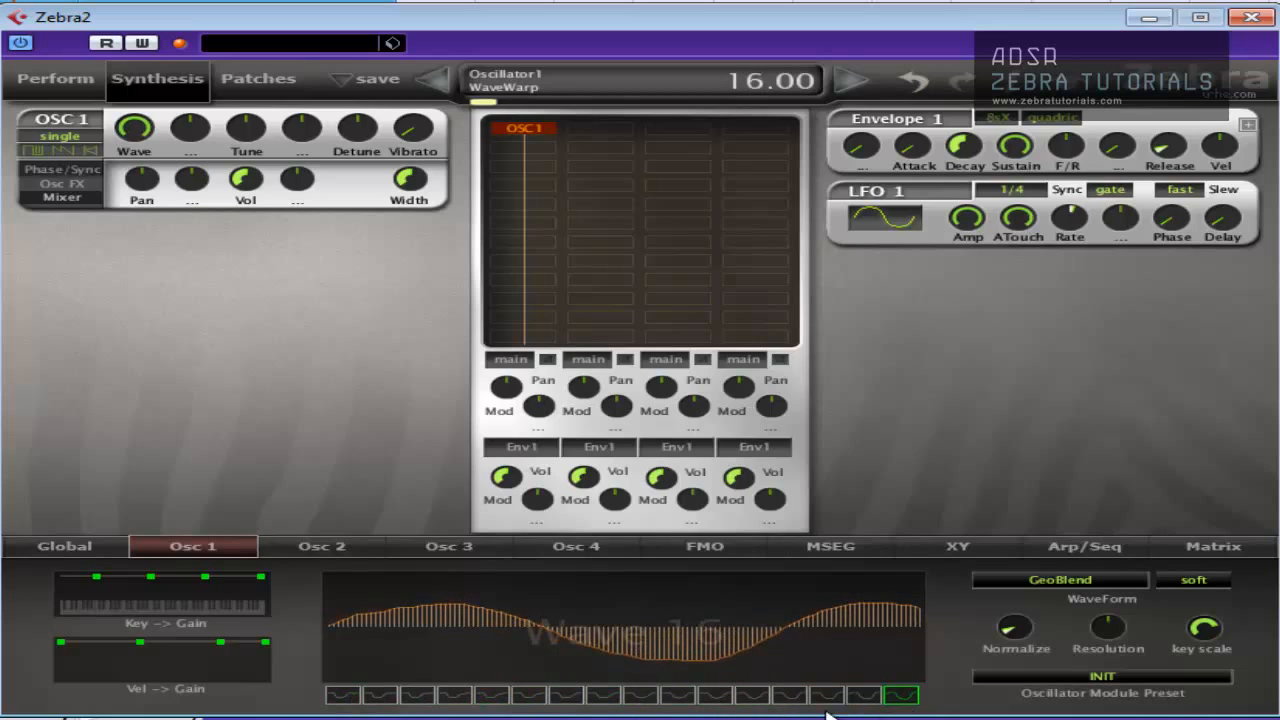
click(342, 694)
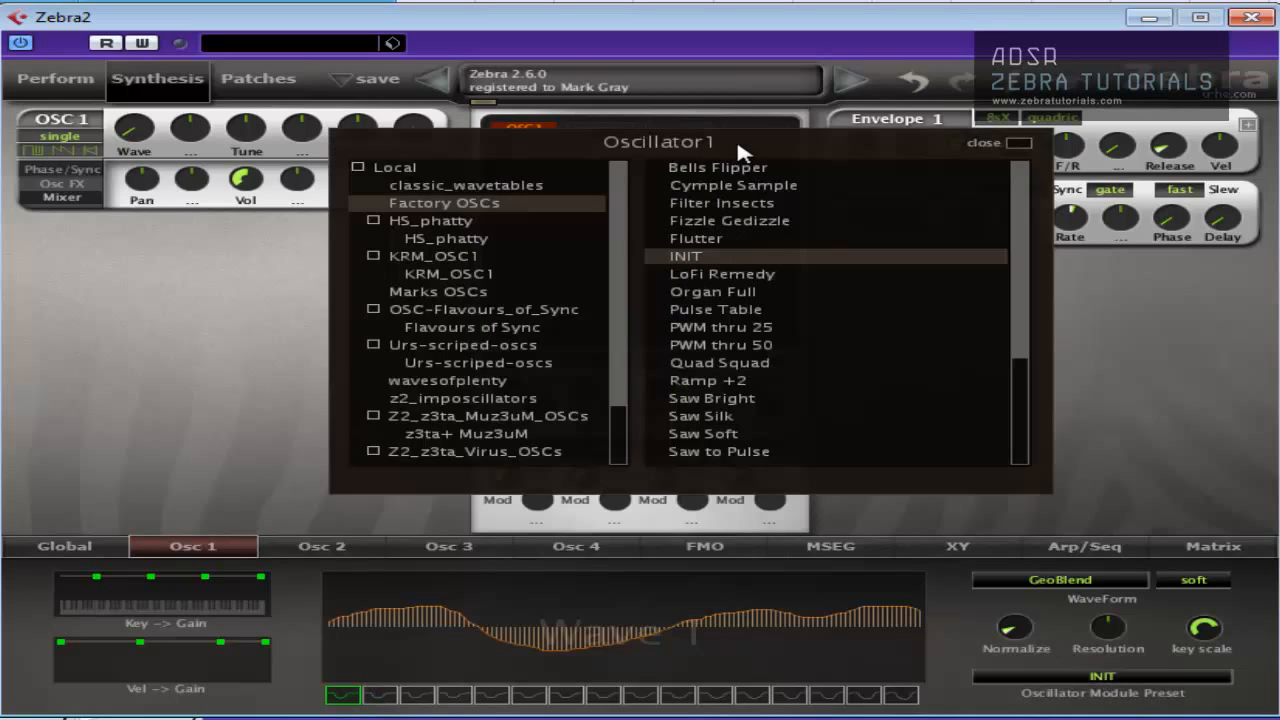
click(983, 143)
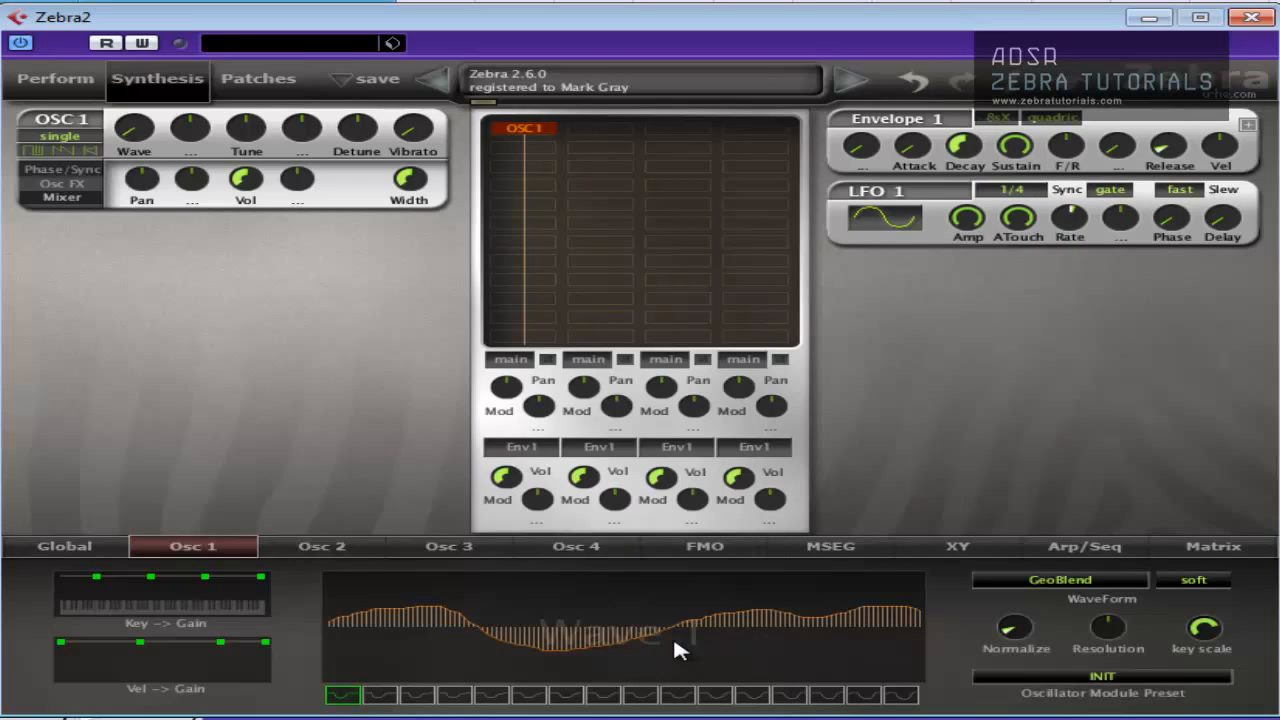
mouse_move(285, 128)
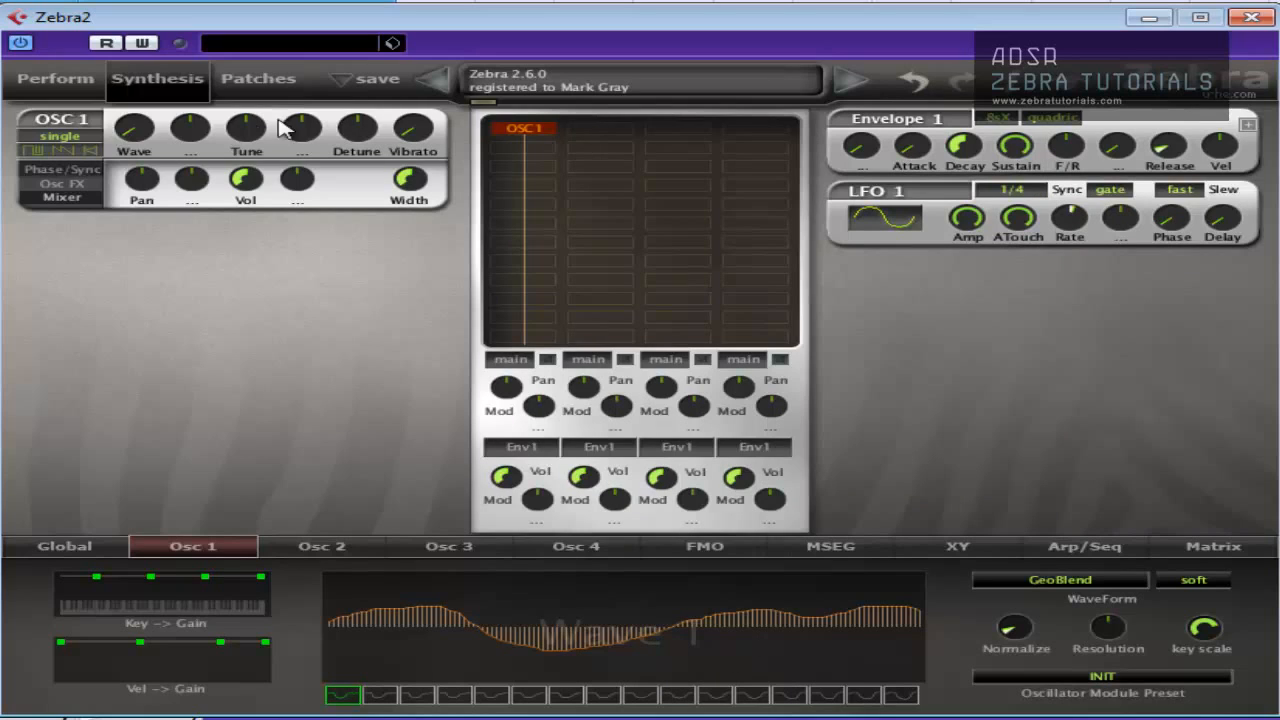
mouse_move(540, 258)
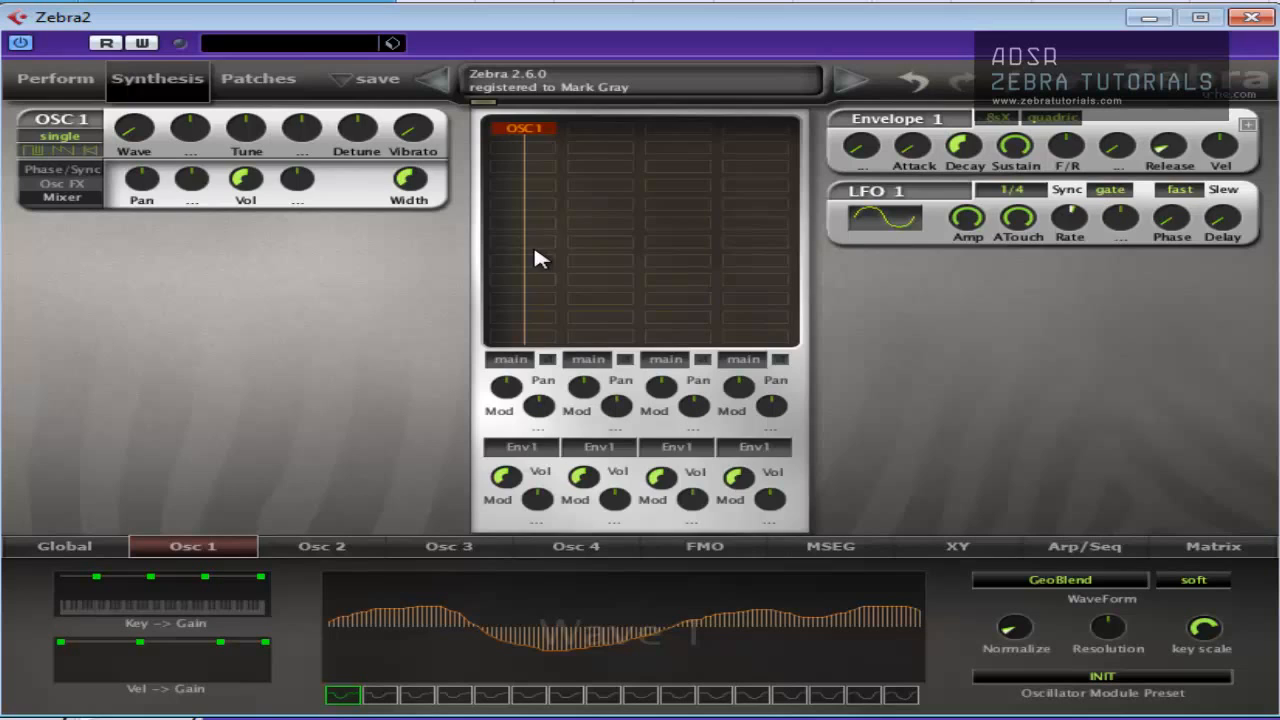
mouse_move(473, 47)
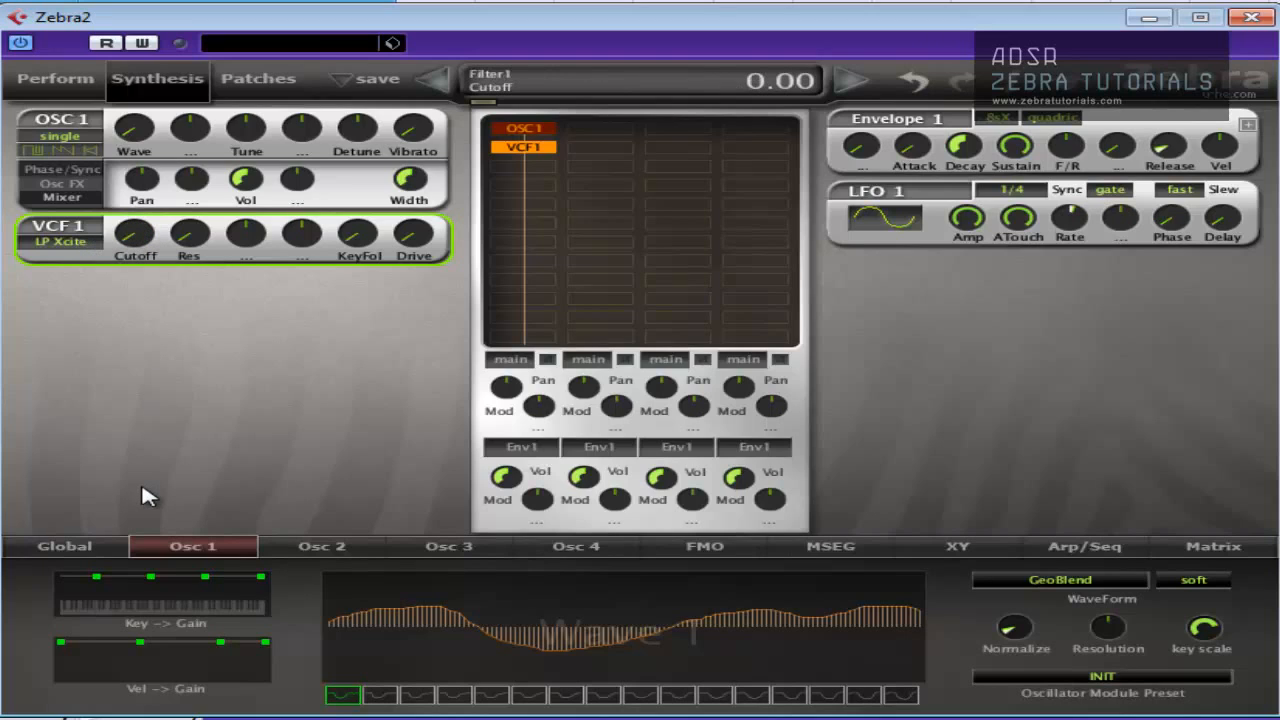
mouse_move(150, 480)
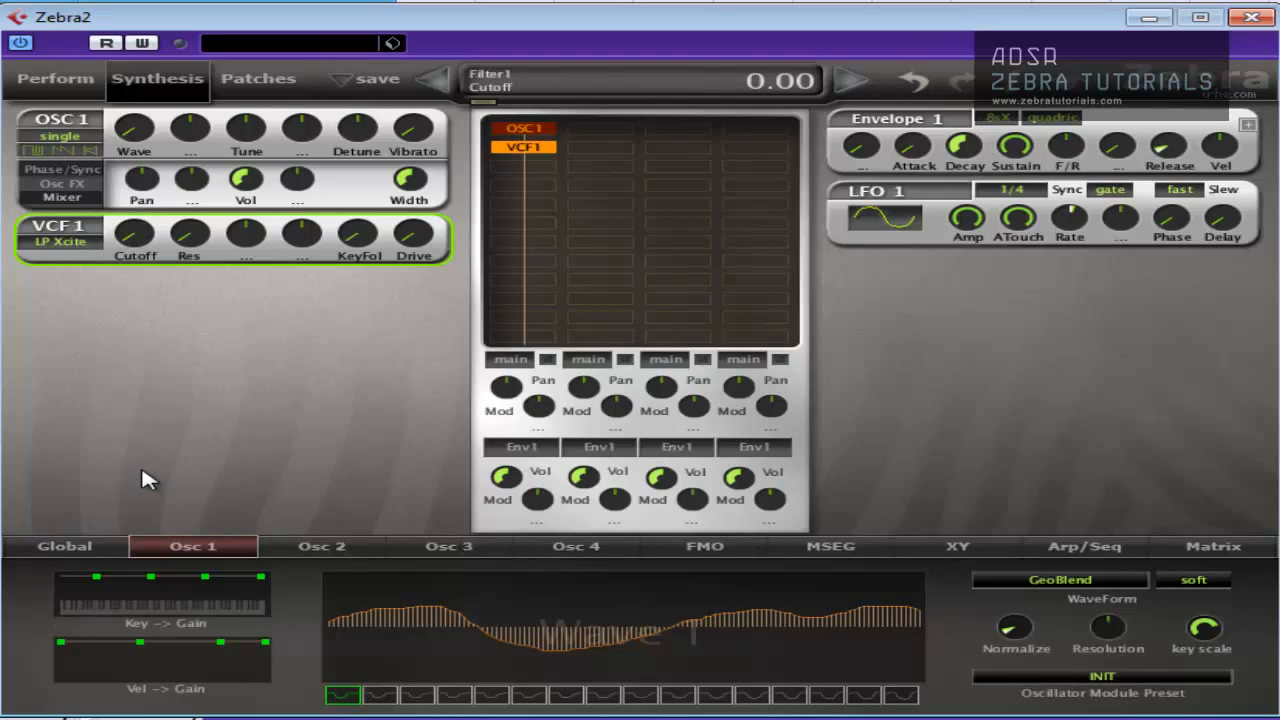
- Bring up the MSEG envelope editor for the patch
click(829, 546)
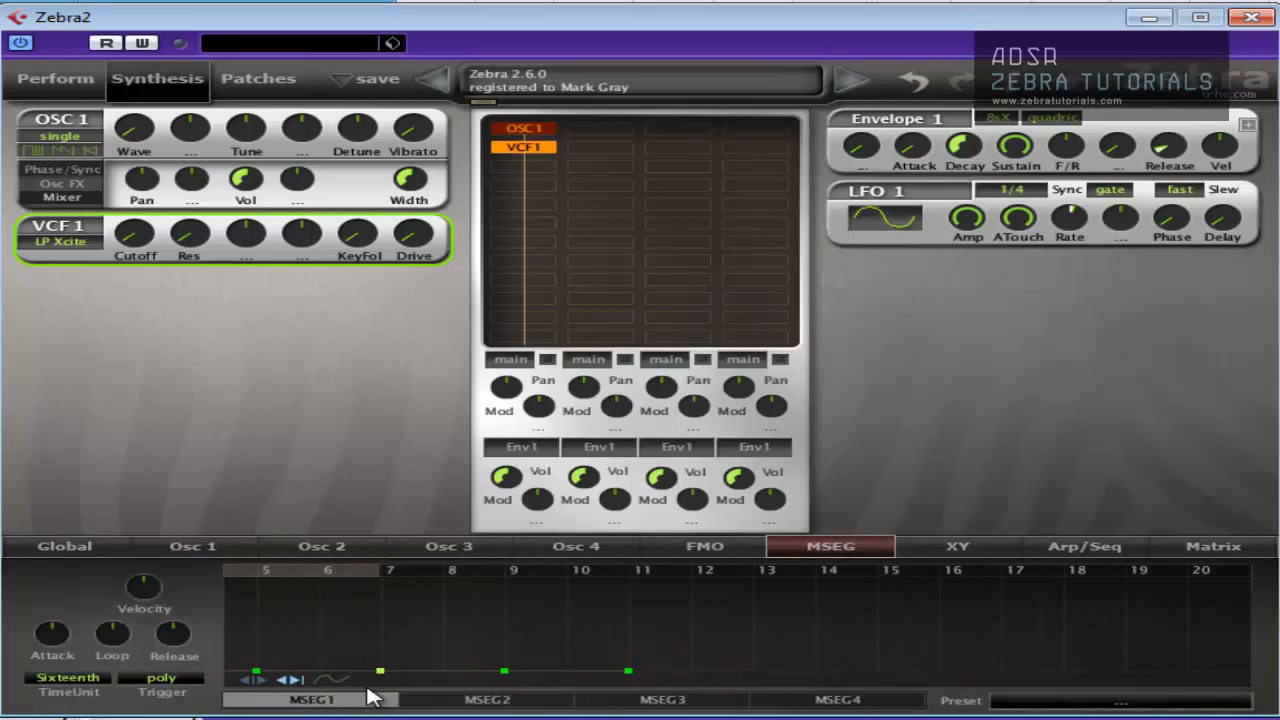
mouse_move(205, 305)
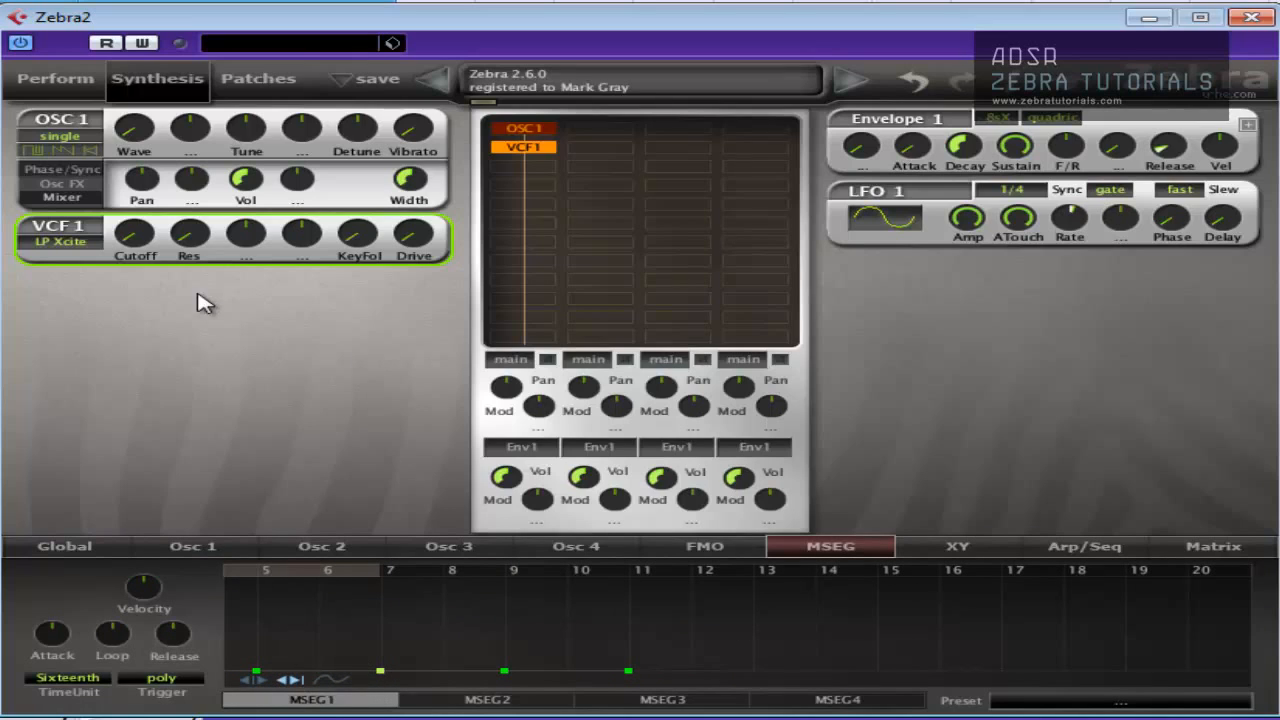
mouse_move(305, 247)
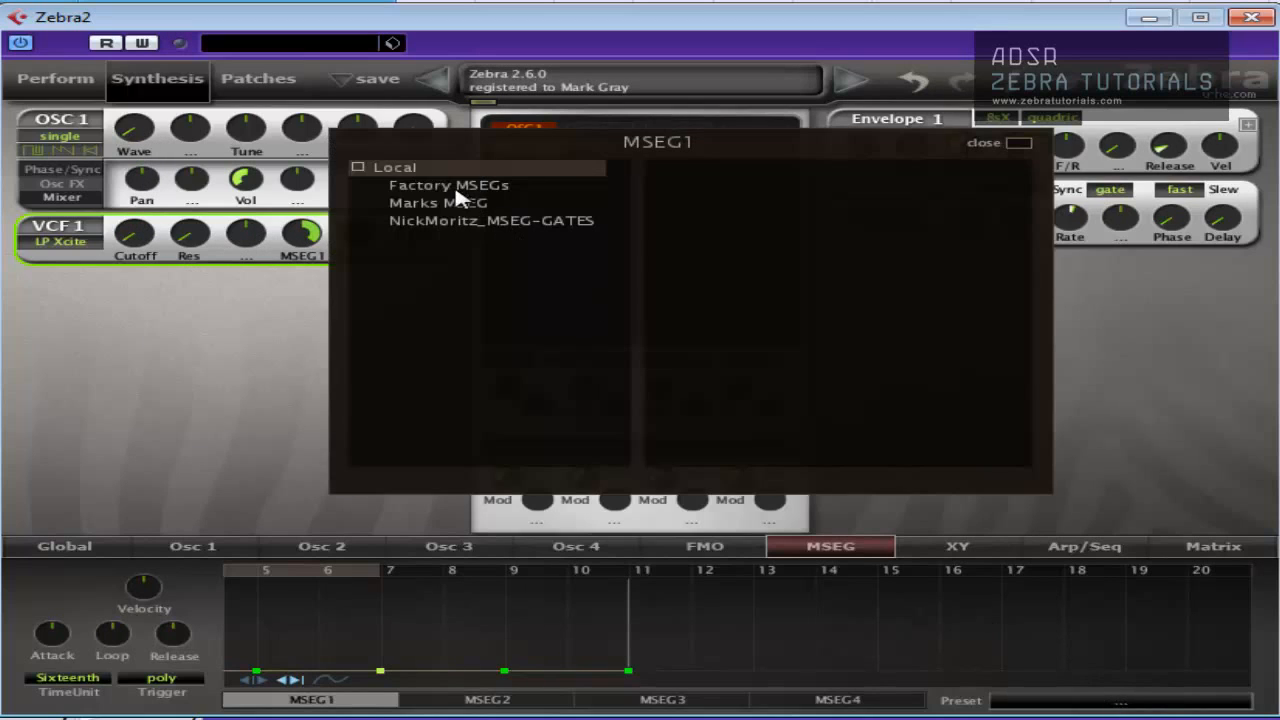
- Load ENV Pluck Easy from Factory MSEGs into MSEG1 and close the browser
click(448, 184)
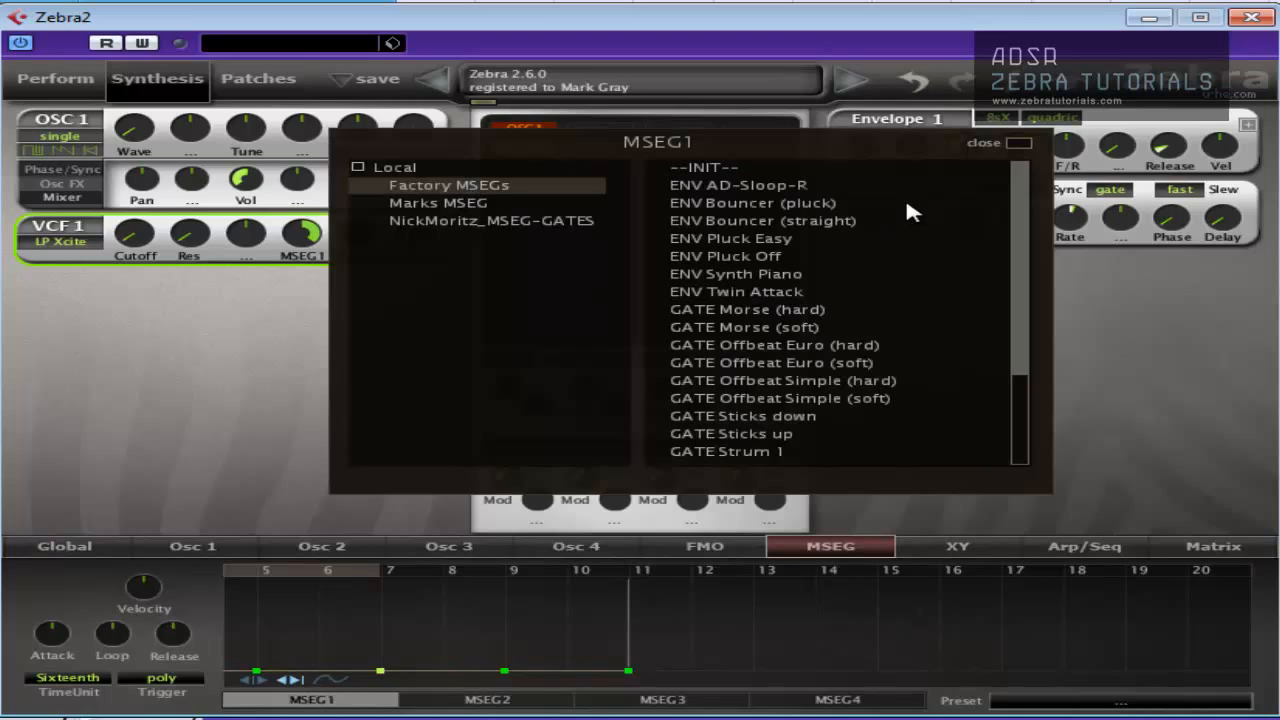
click(730, 238)
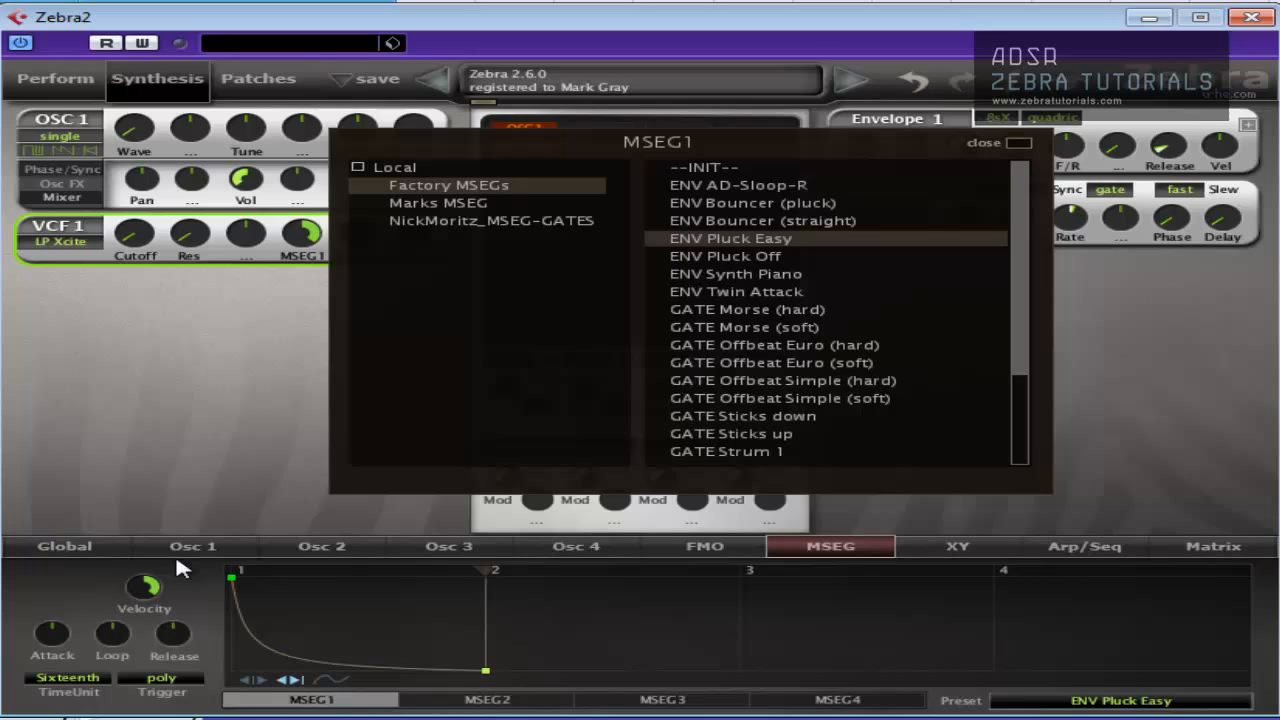
mouse_move(965, 688)
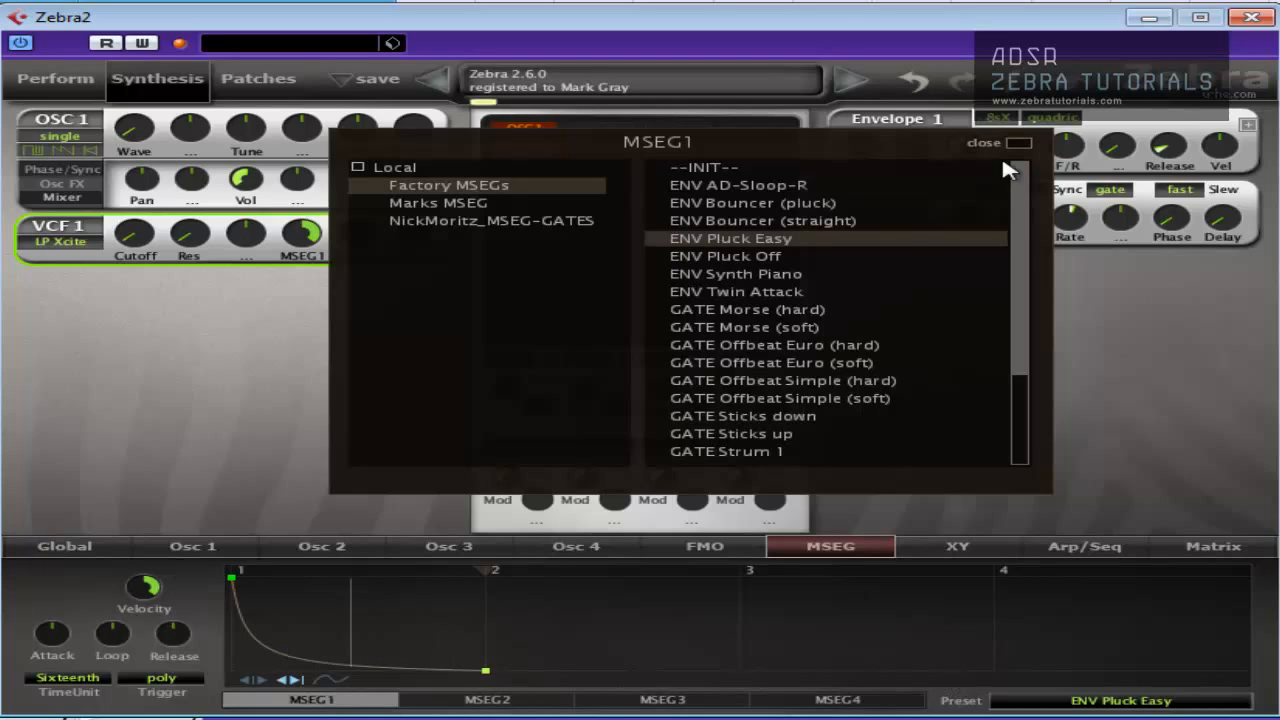
click(984, 142)
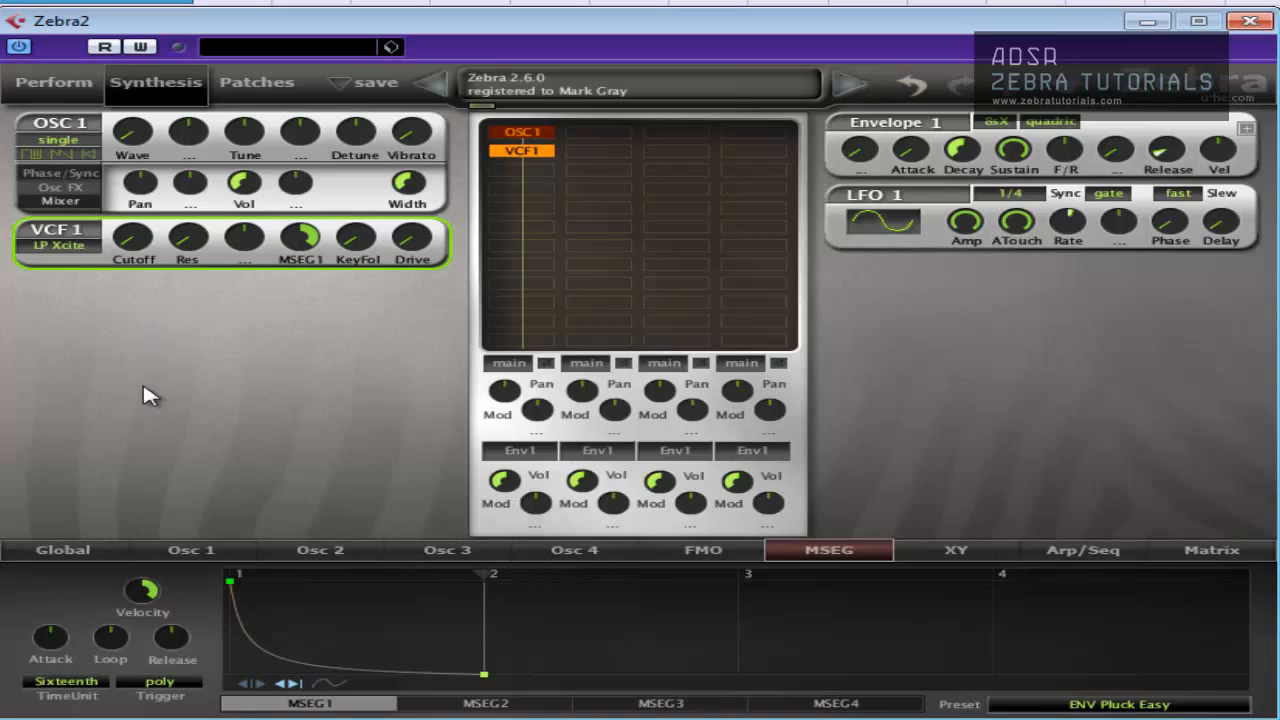
mouse_move(358, 248)
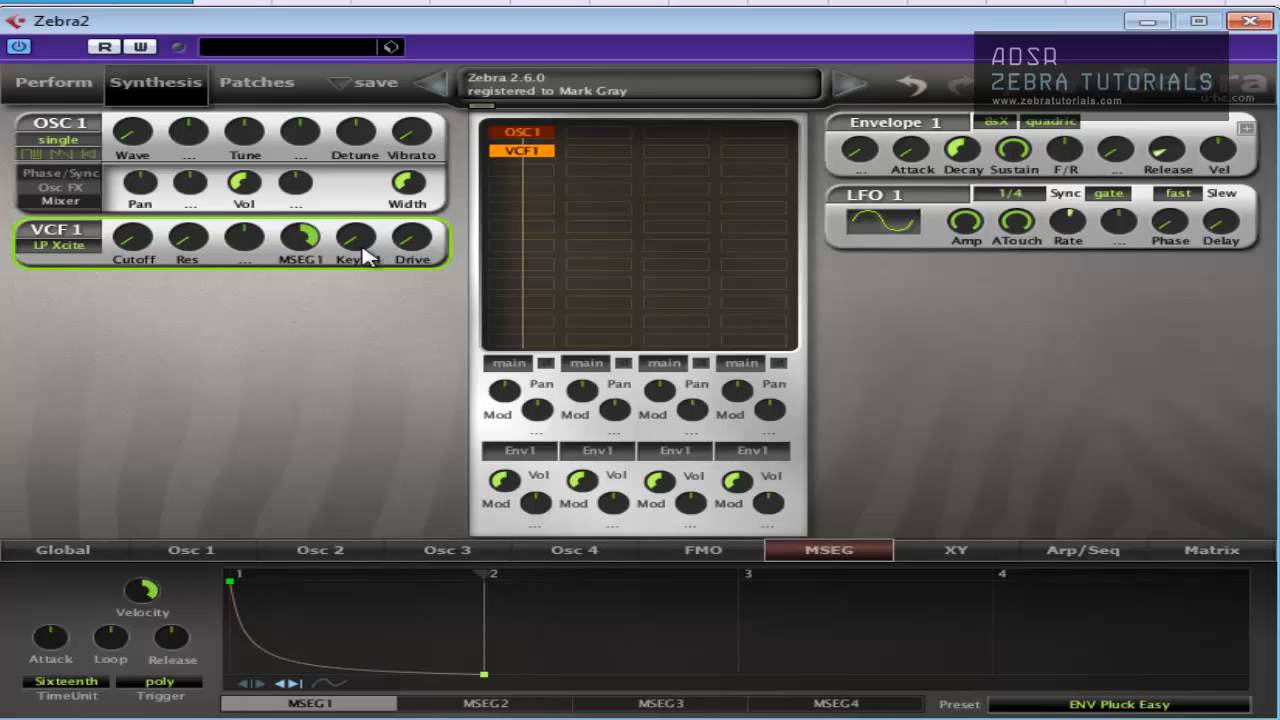
- Raise VCF1's key follow to full and adjust the filter's MSEG1 amount
drag(357, 240, 357, 220)
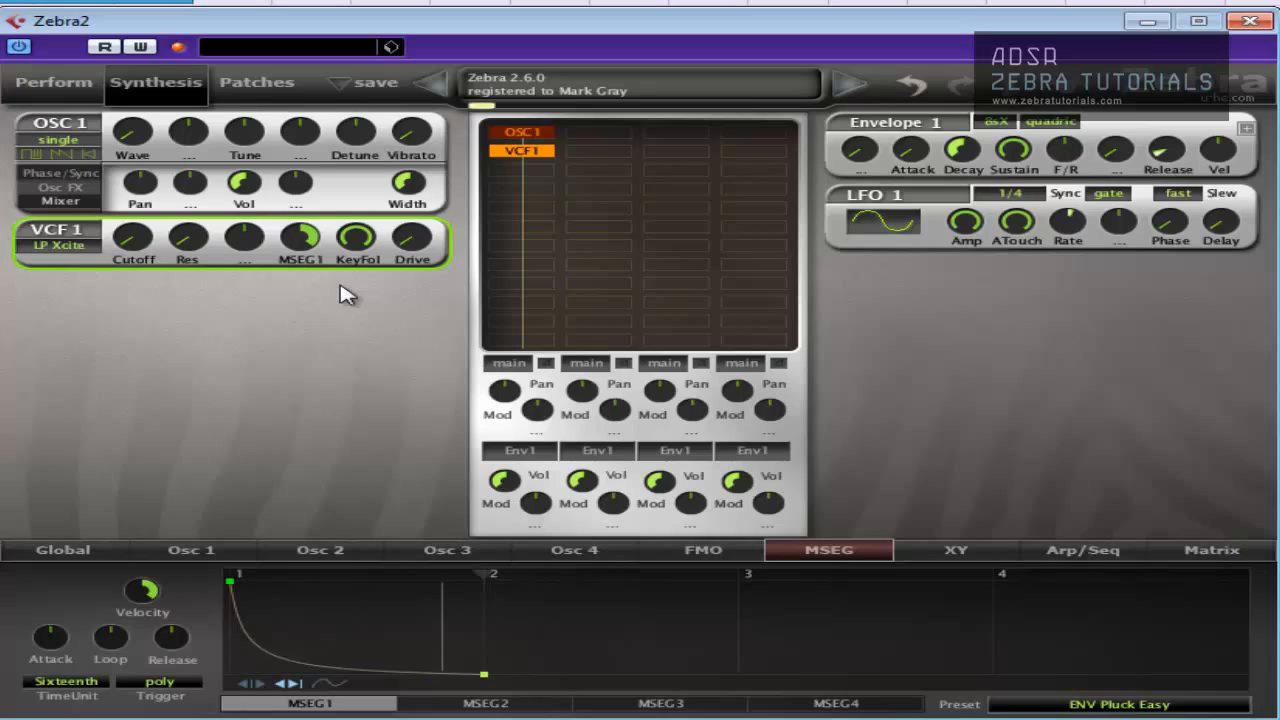
mouse_move(328, 283)
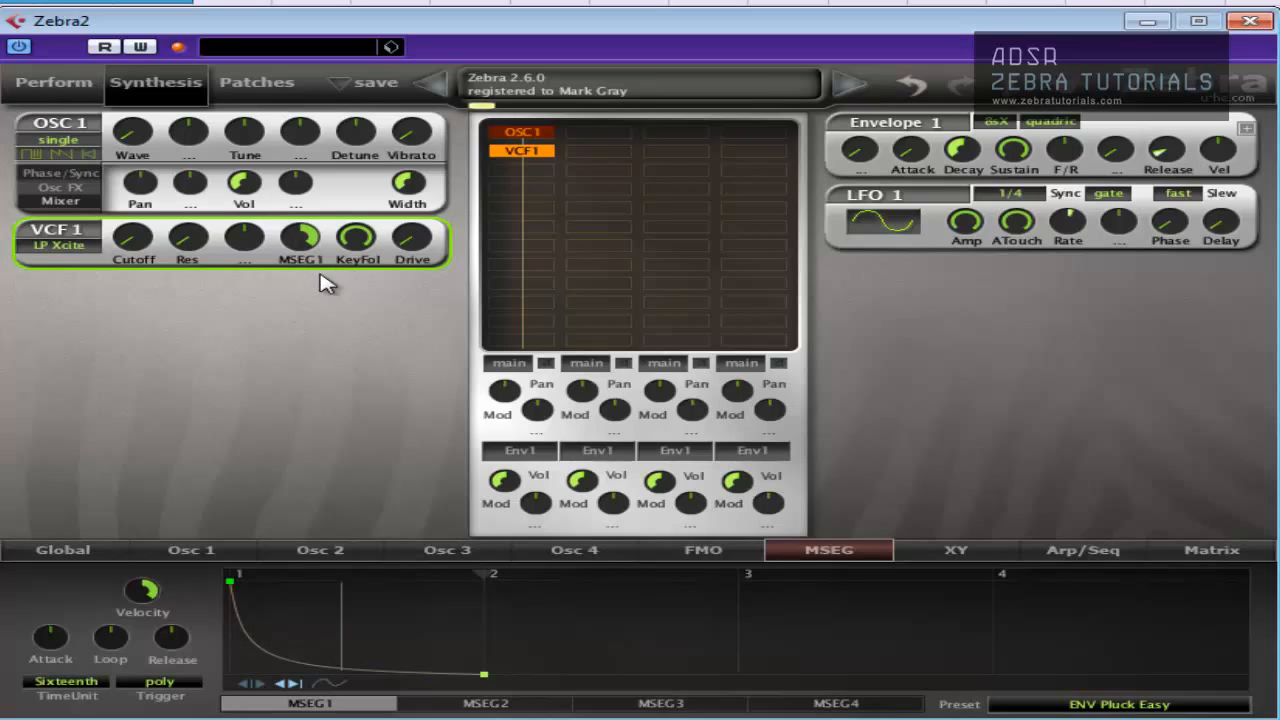
drag(357, 240, 360, 210)
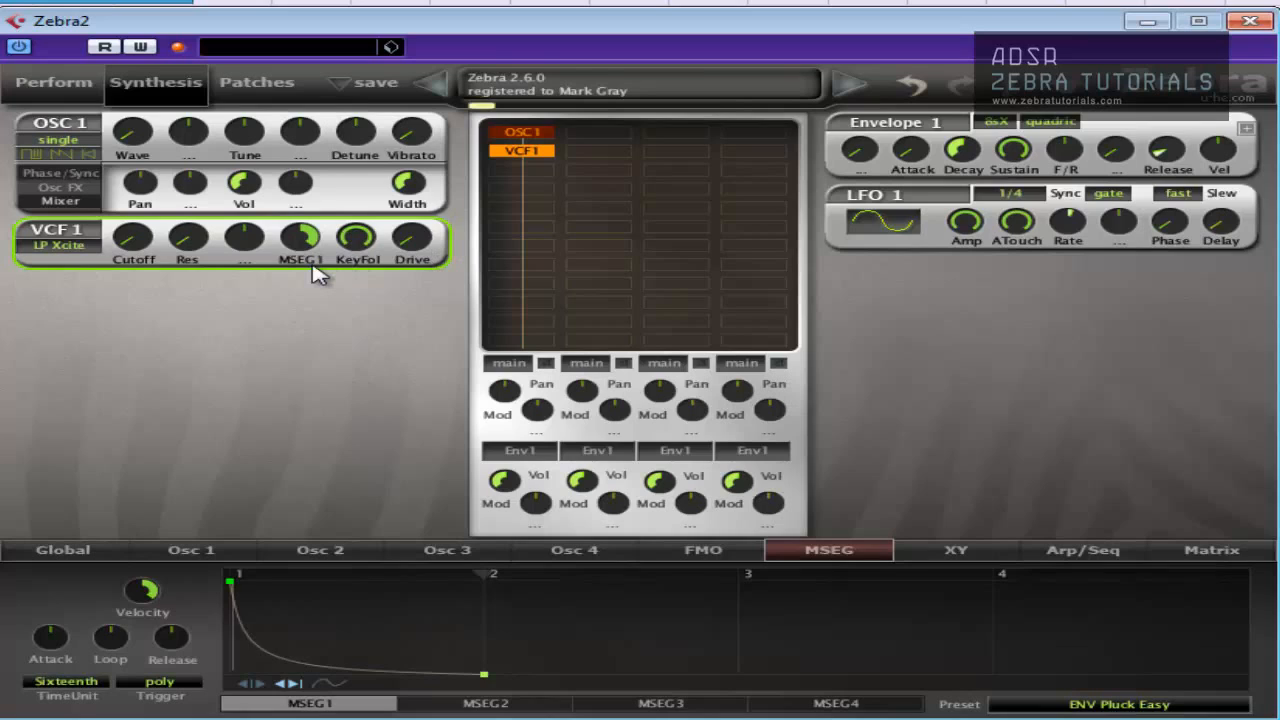
mouse_move(200, 240)
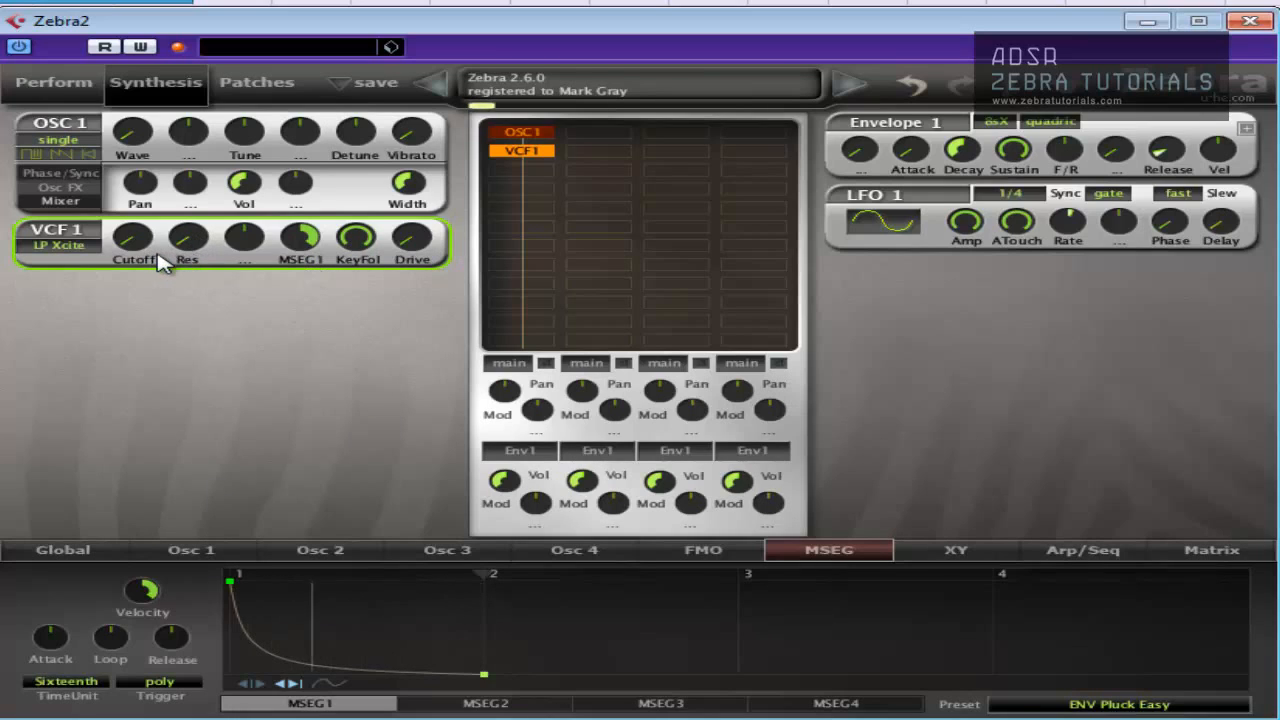
mouse_move(480, 35)
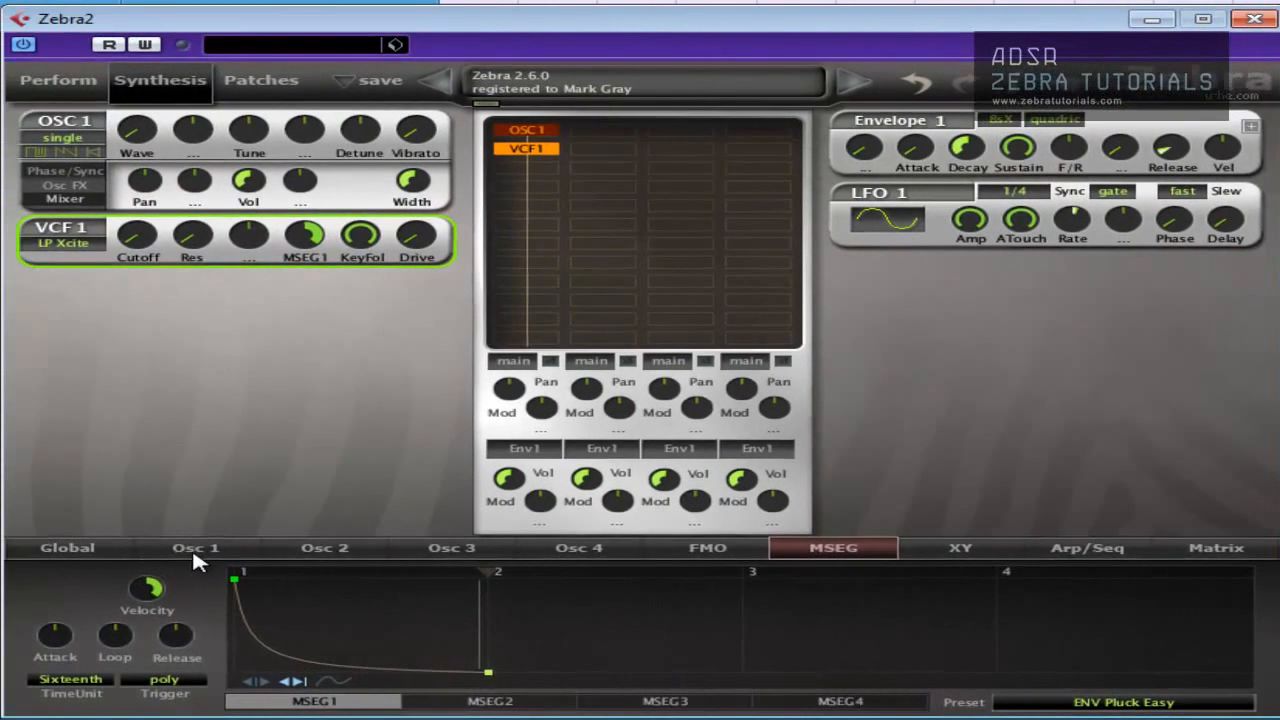
- Set Osc 1 to wave 8 and LFO1 waveform modulation depth to 43.5
click(195, 547)
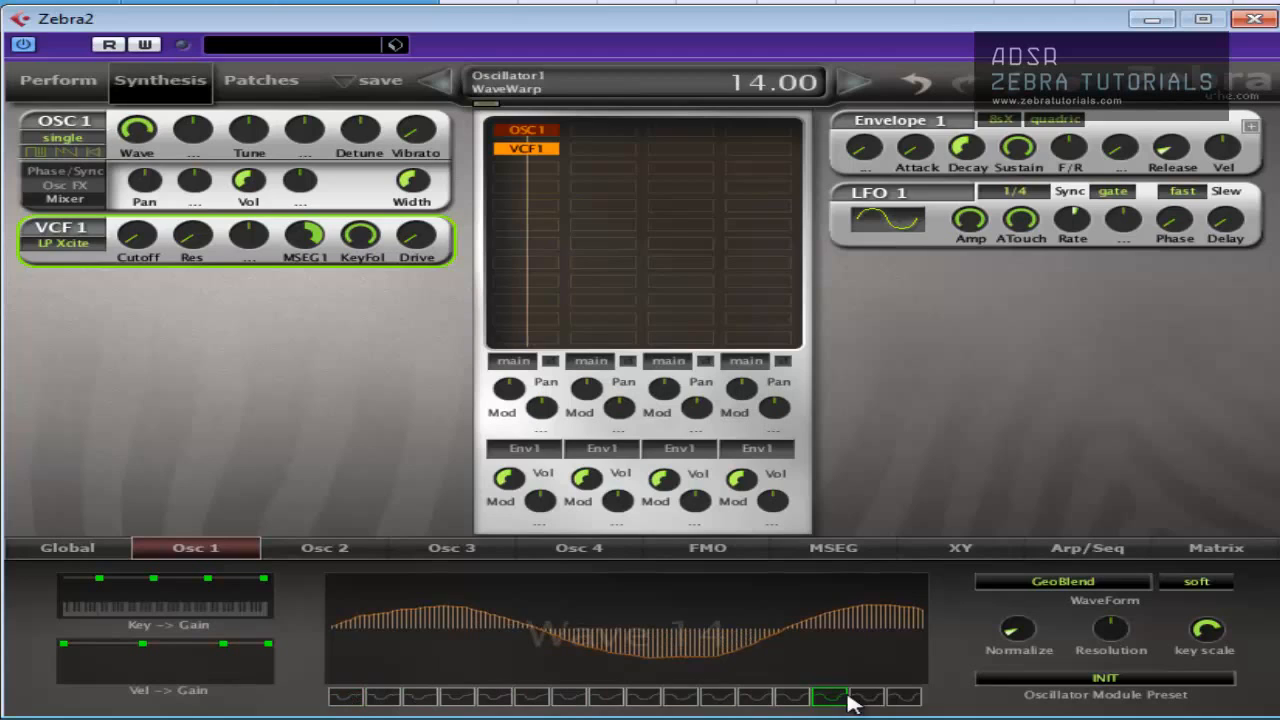
click(604, 697)
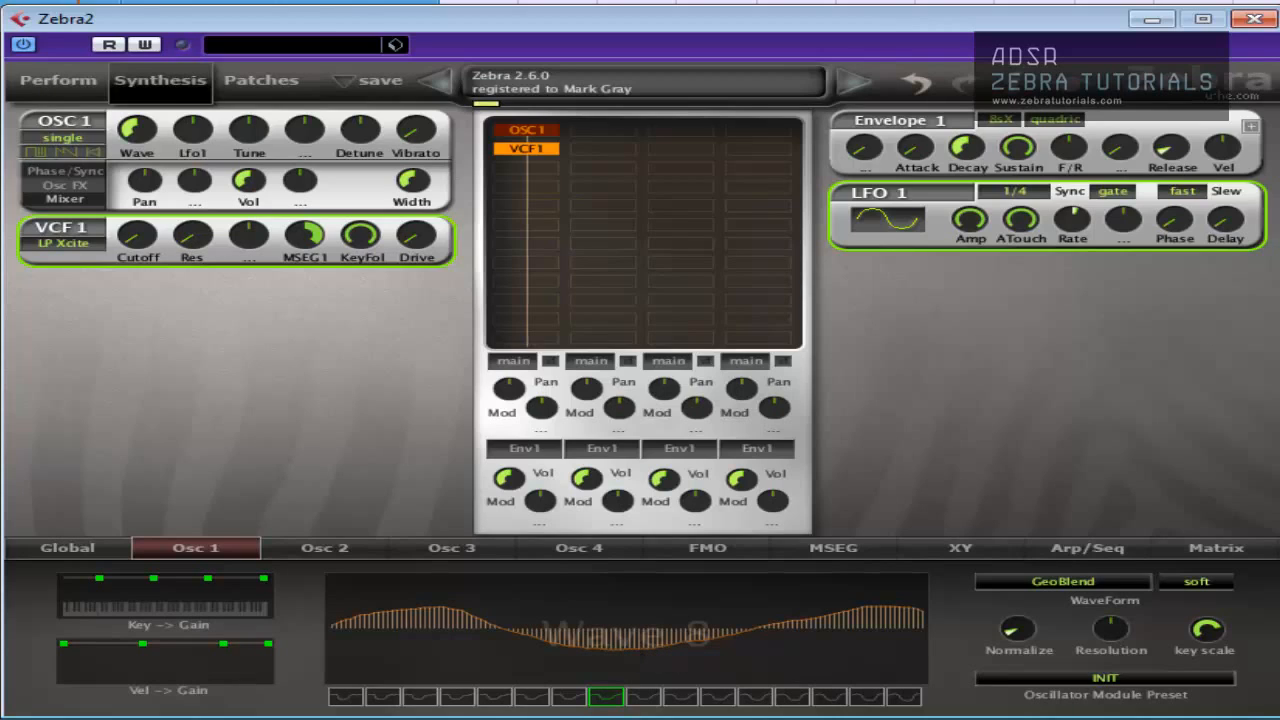
drag(410, 130, 410, 120)
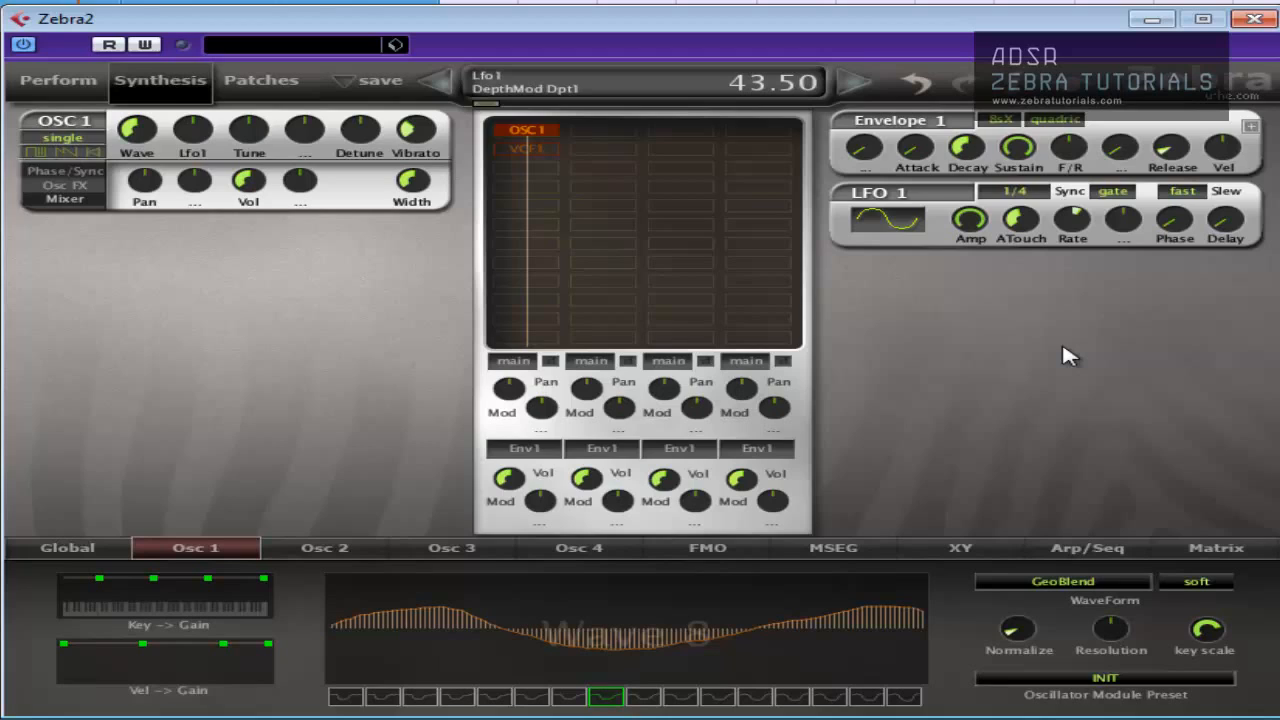
- Tune the LFO1 rate to 114 and return to the VCF1 filter settings
drag(1072, 218, 1072, 180)
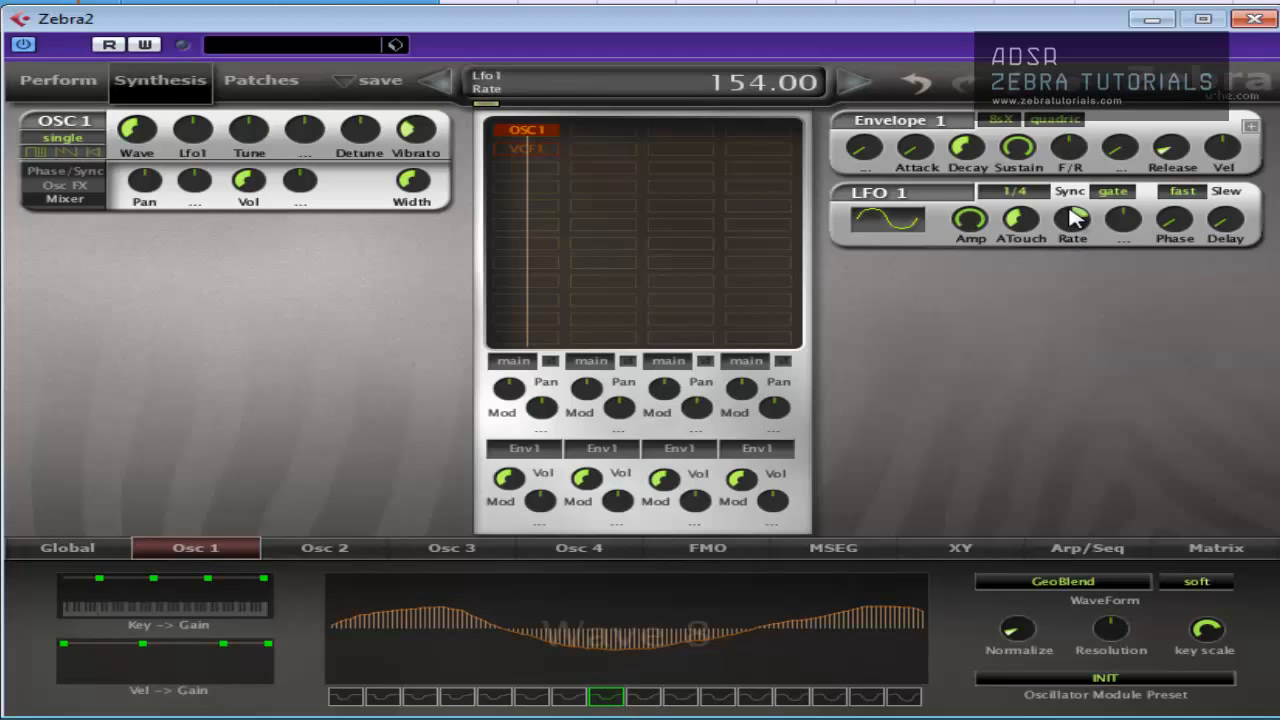
drag(1072, 215, 1072, 240)
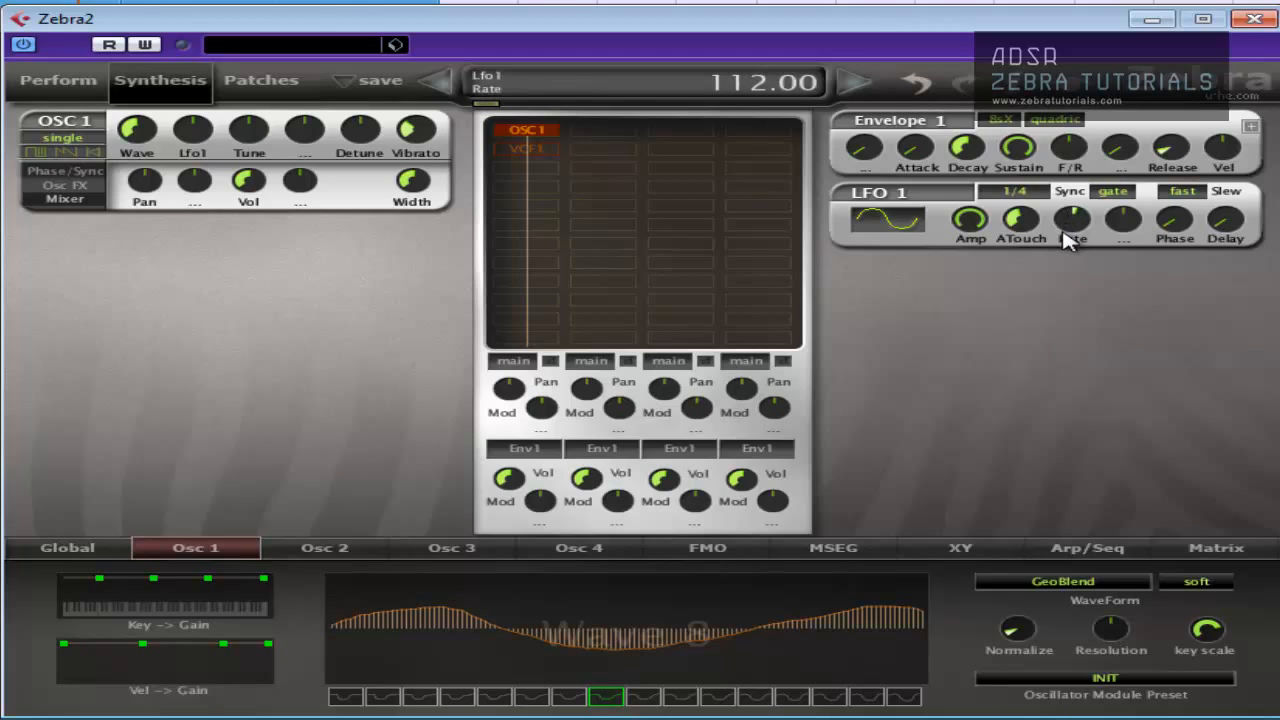
drag(1073, 220, 1073, 210)
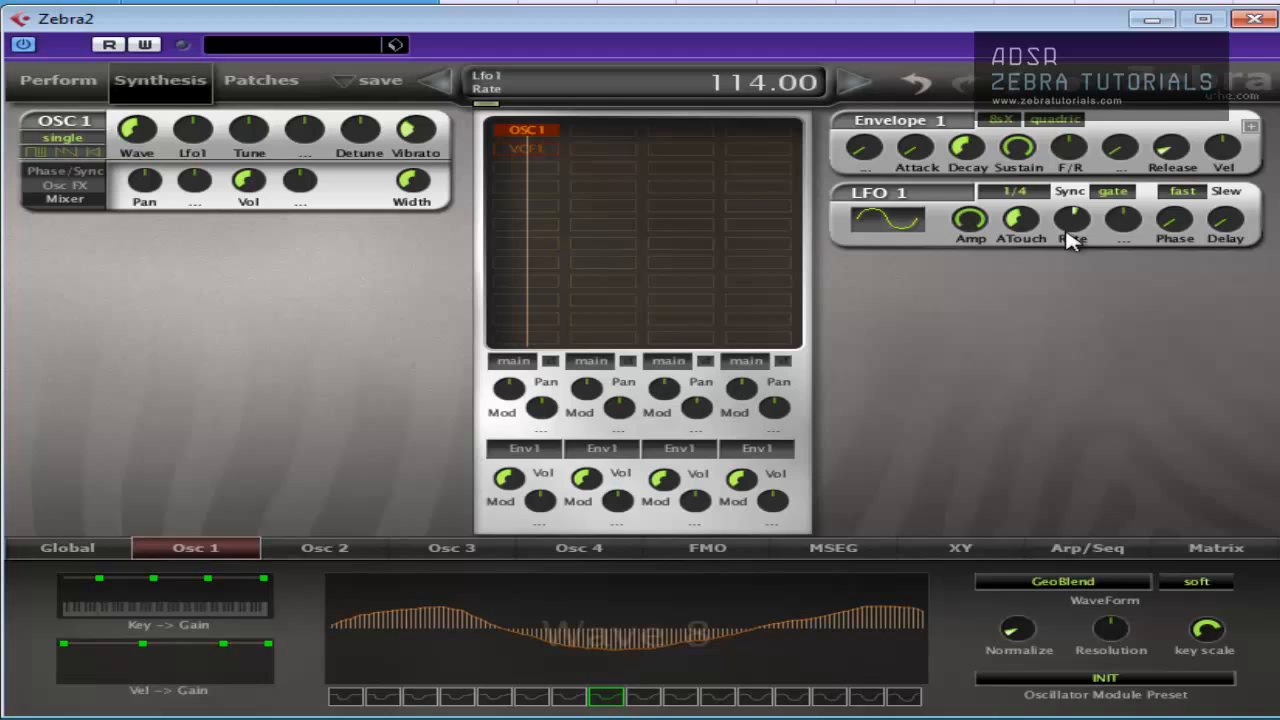
click(527, 149)
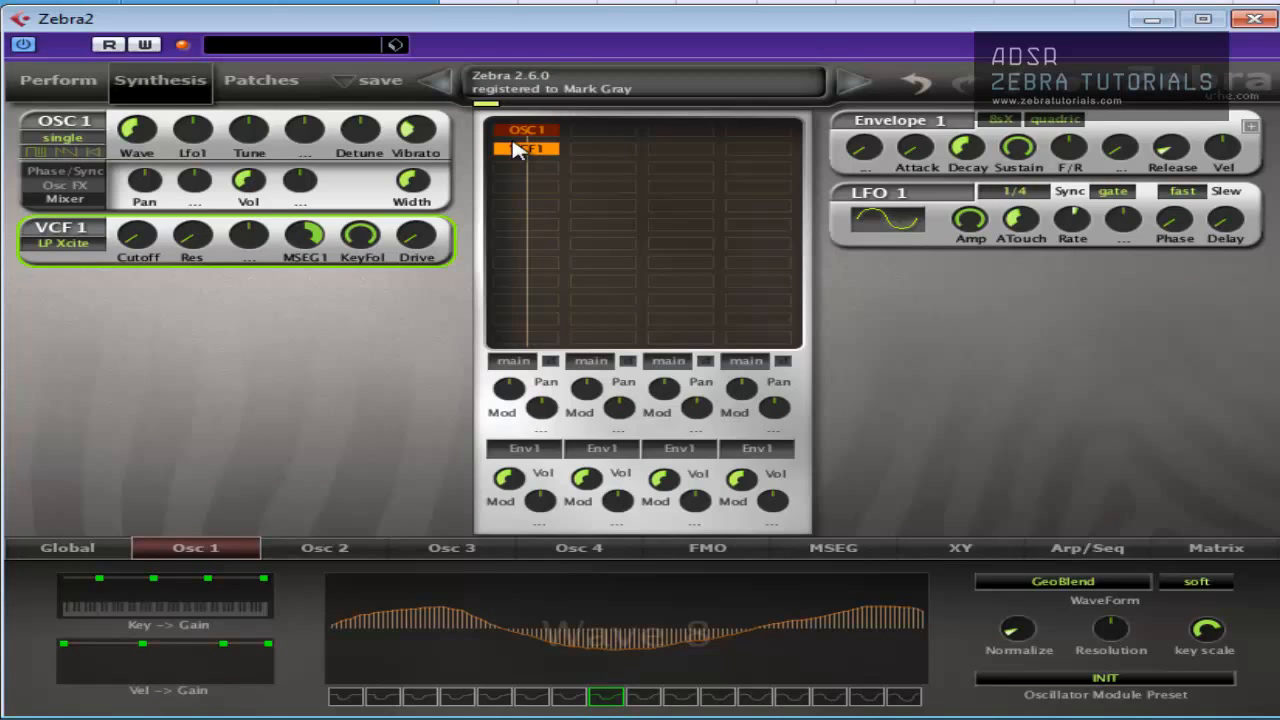
- Check MSEG release, try wave 1 then keep oscillator 1 on wave 8, adjust VCF1 drive, show Global page
click(832, 547)
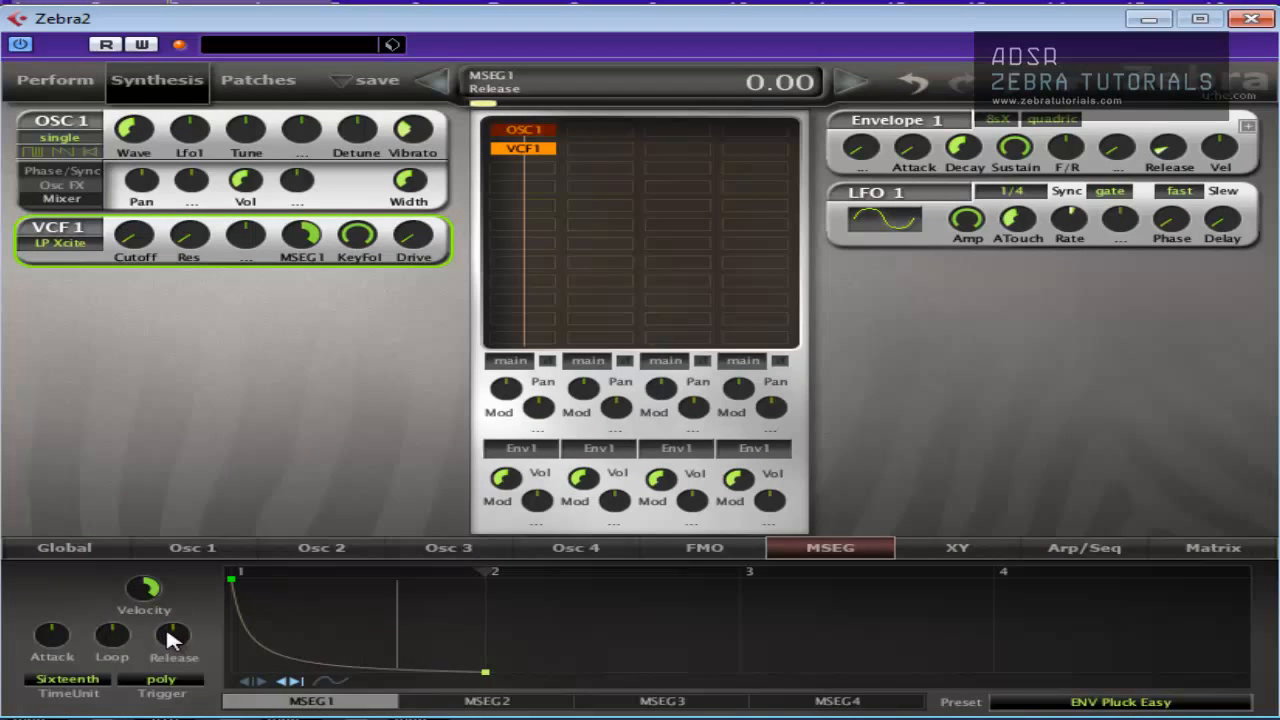
click(192, 547)
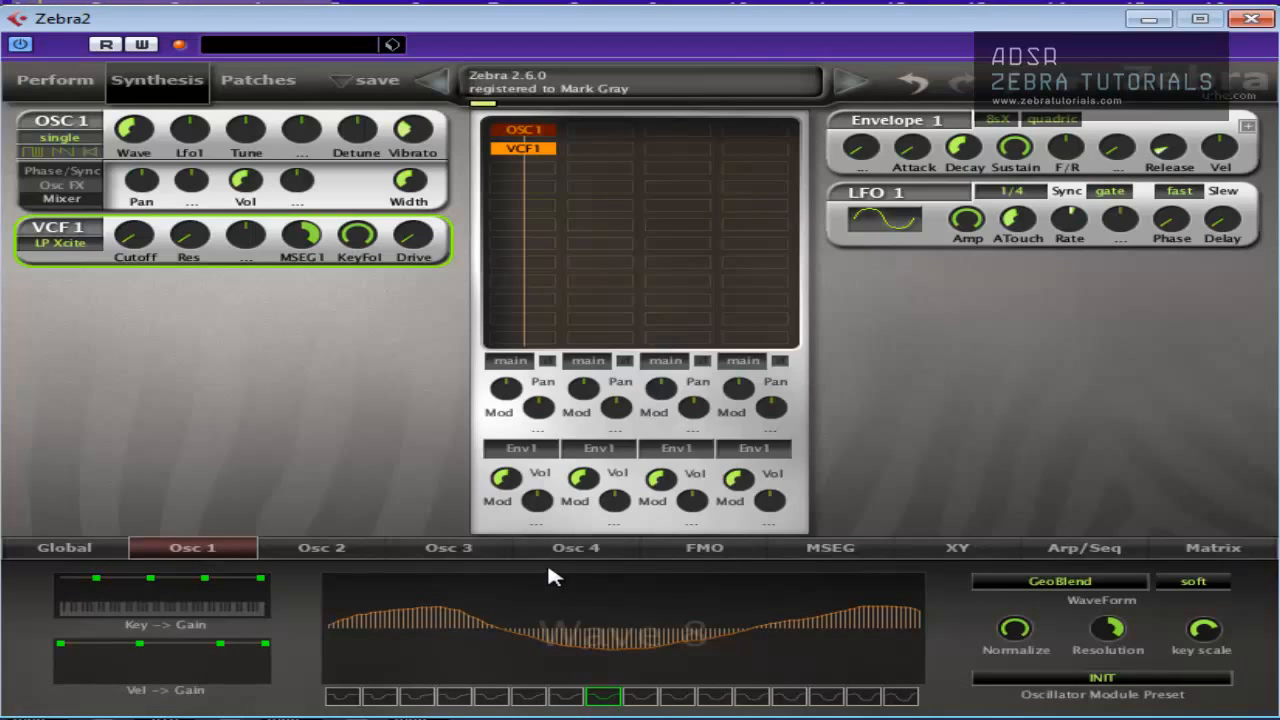
click(342, 697)
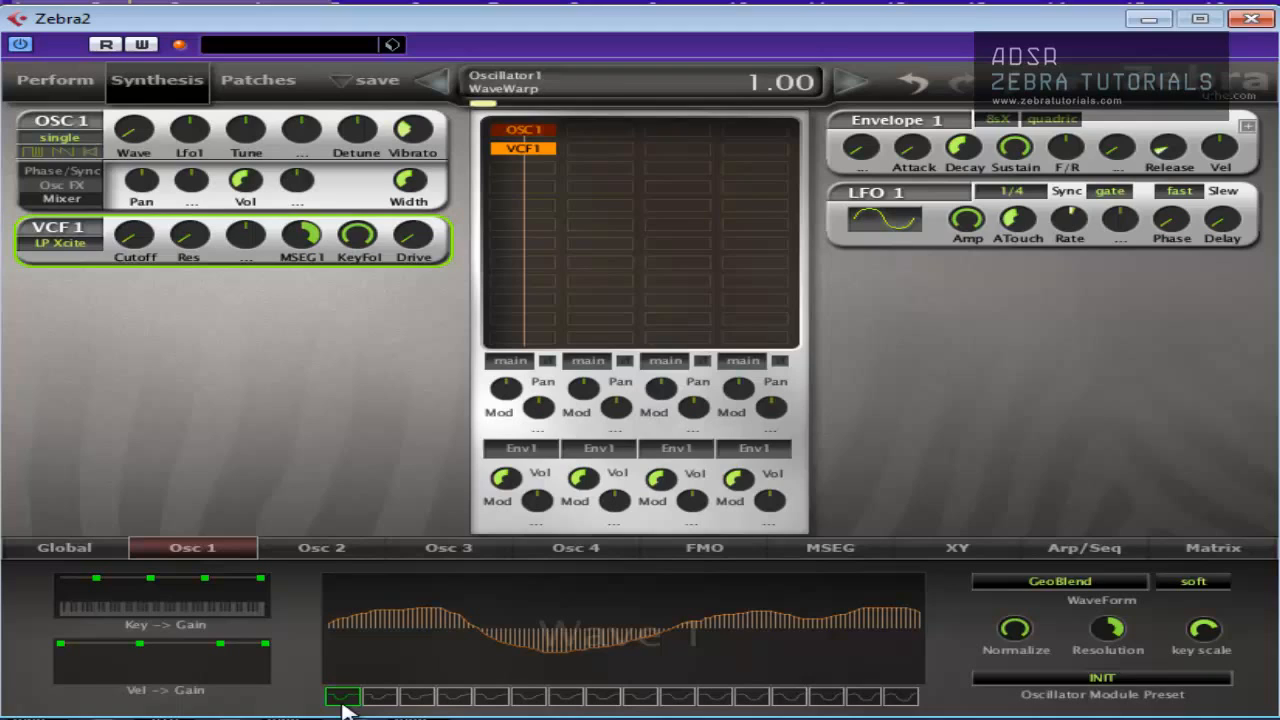
click(602, 697)
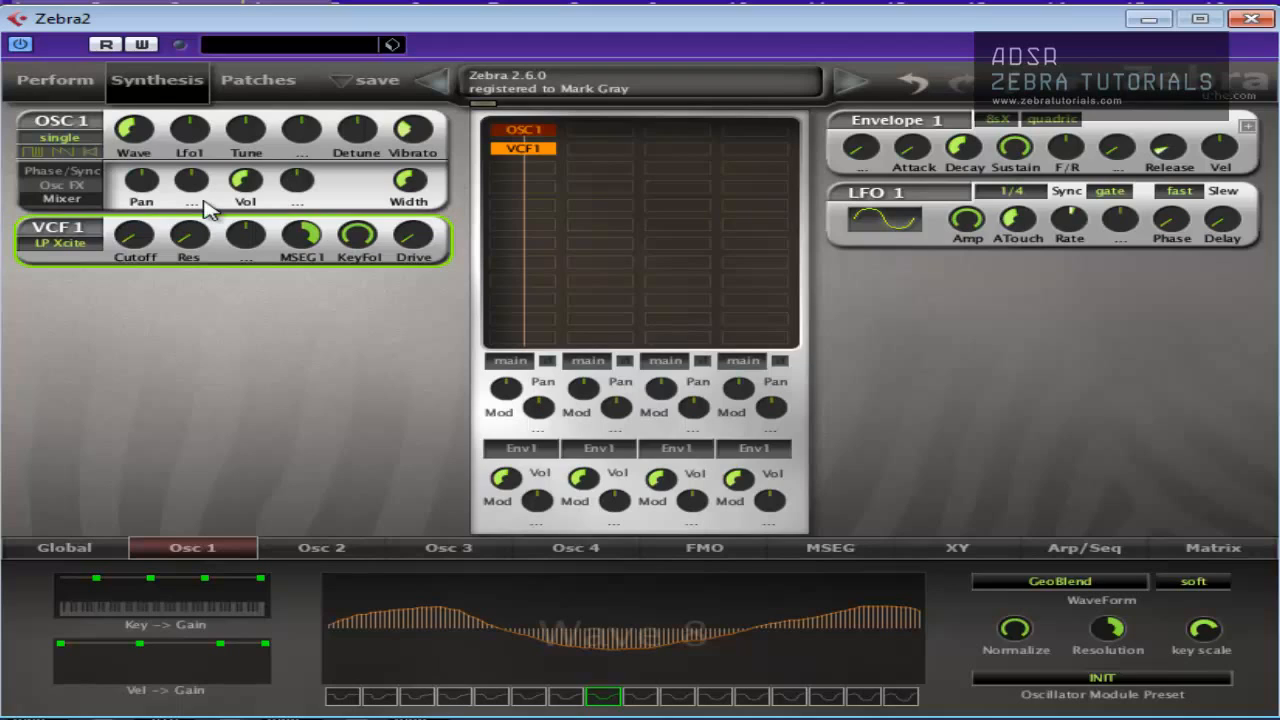
mouse_move(168, 288)
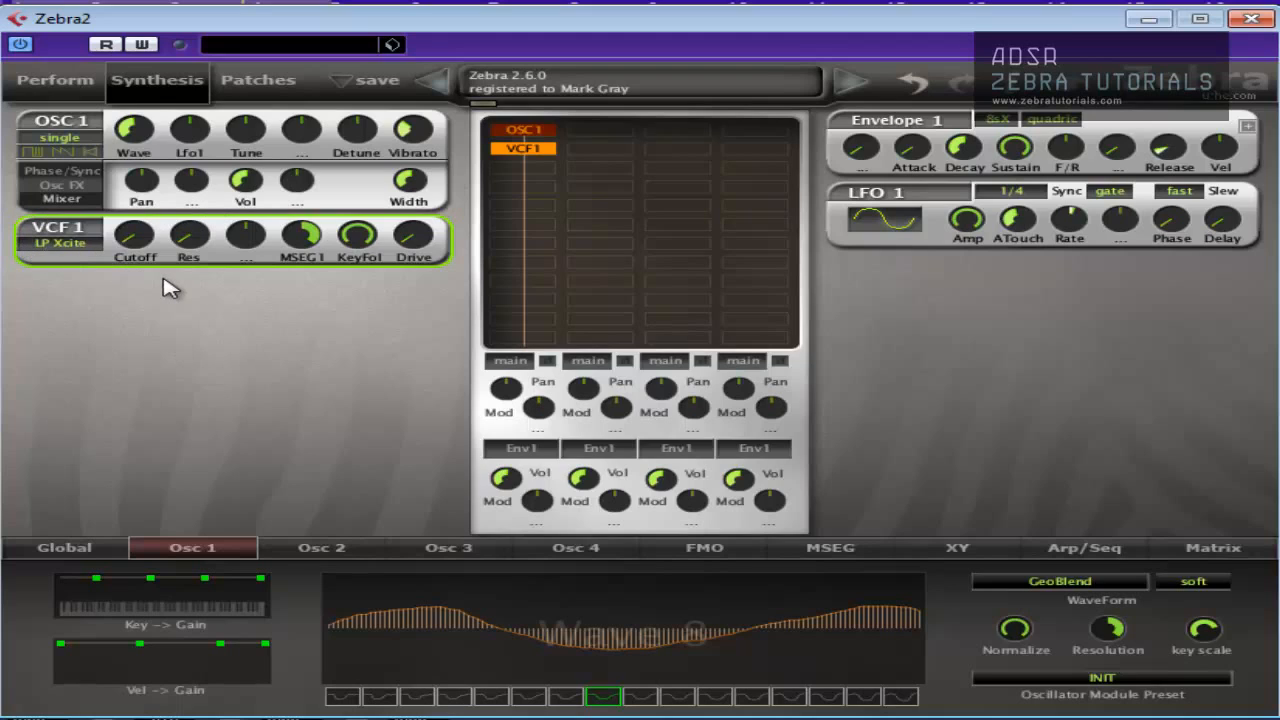
mouse_move(420, 245)
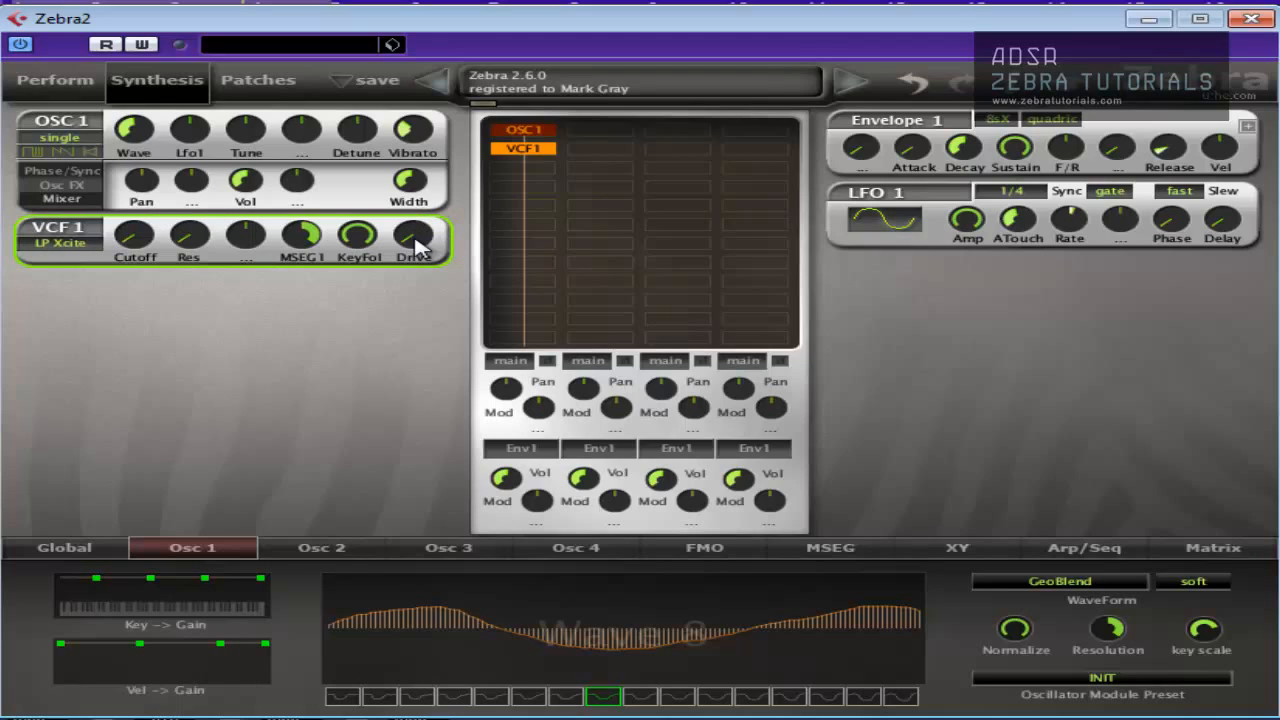
drag(413, 235, 413, 220)
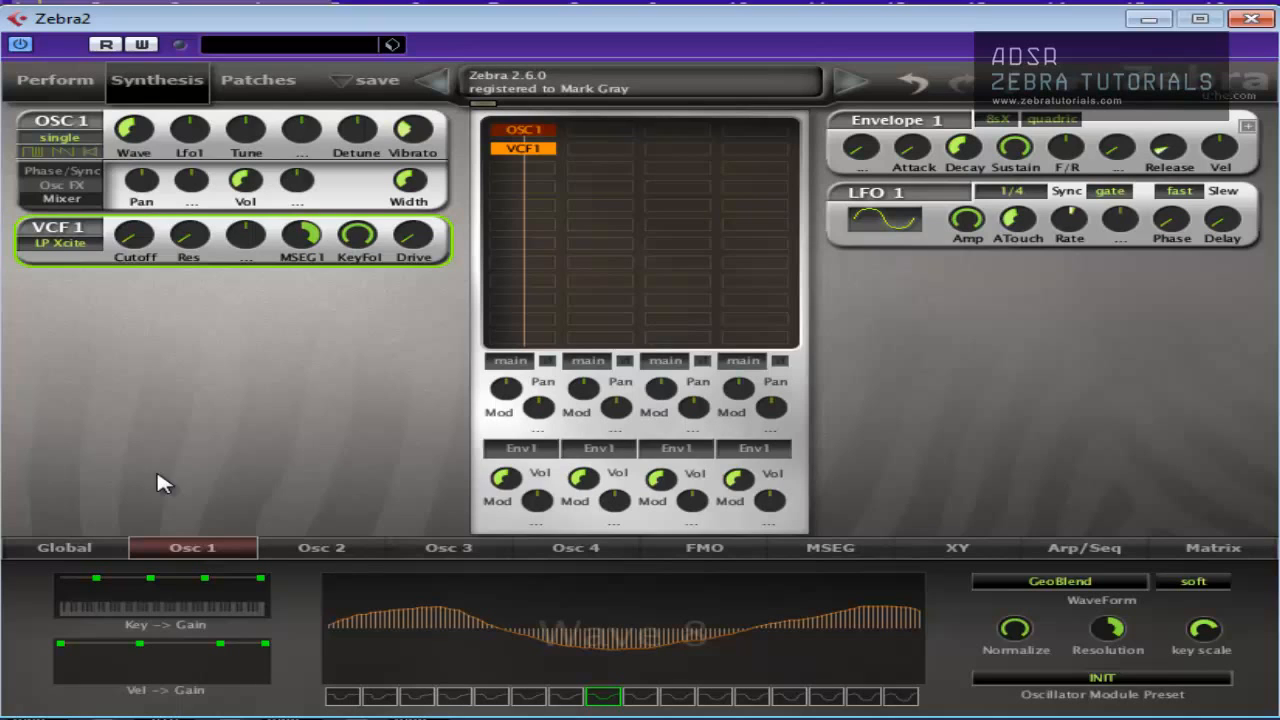
click(63, 547)
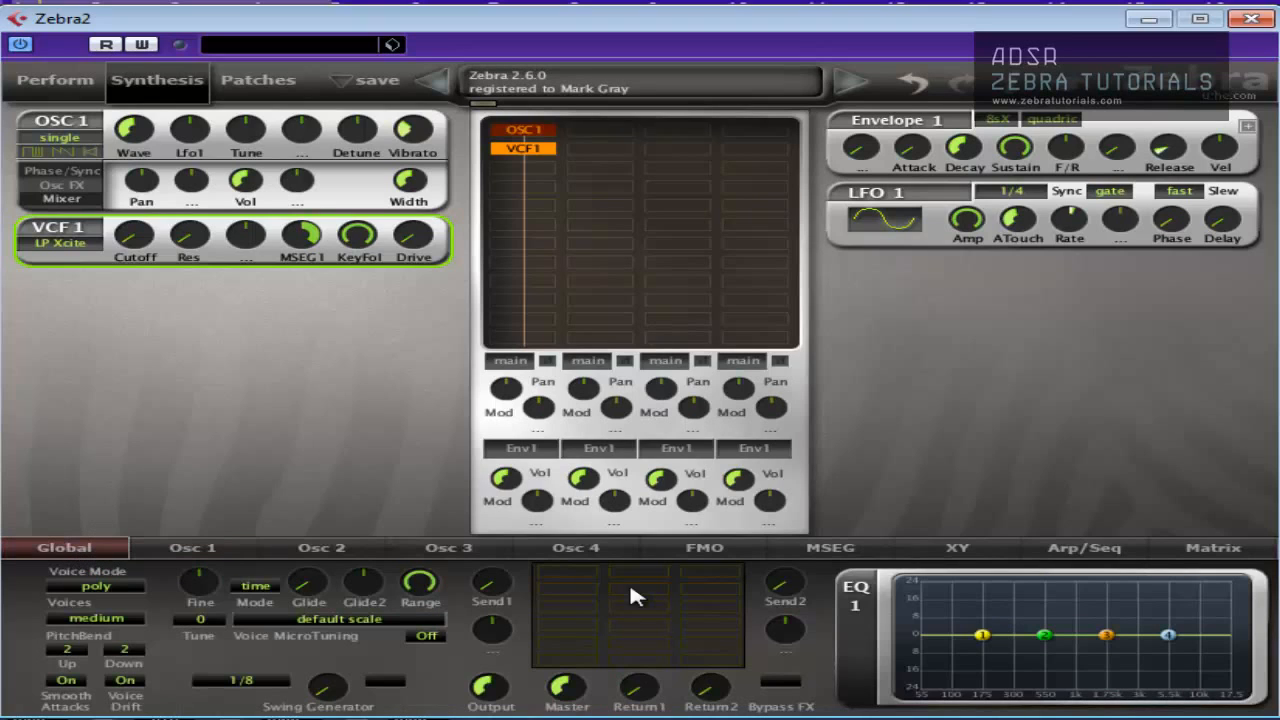
- Insert a Chorus in ModFX 1, lower its Mix to about 64.5, and switch its EQ on
click(525, 130)
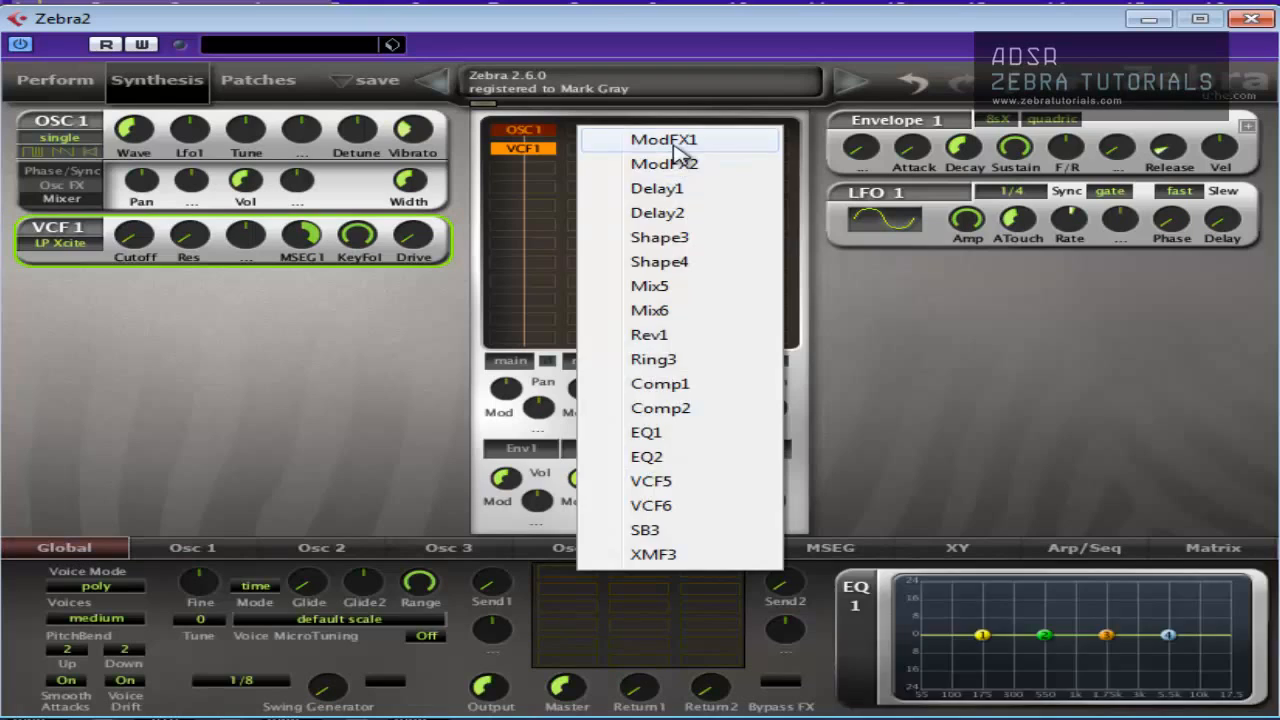
click(663, 139)
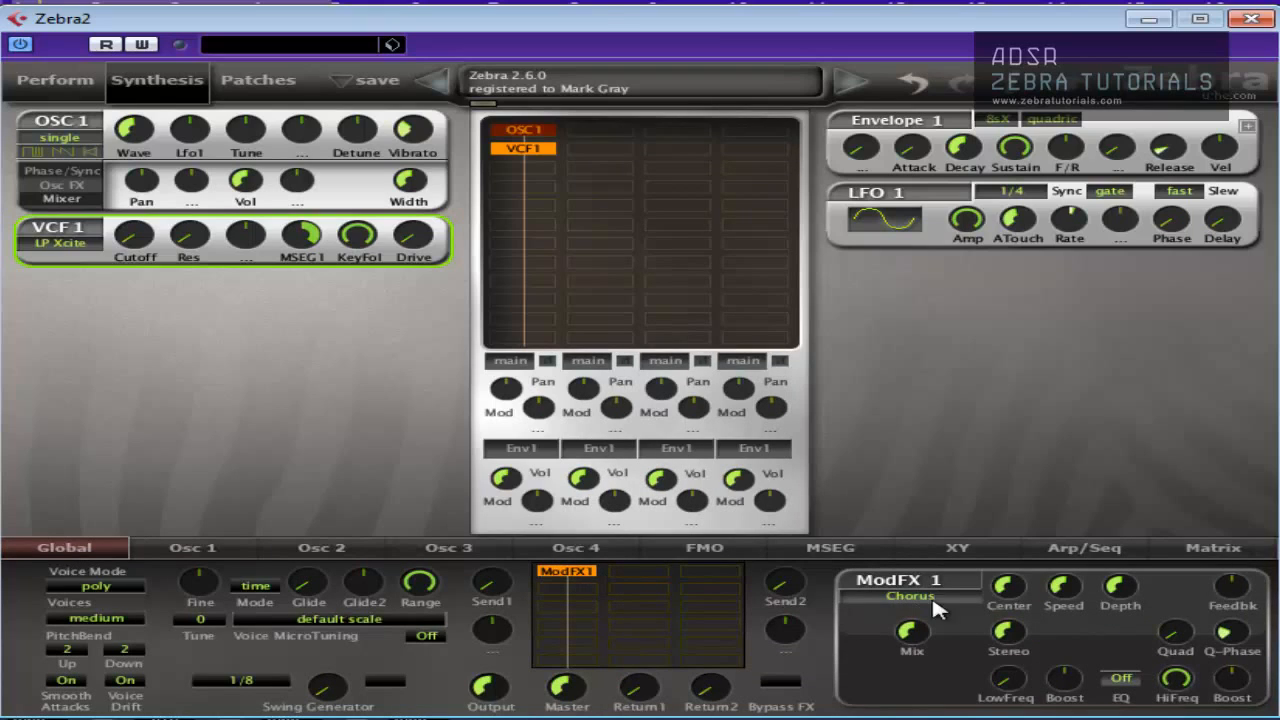
mouse_move(965, 611)
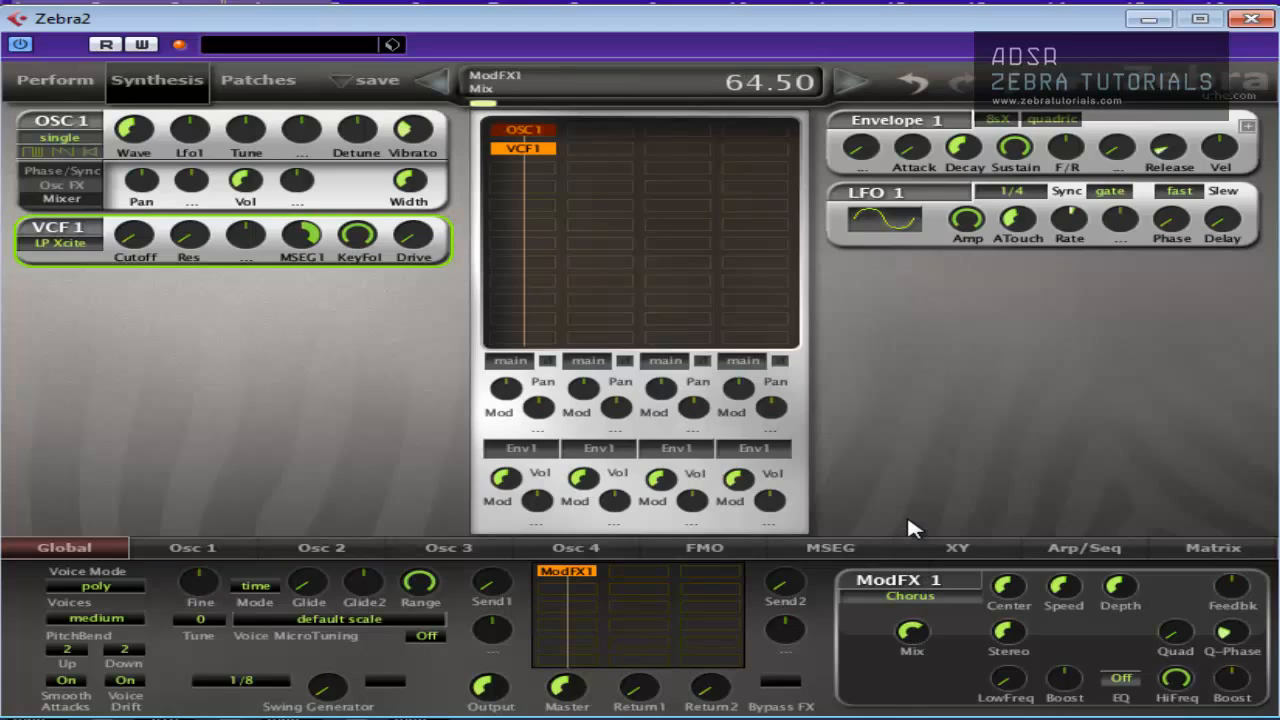
drag(911, 627, 911, 660)
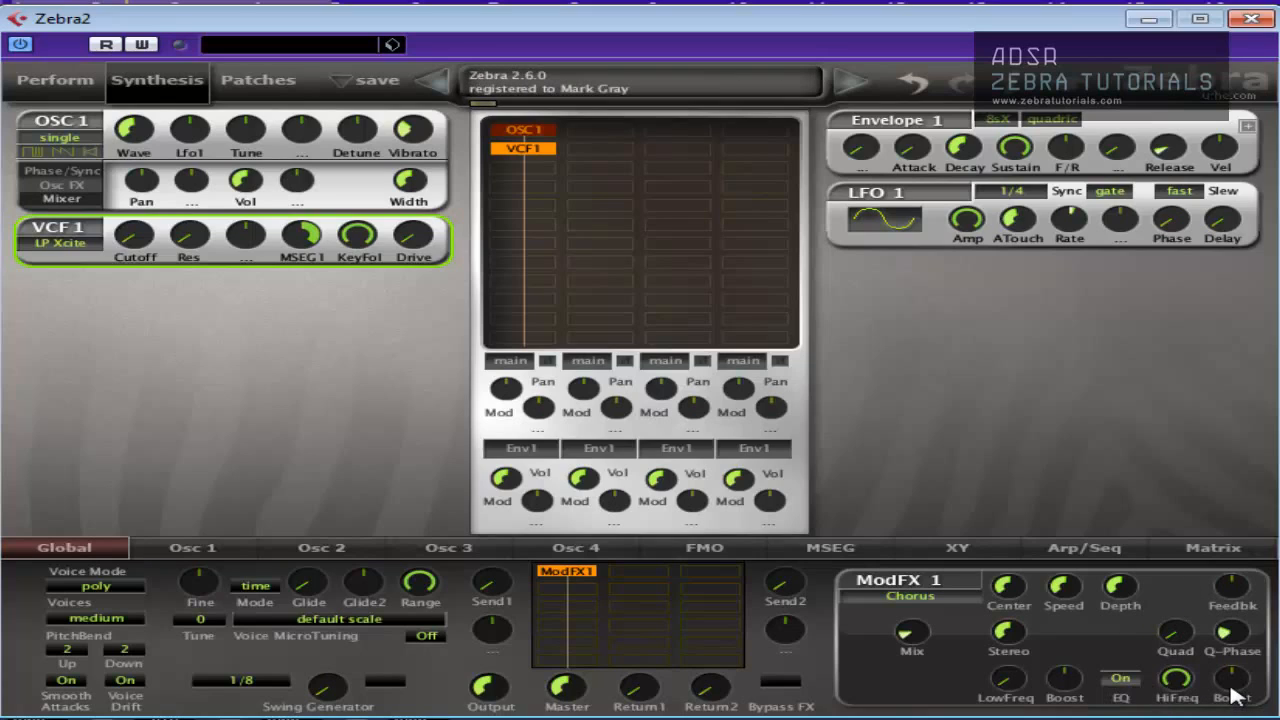
drag(1232, 685, 1232, 680)
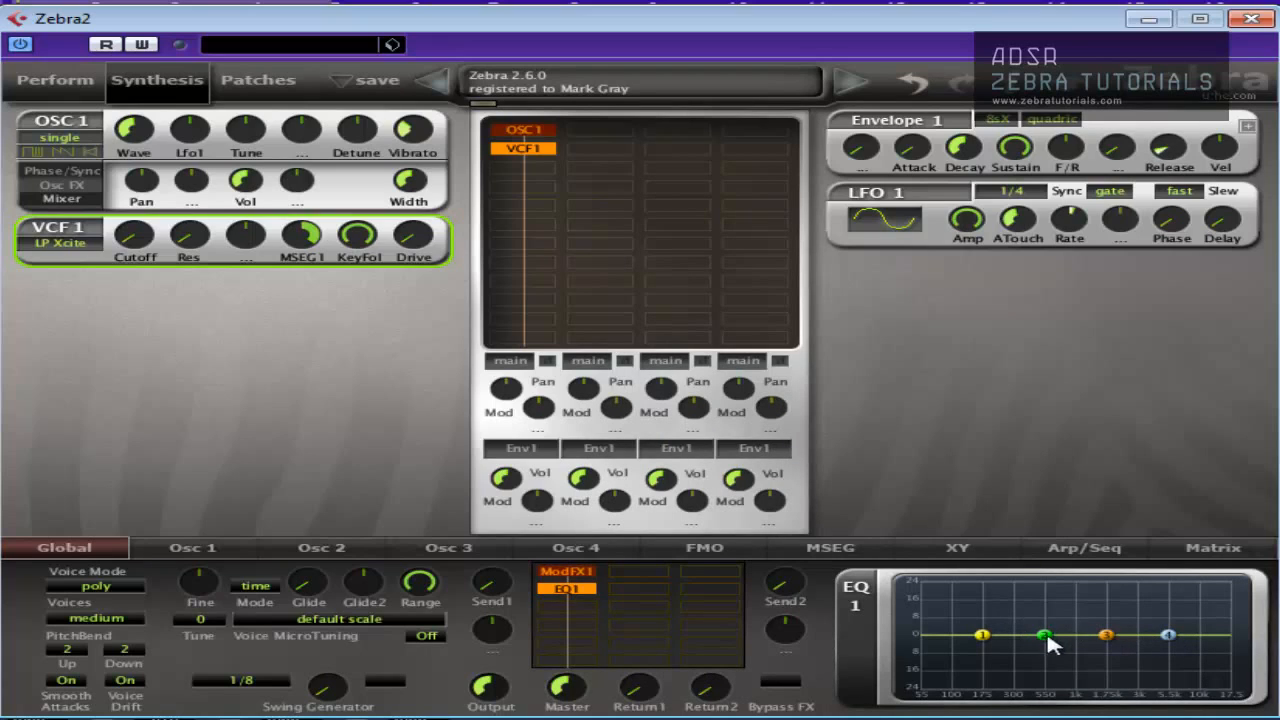
- Raise EQ1's node 2 to about +7 dB and node 4 high shelf to +6 dB
drag(1043, 635, 1050, 618)
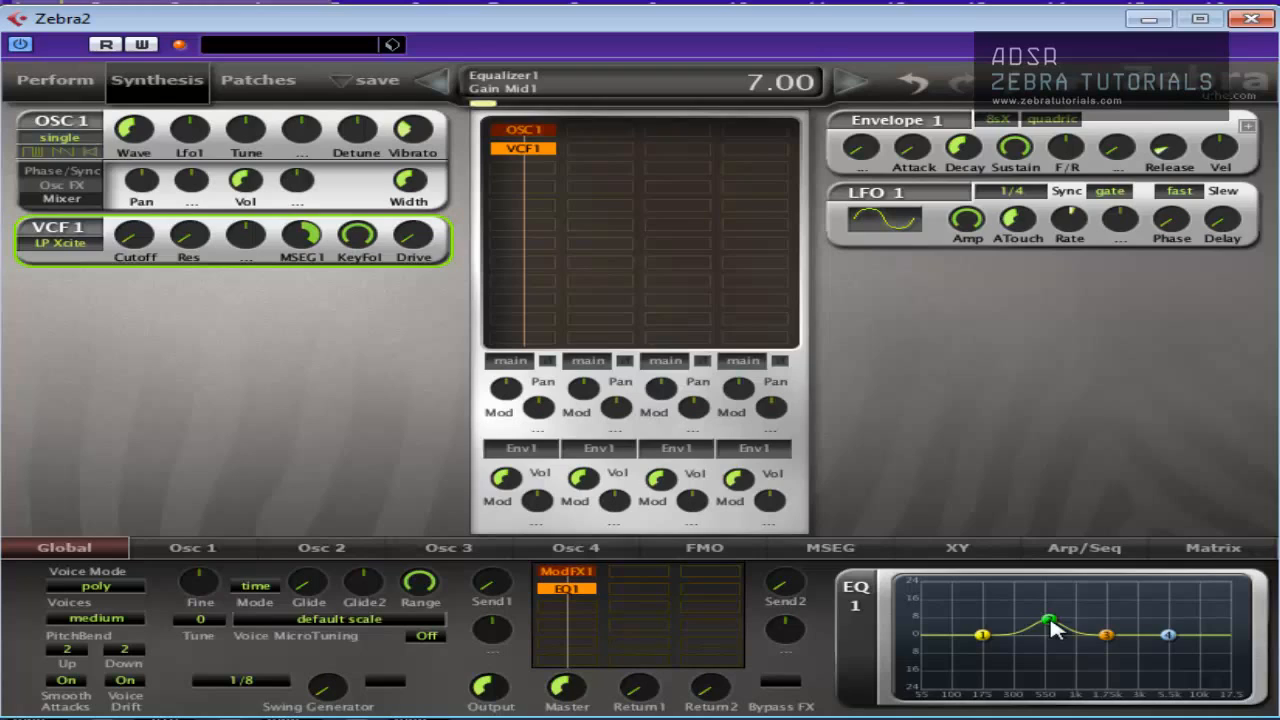
drag(1060, 618, 1060, 628)
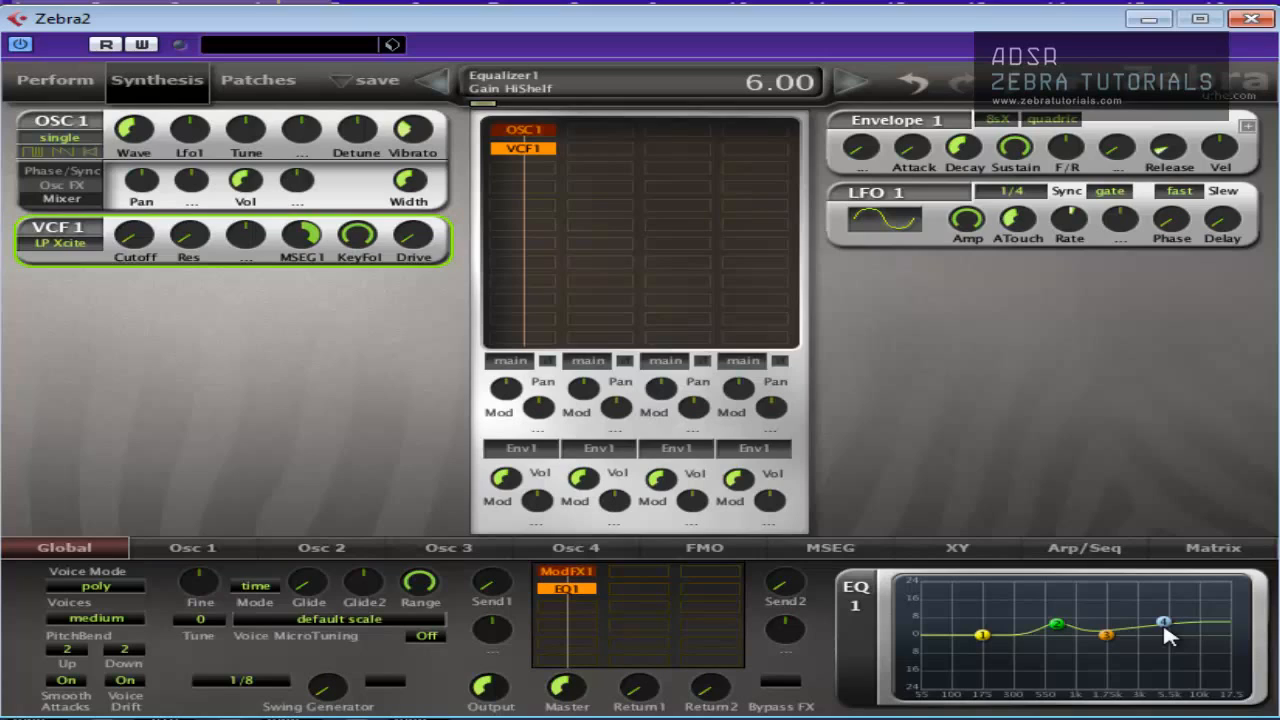
mouse_move(985, 607)
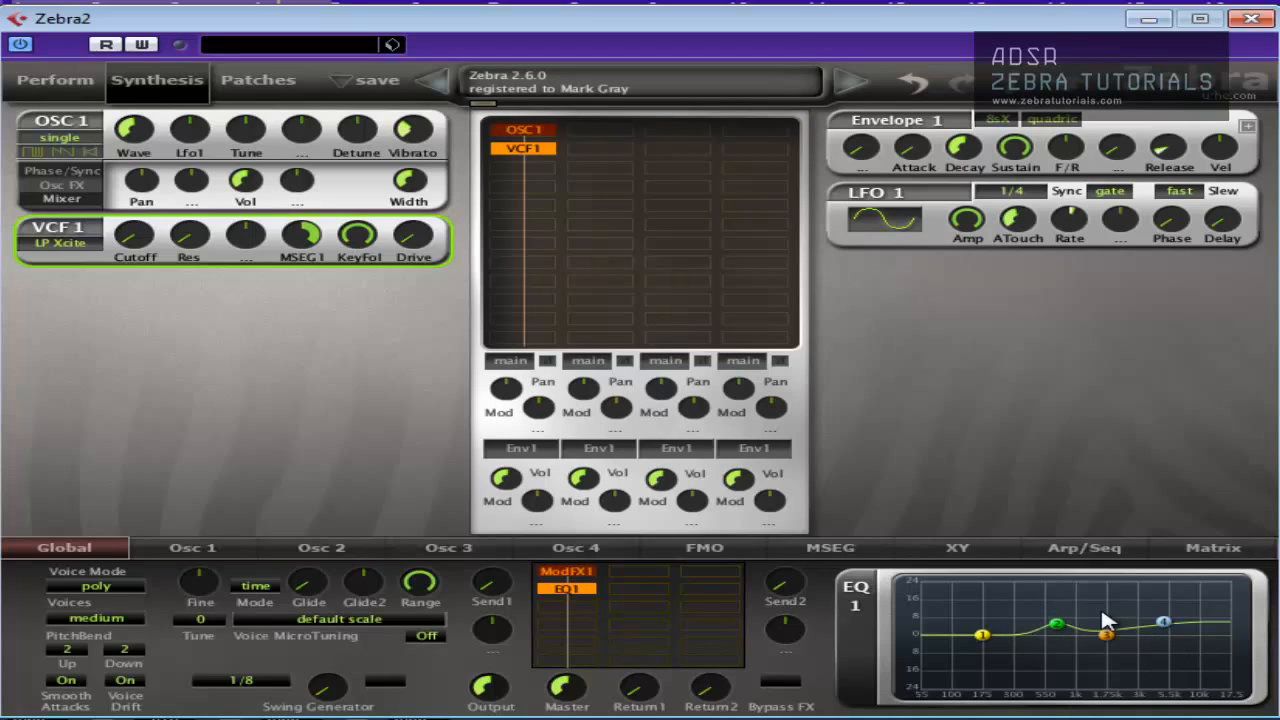
mouse_move(1040, 148)
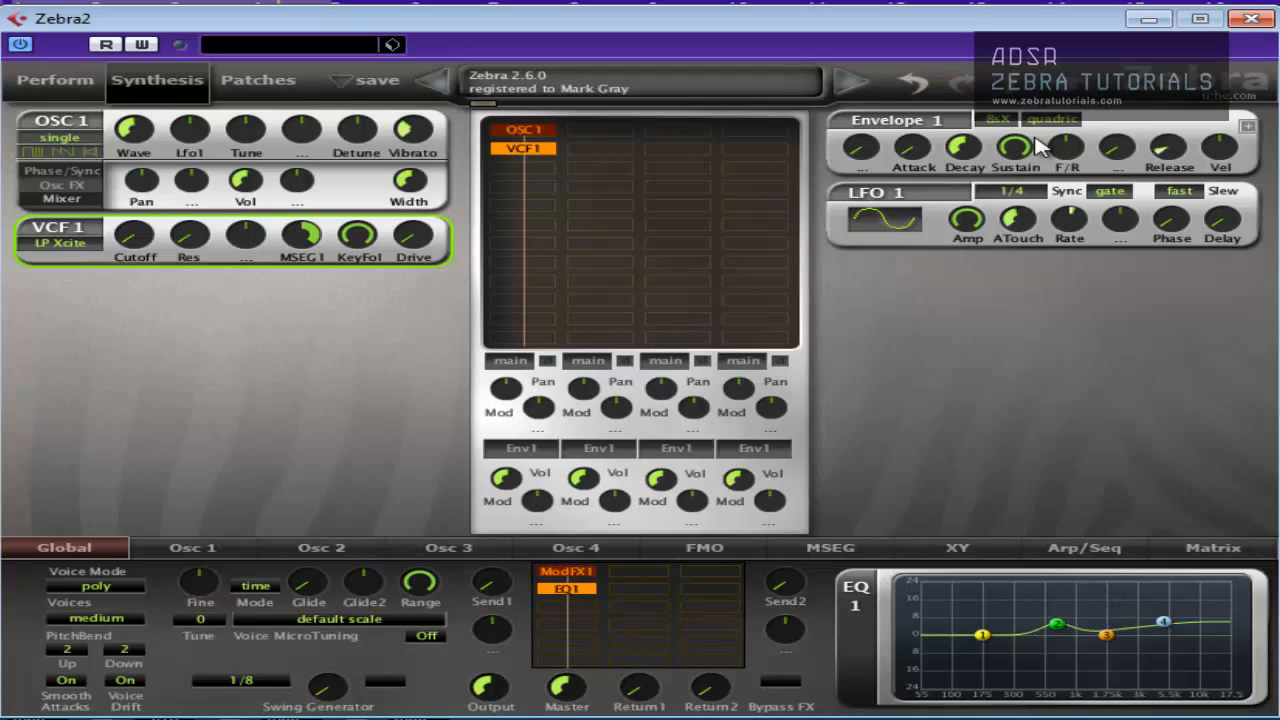
mouse_move(918, 570)
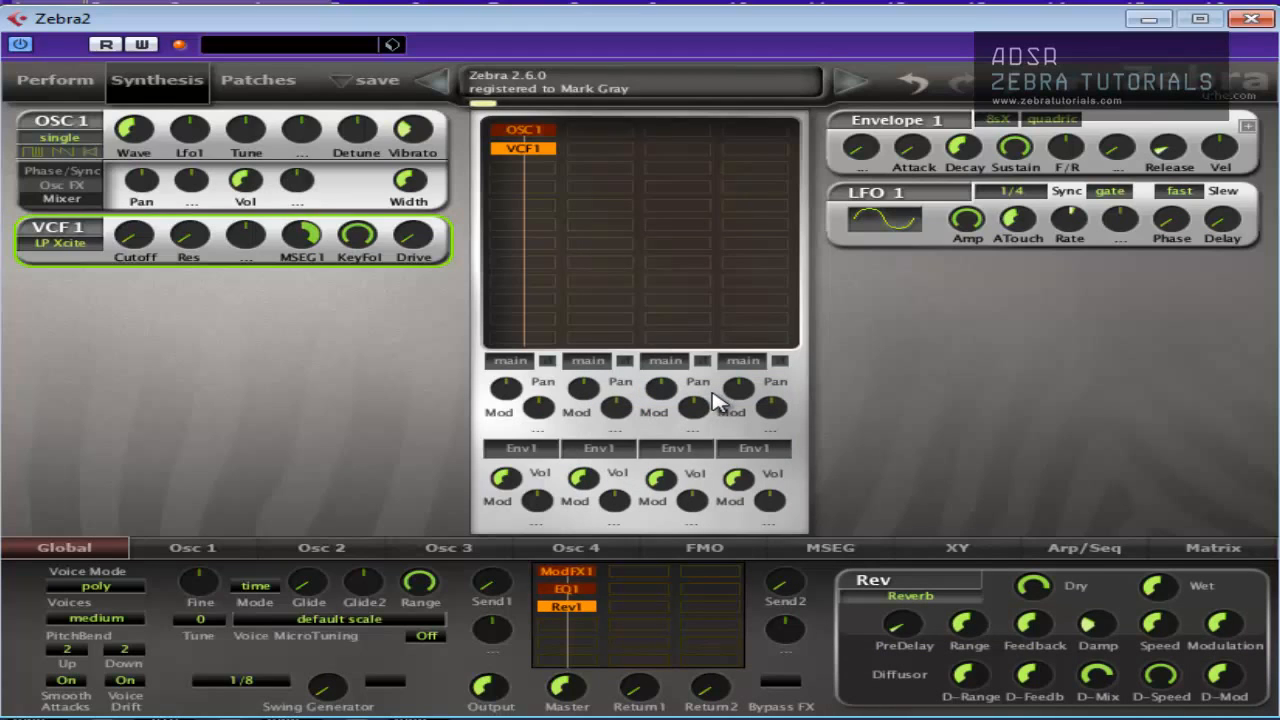
mouse_move(1155, 597)
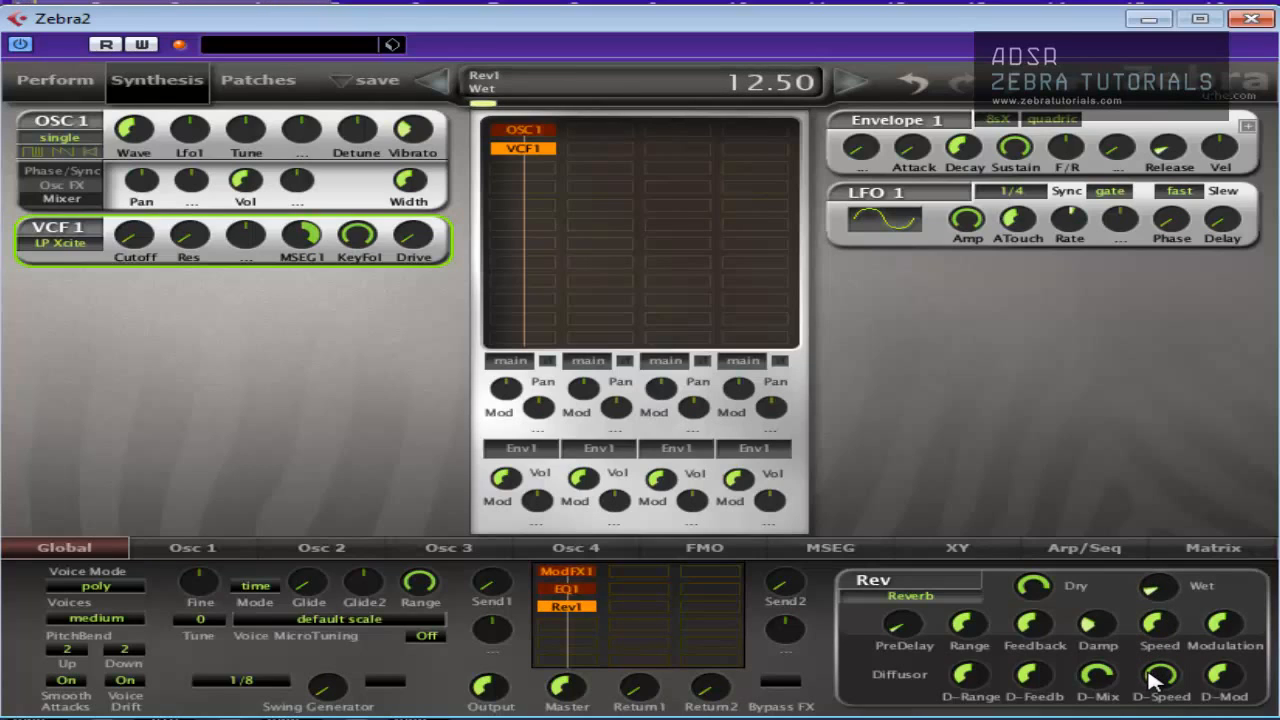
mouse_move(1155, 605)
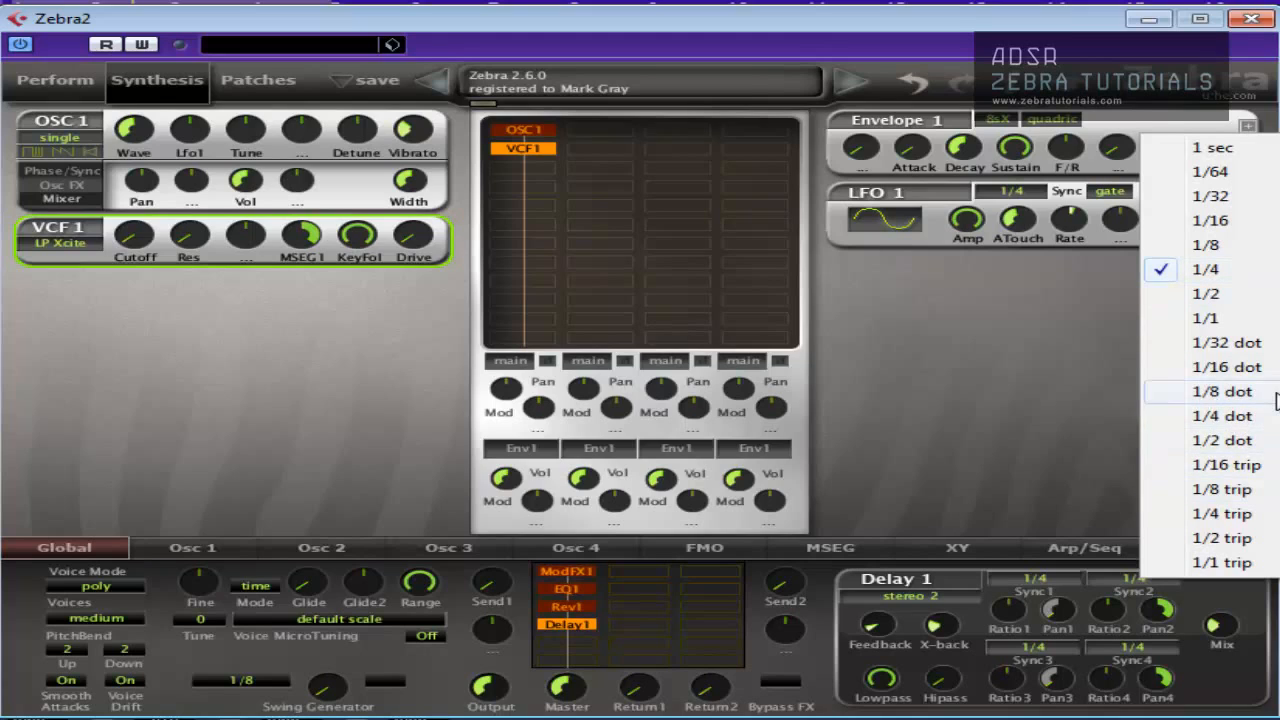
- Sync Delay 1's second tap to a dotted 1/8 and set its mix to 66.5
click(1221, 391)
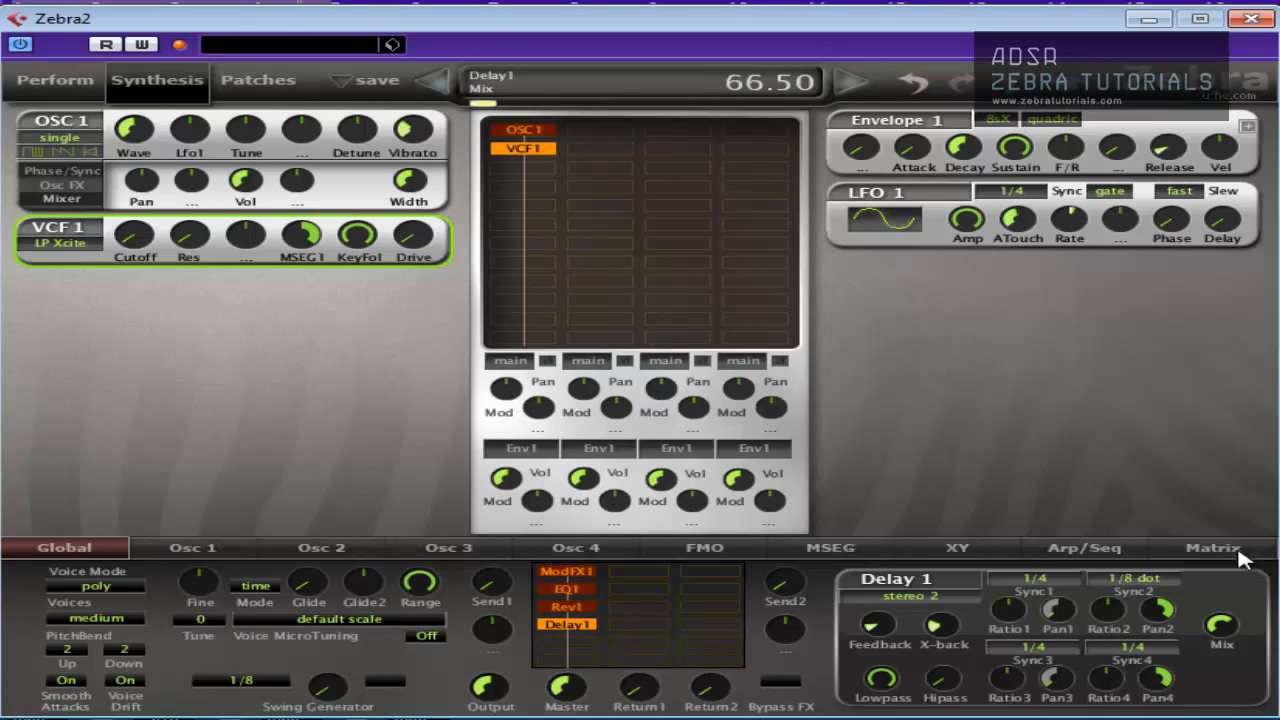
drag(1219, 620, 1219, 640)
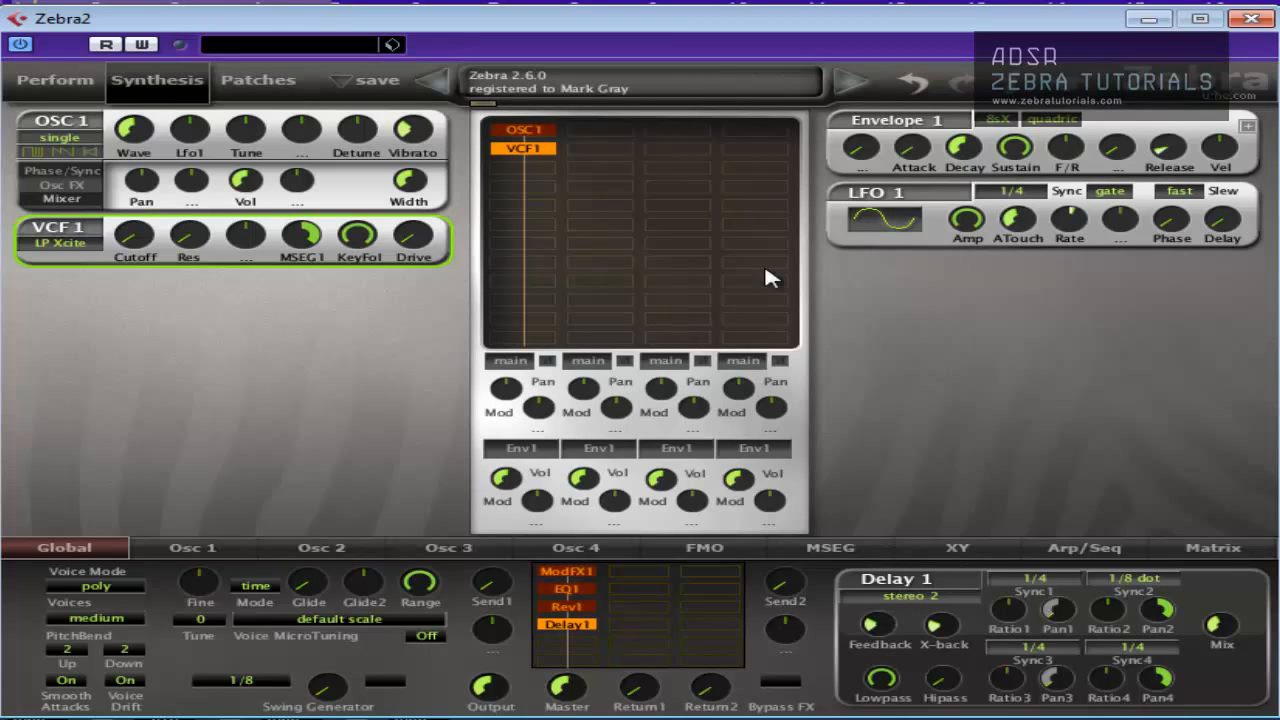
mouse_move(670, 135)
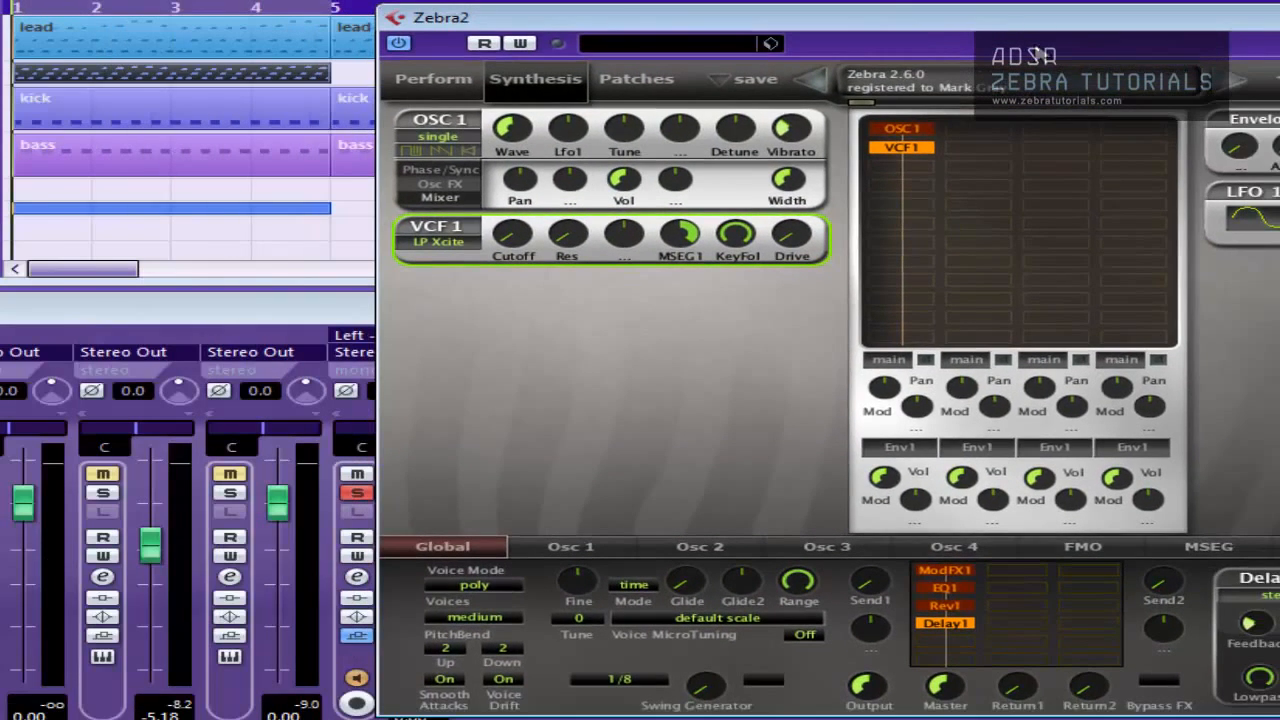
mouse_move(1043, 58)
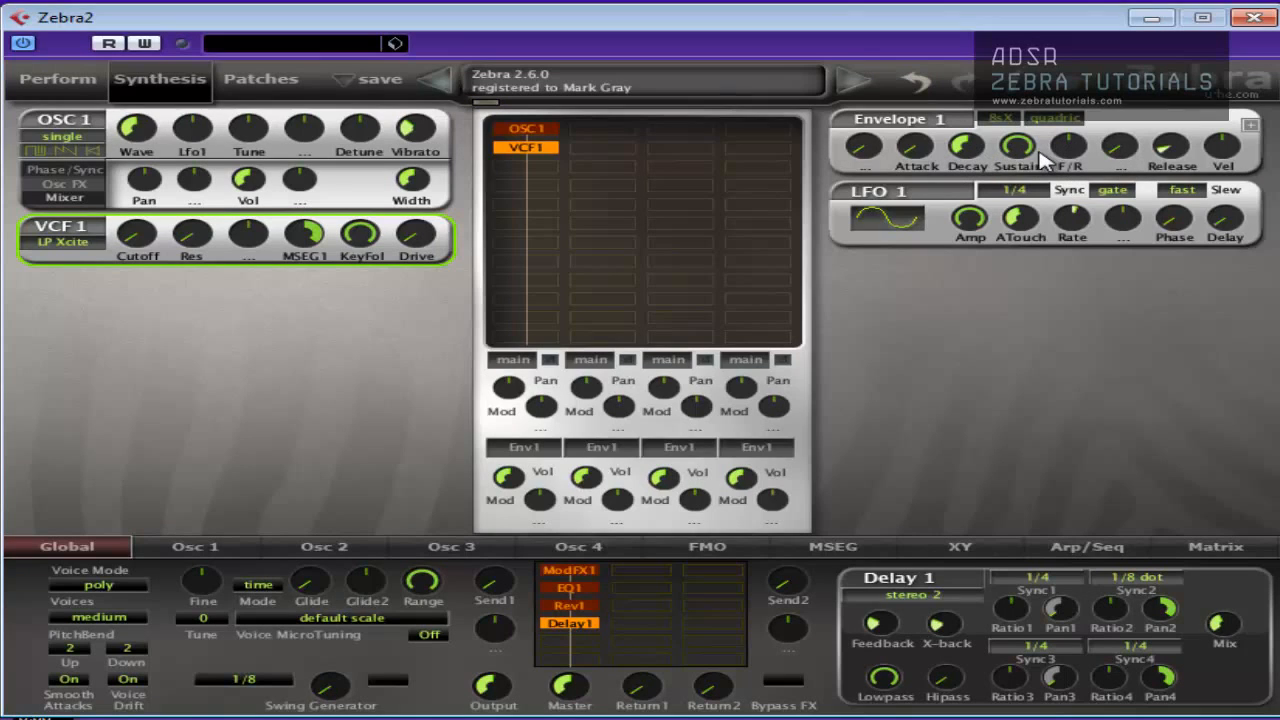
mouse_move(975, 155)
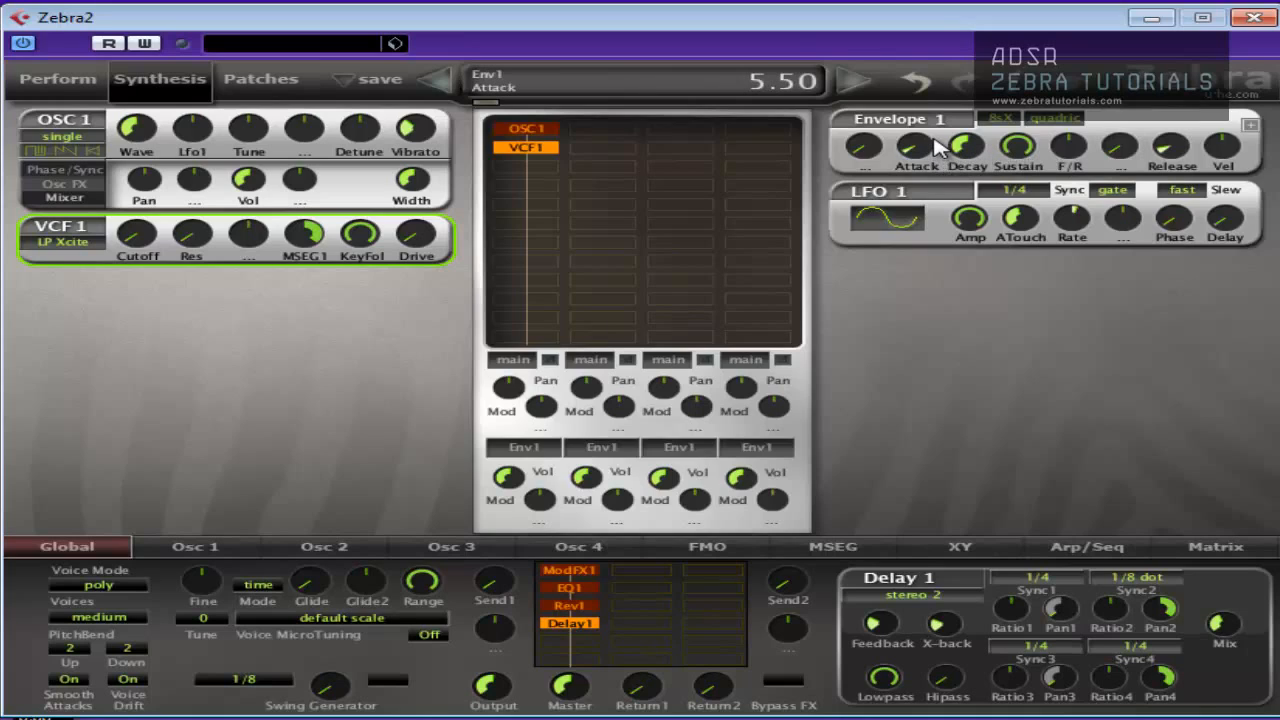
- Shape Envelope 1 with short attack, decay 22.5, sustain 33, v-slope curve and fall/rise −20
drag(910, 147, 910, 130)
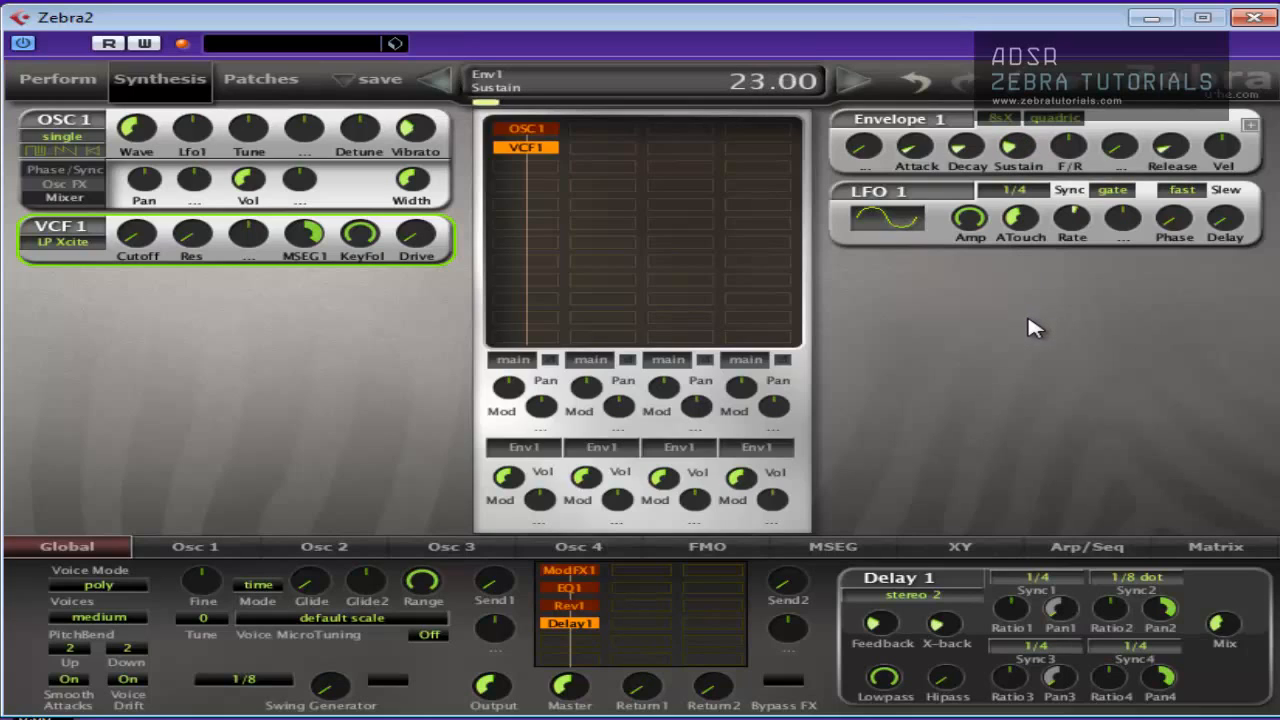
drag(965, 147, 965, 157)
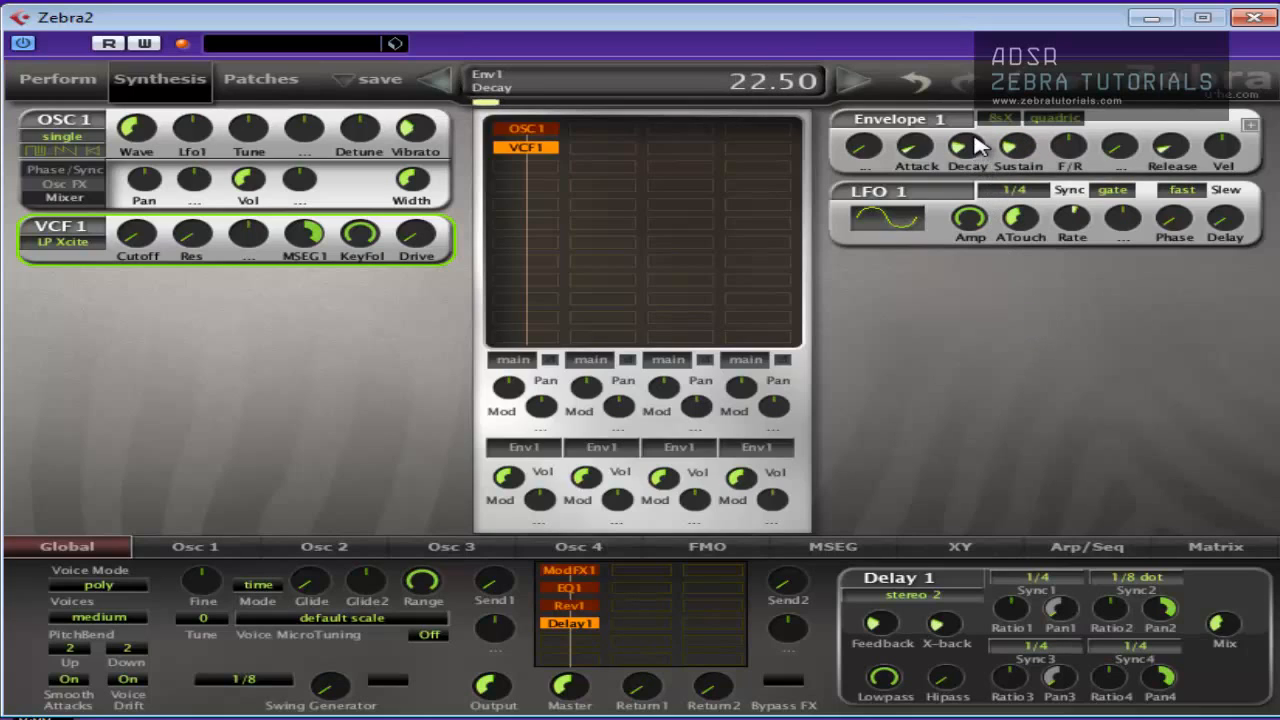
drag(967, 145, 978, 112)
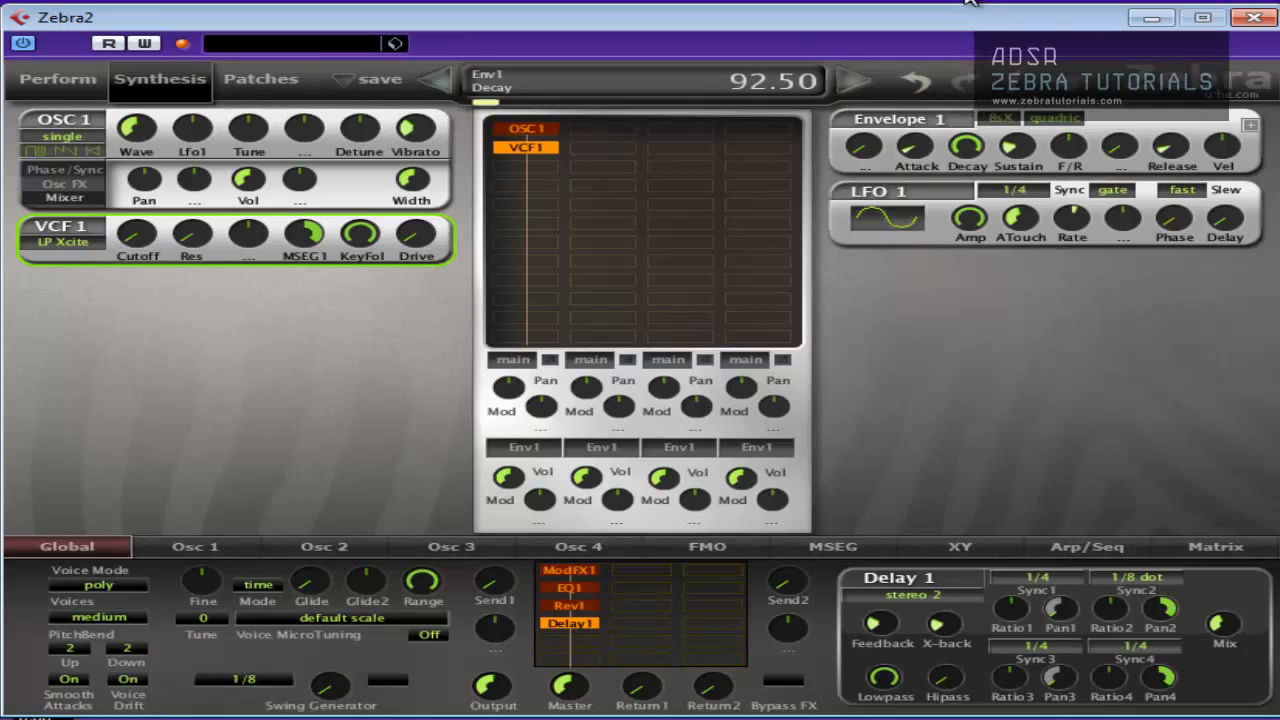
drag(967, 145, 967, 180)
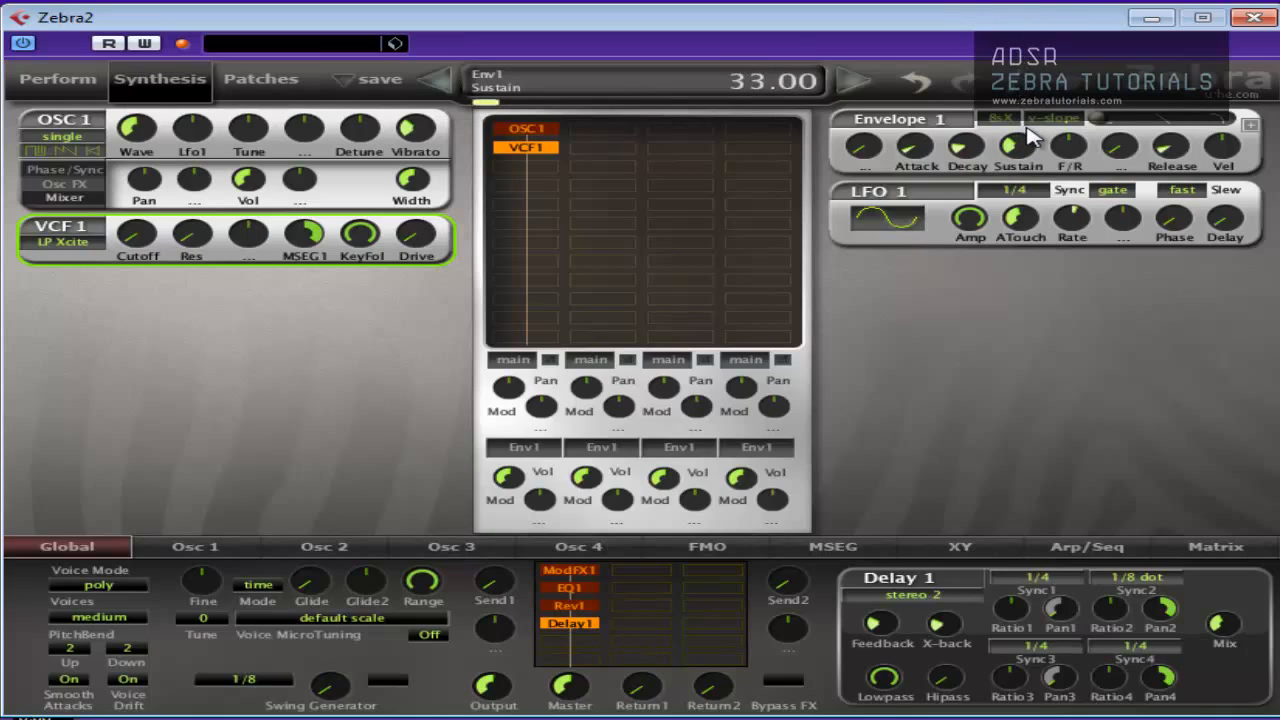
drag(1008, 148, 1008, 160)
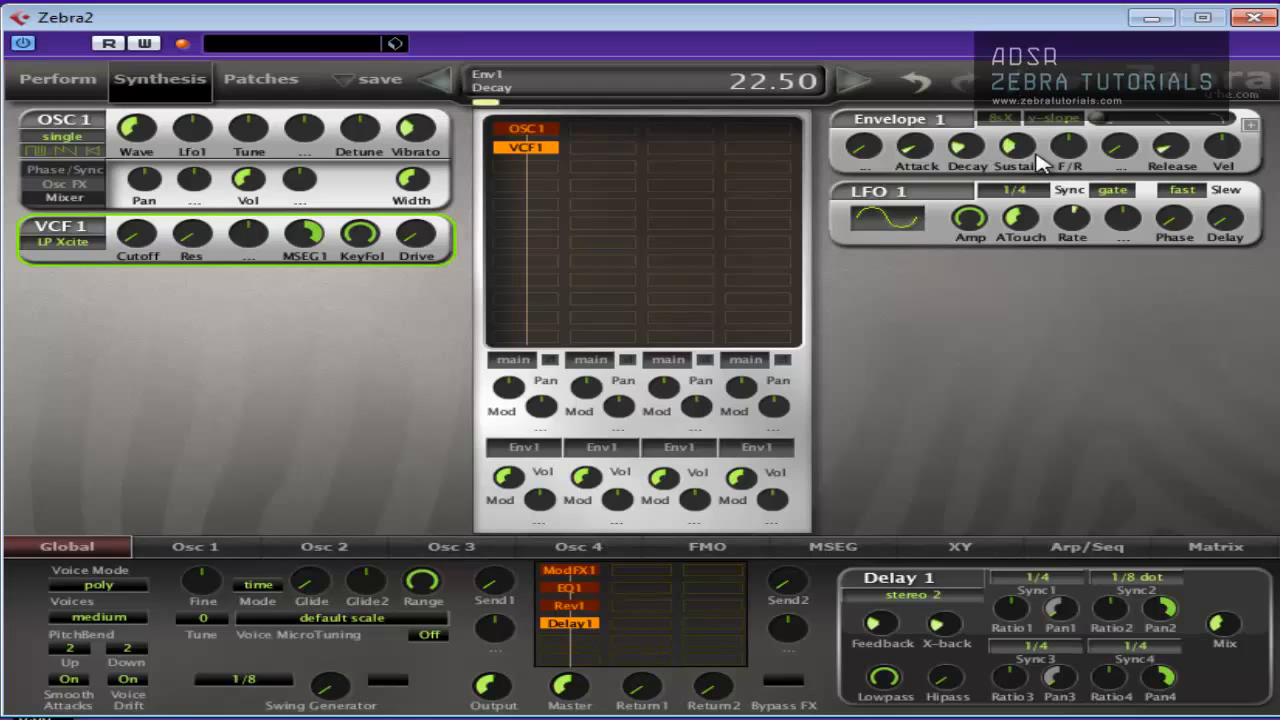
drag(1015, 148, 1015, 130)
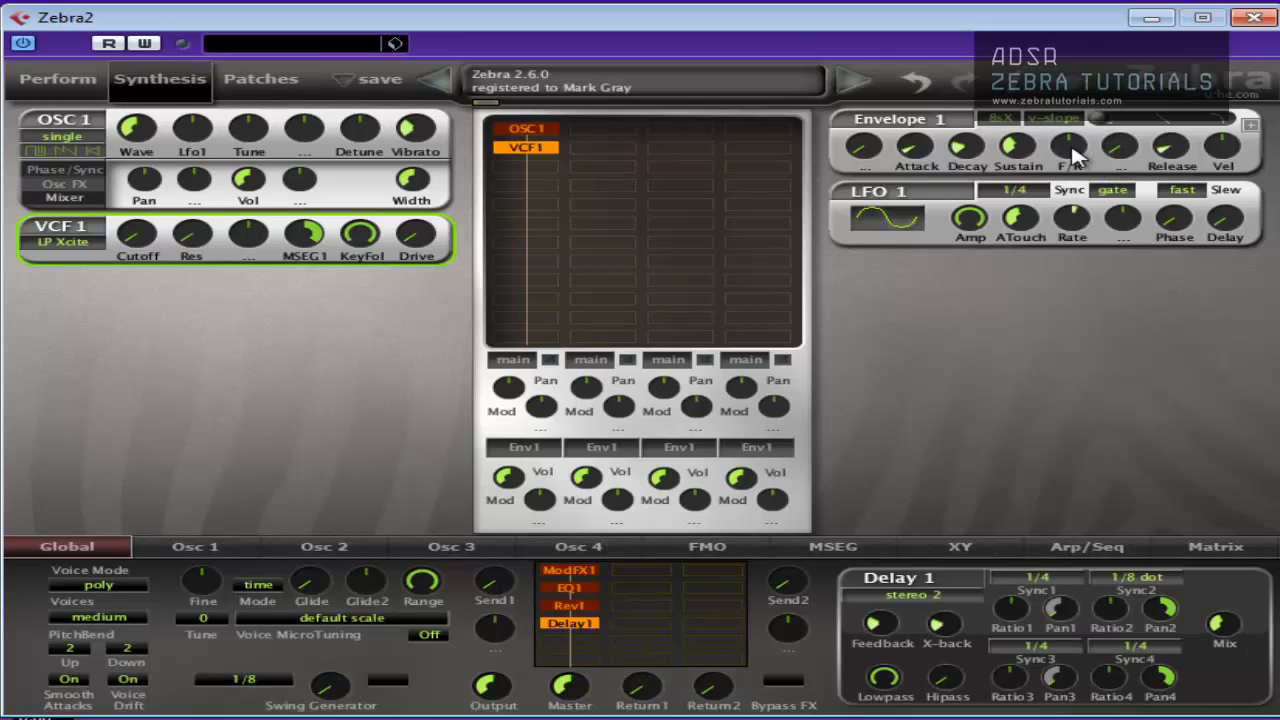
drag(1070, 147, 1070, 167)
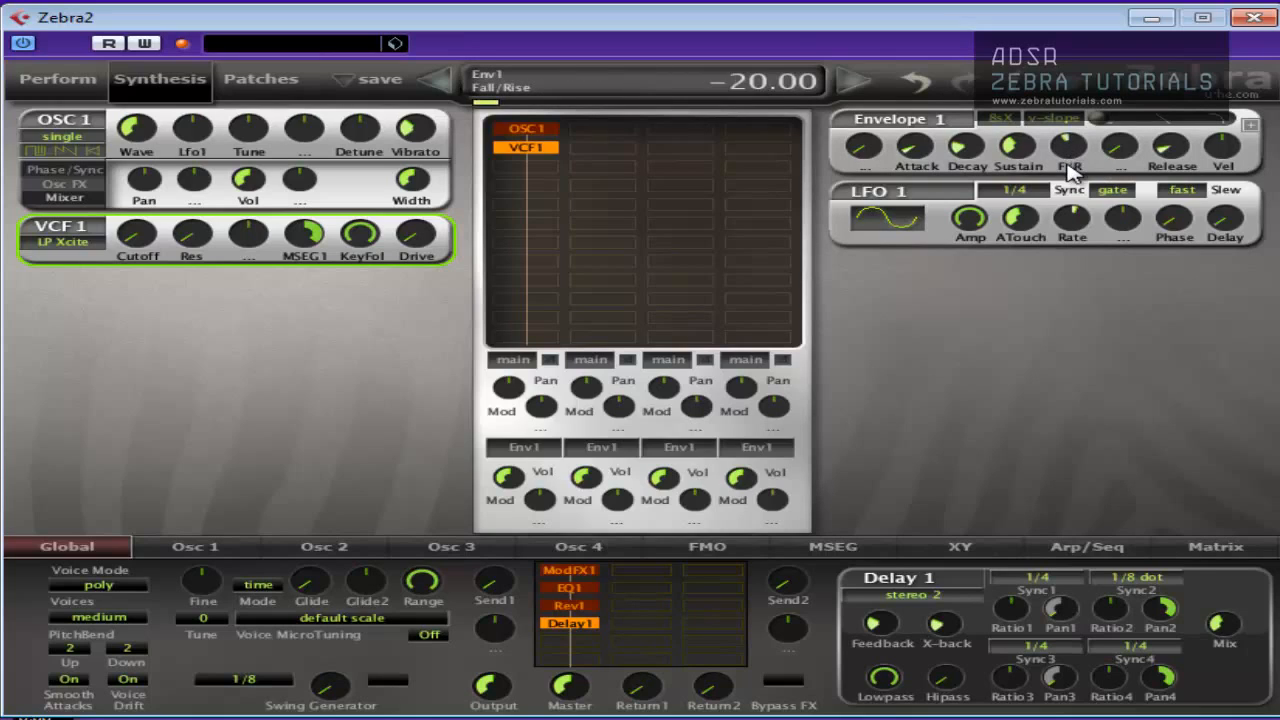
drag(1068, 150, 1068, 215)
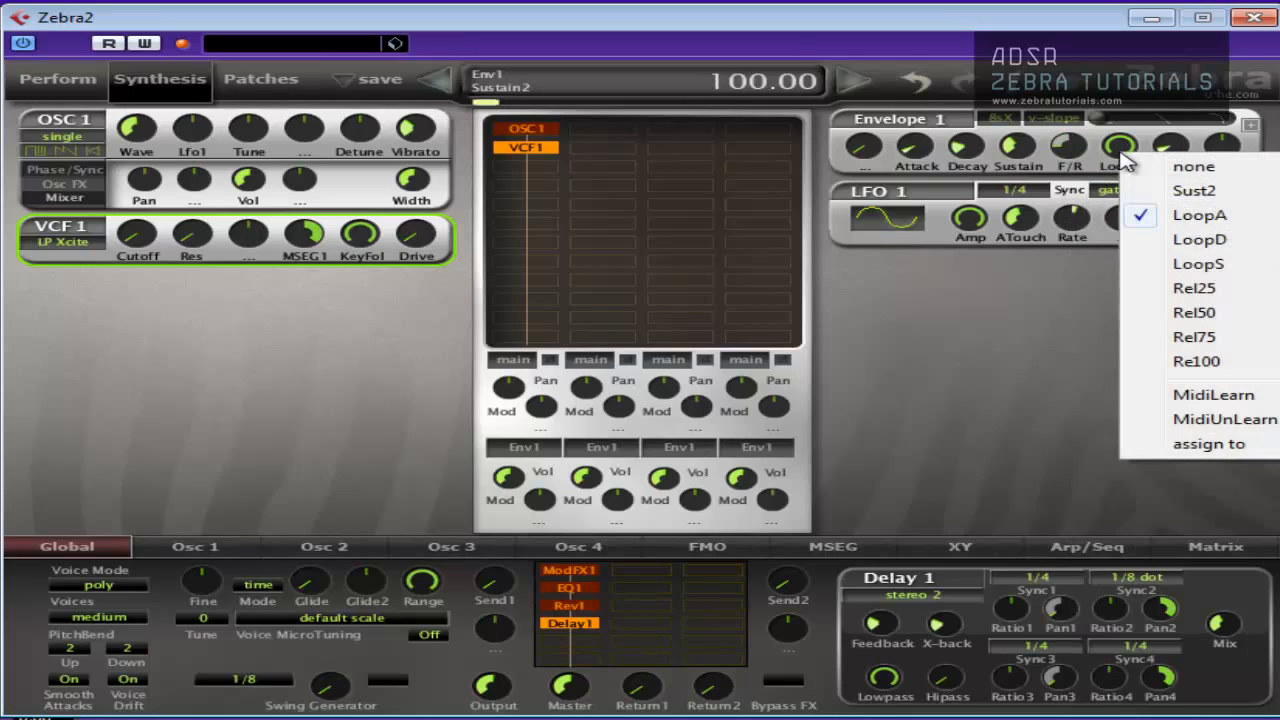
- Check the envelope knob's mode, set fall/rise to +12, and restore down the Zebra2 window
click(1195, 190)
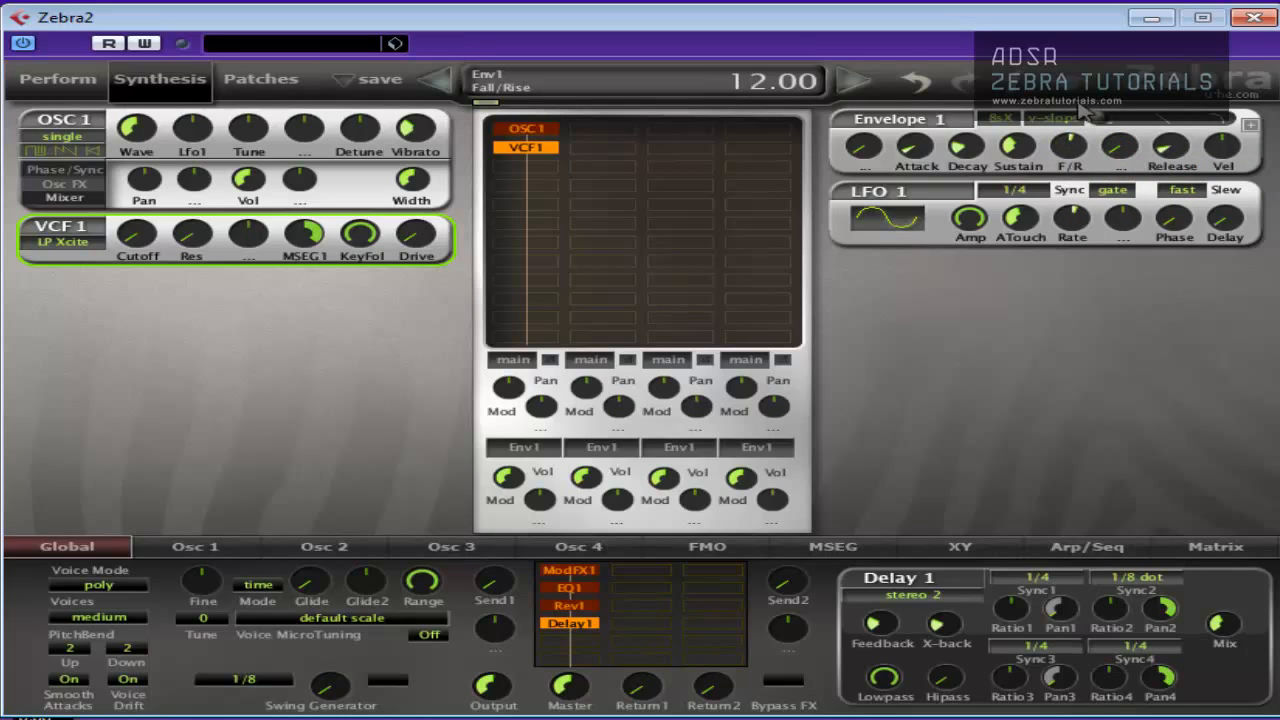
drag(1065, 145, 1090, 150)
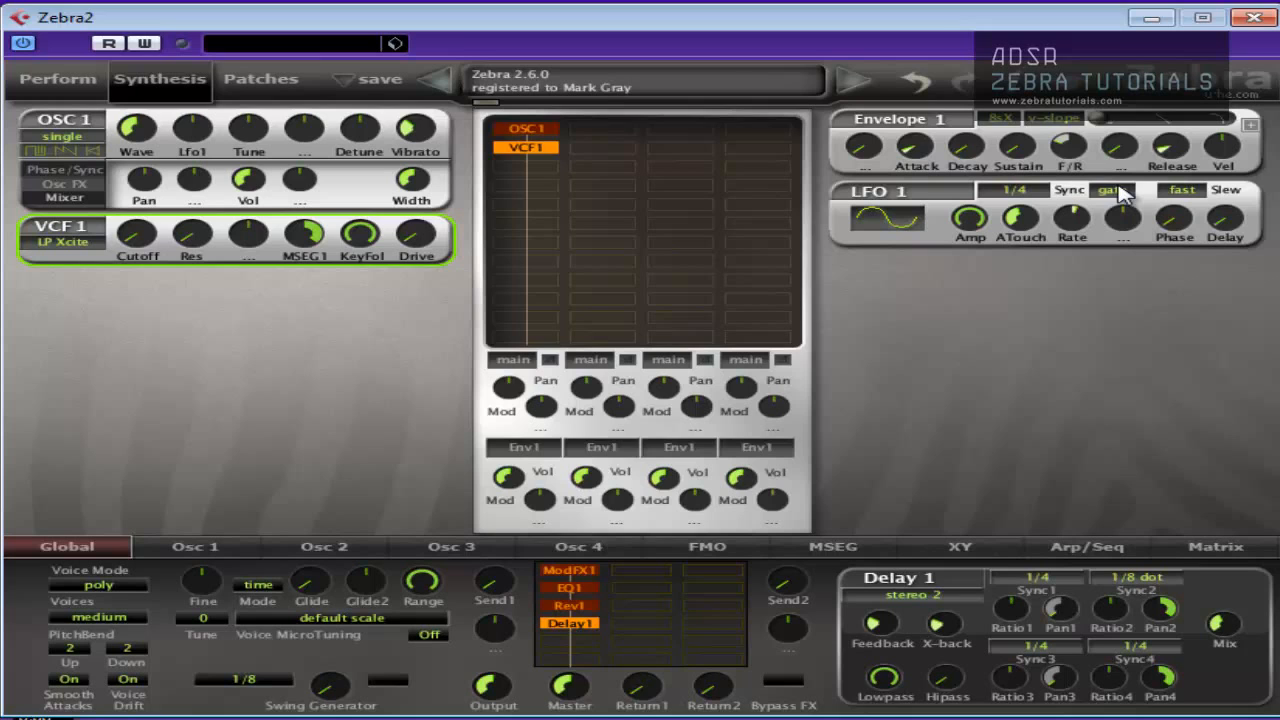
click(1112, 190)
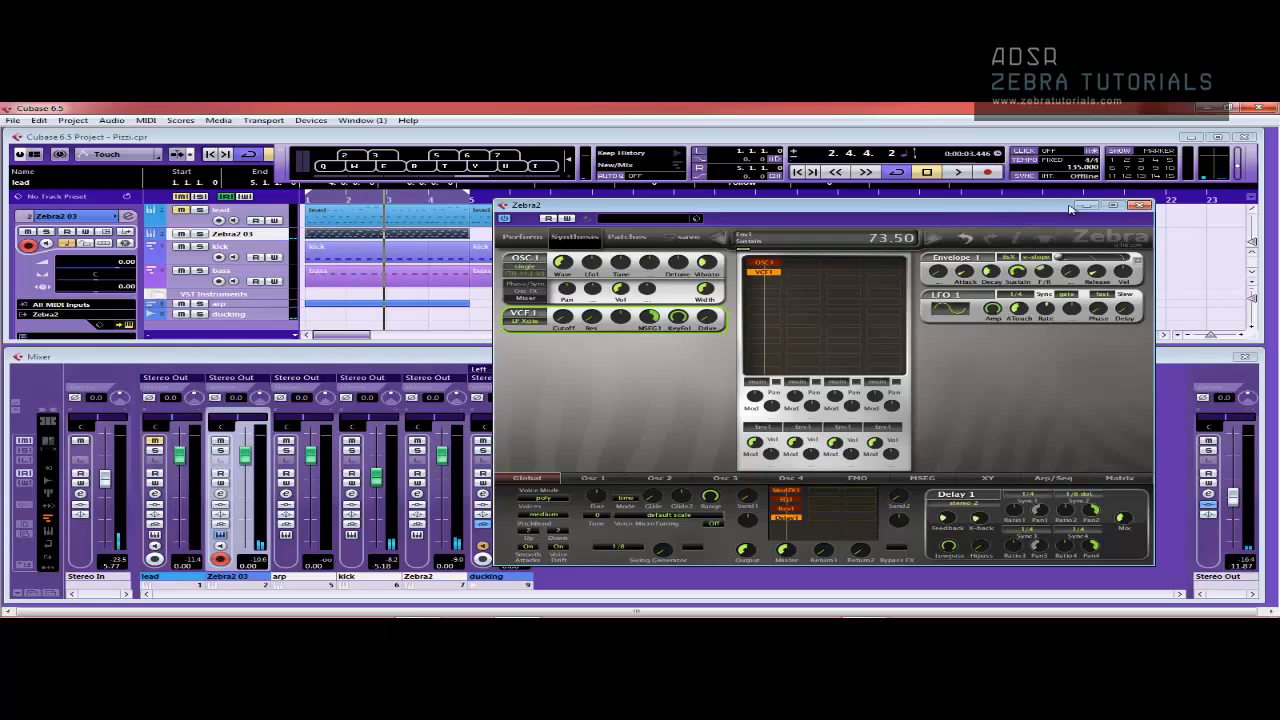
- Show the Zebra2 track's automation and browse the Zebra2 parameter list for Cutoff, Mix, Sustain lanes
click(1140, 205)
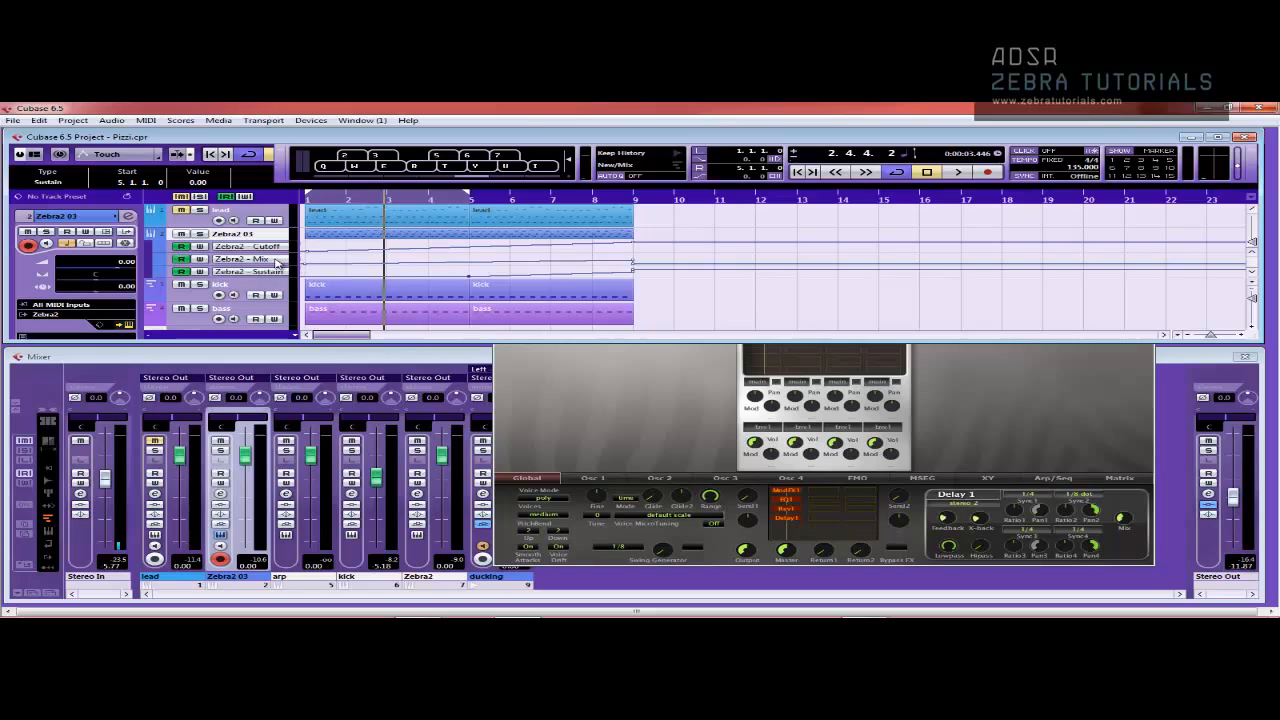
mouse_move(547, 364)
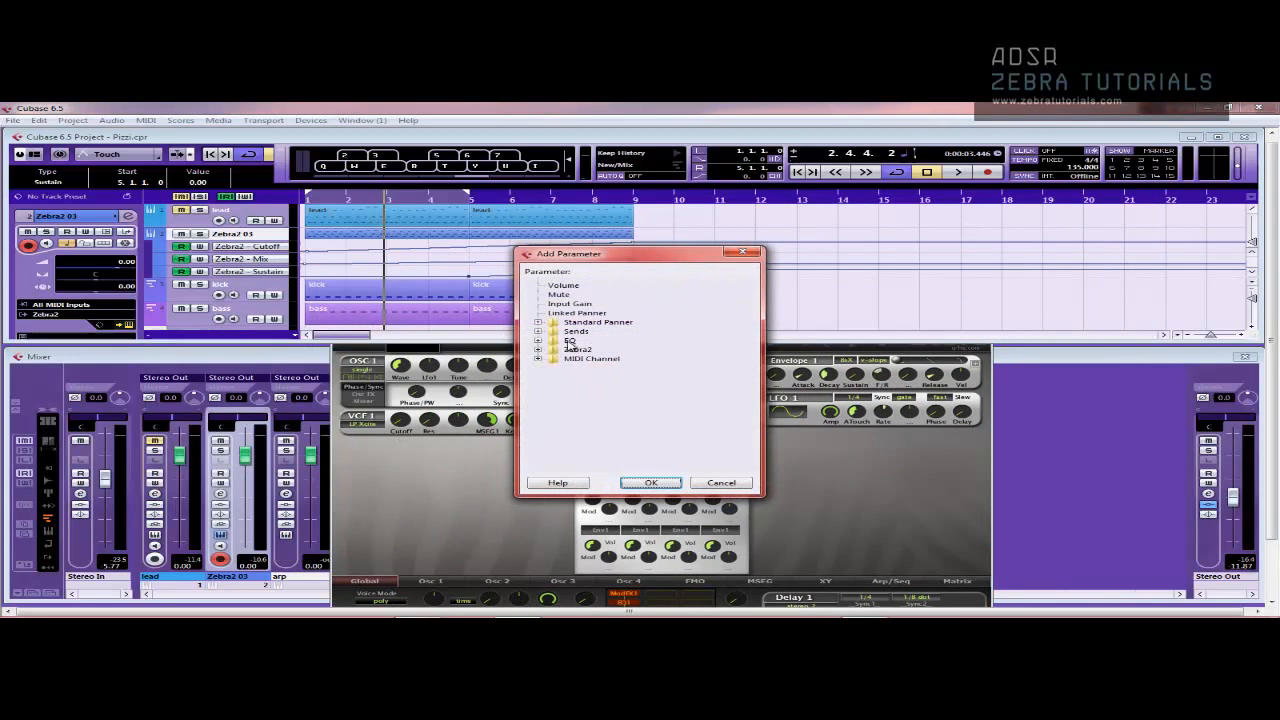
click(543, 349)
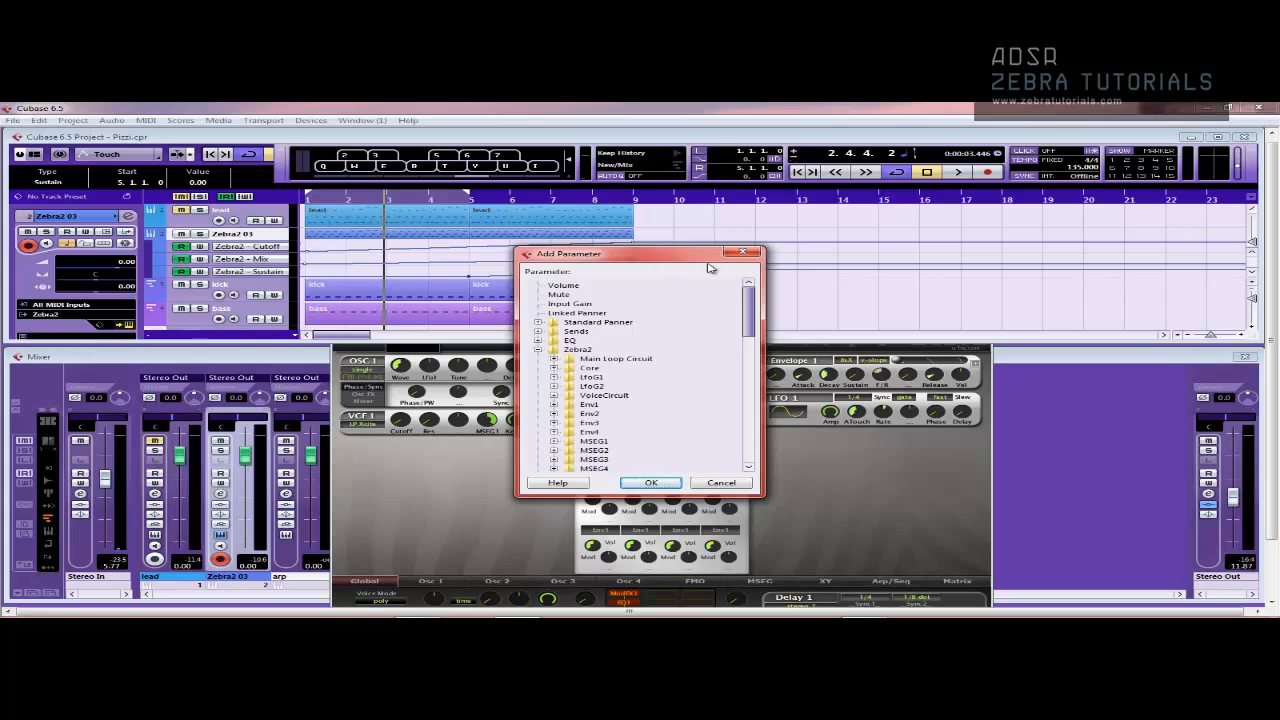
click(720, 482)
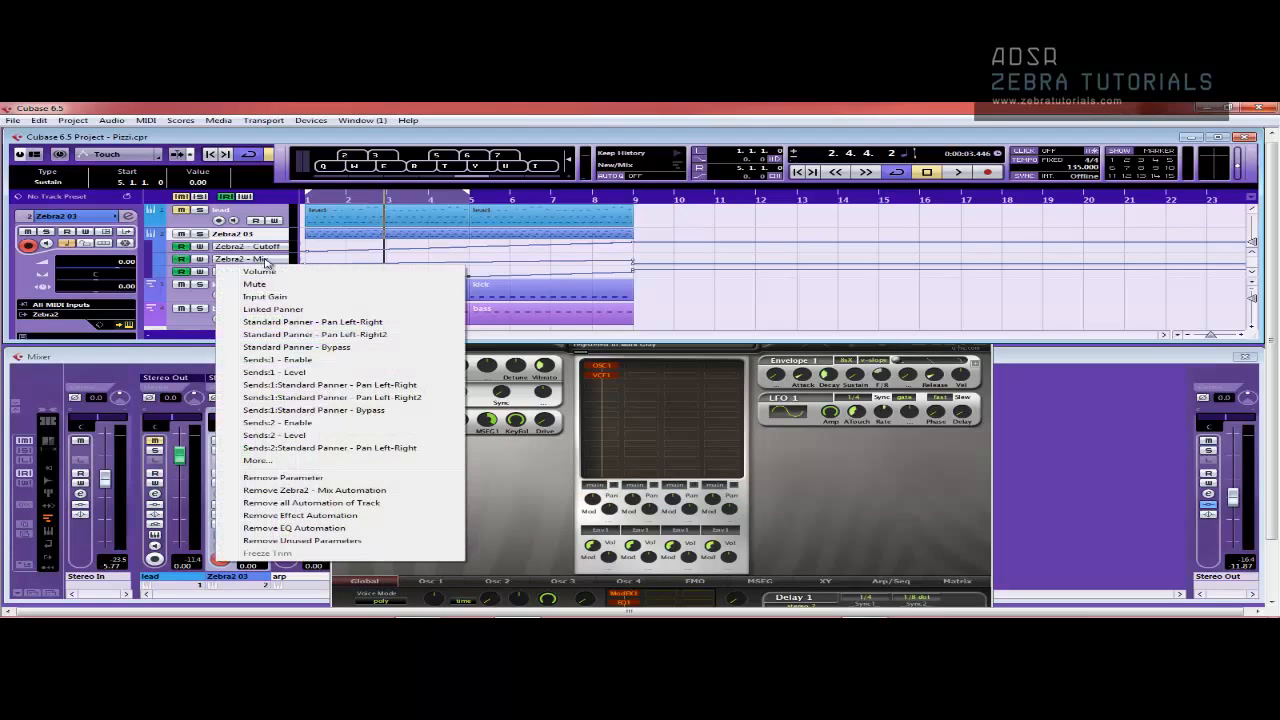
click(256, 460)
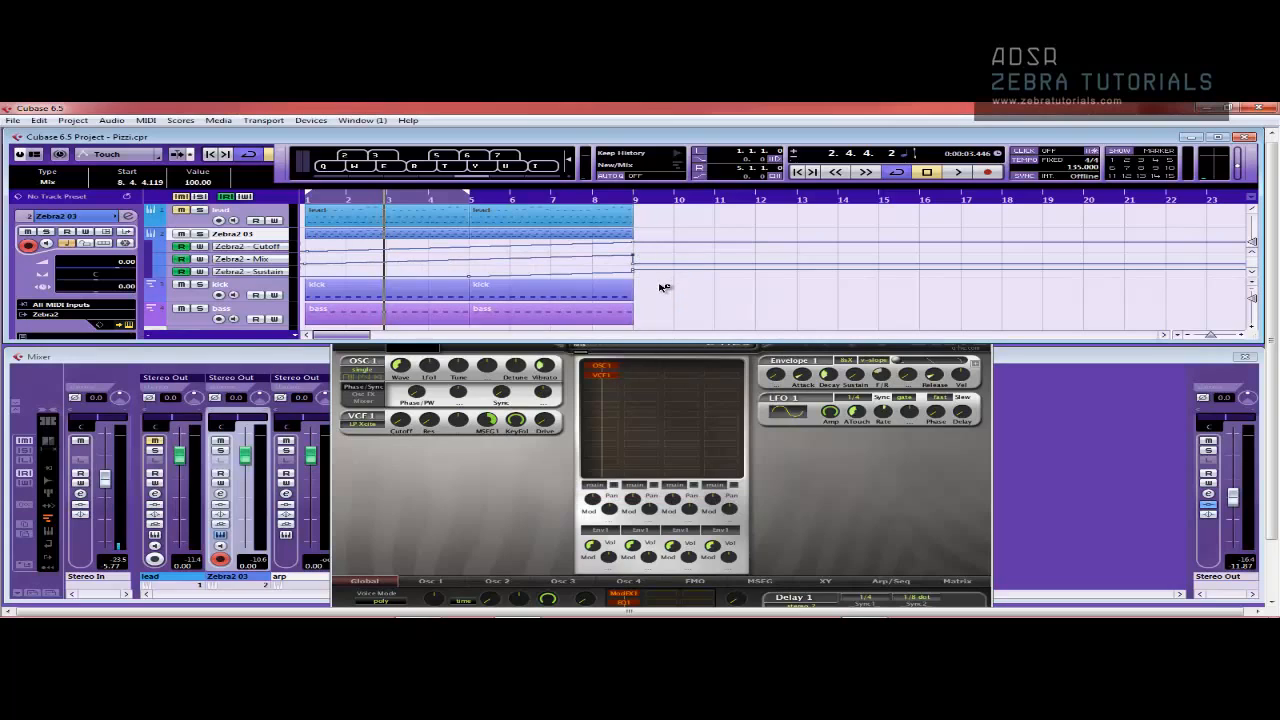
mouse_move(473, 280)
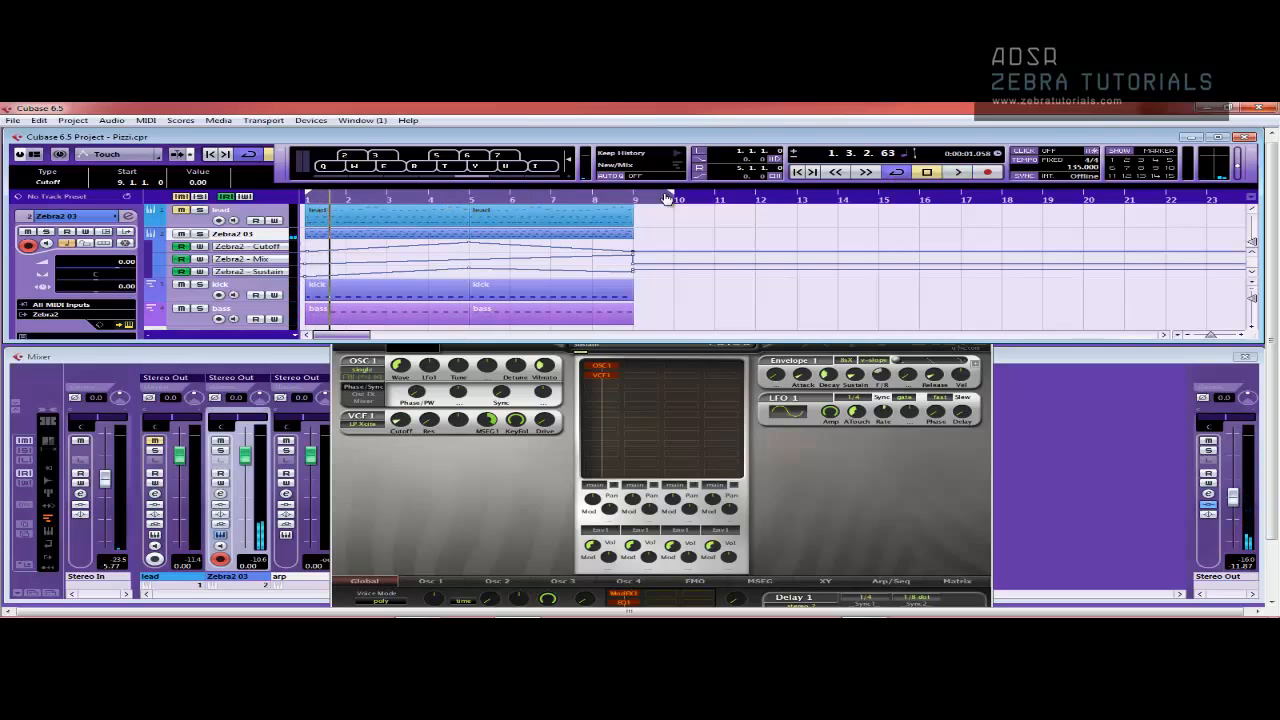
- Add a fourth automation lane assigned to Zebra2's Rev1 Wet parameter
click(957, 171)
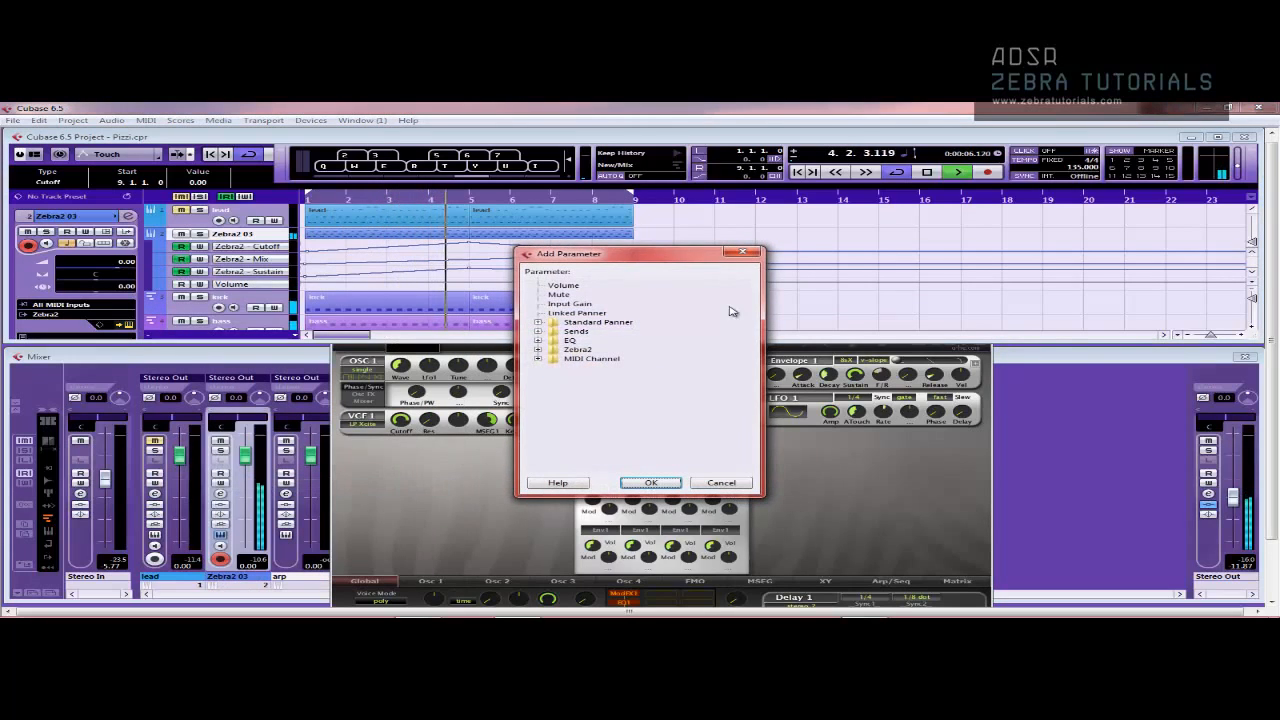
click(546, 349)
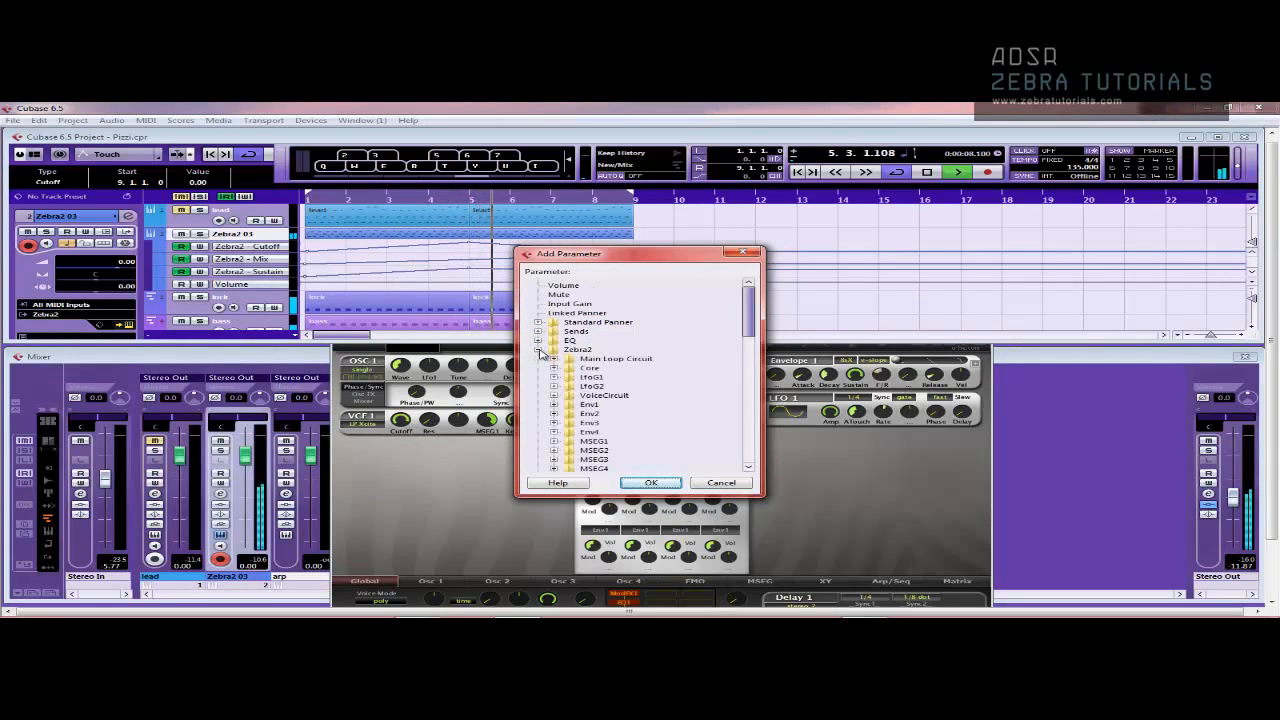
scroll(down, 3)
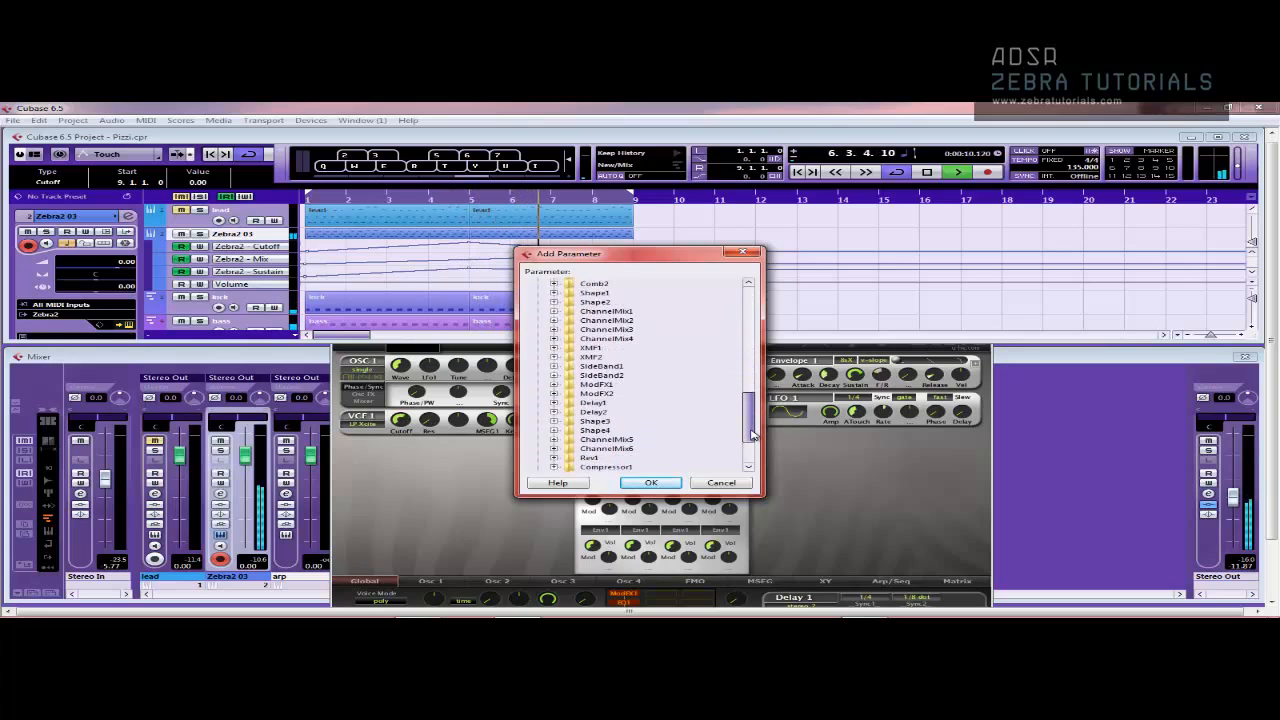
scroll(down, 3)
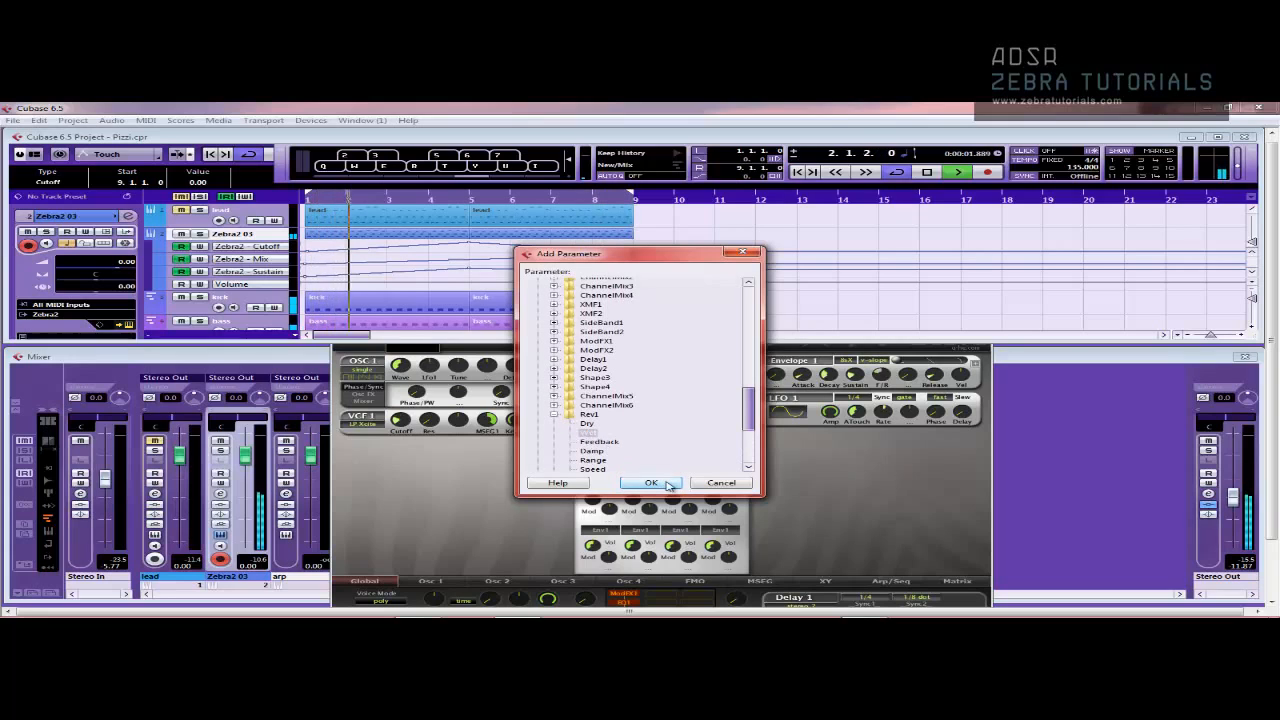
click(651, 482)
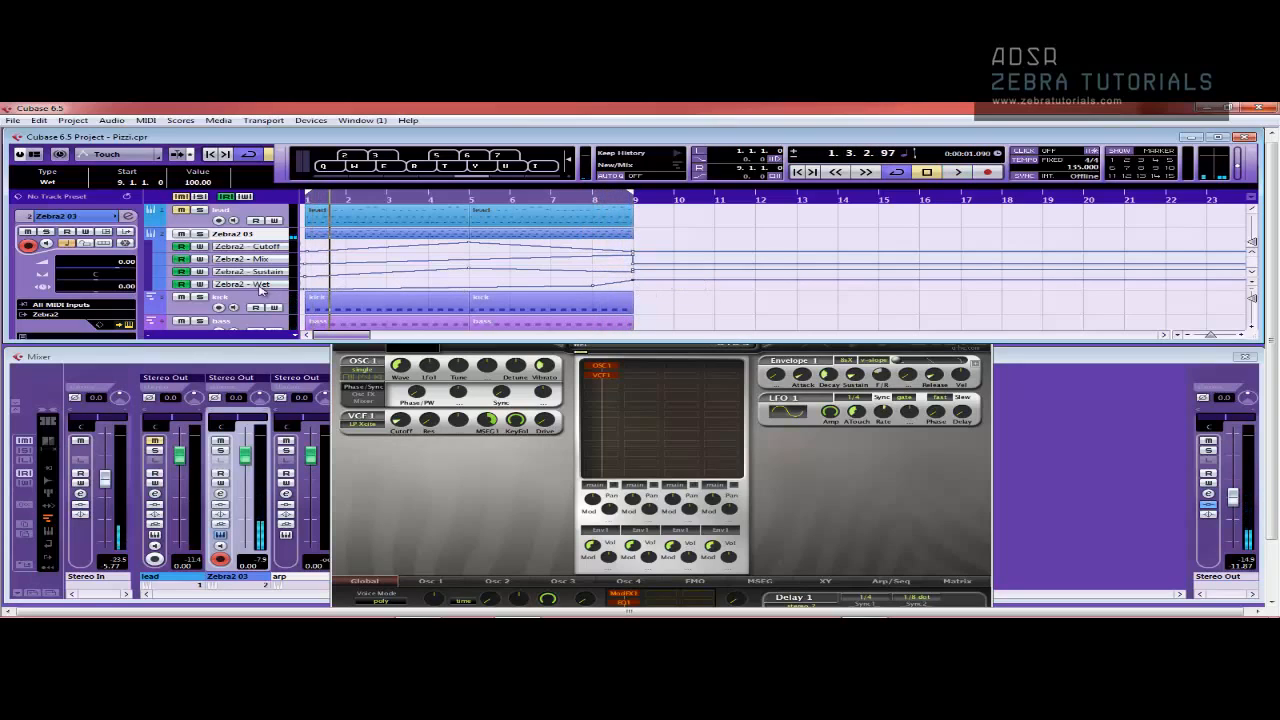
mouse_move(278, 292)
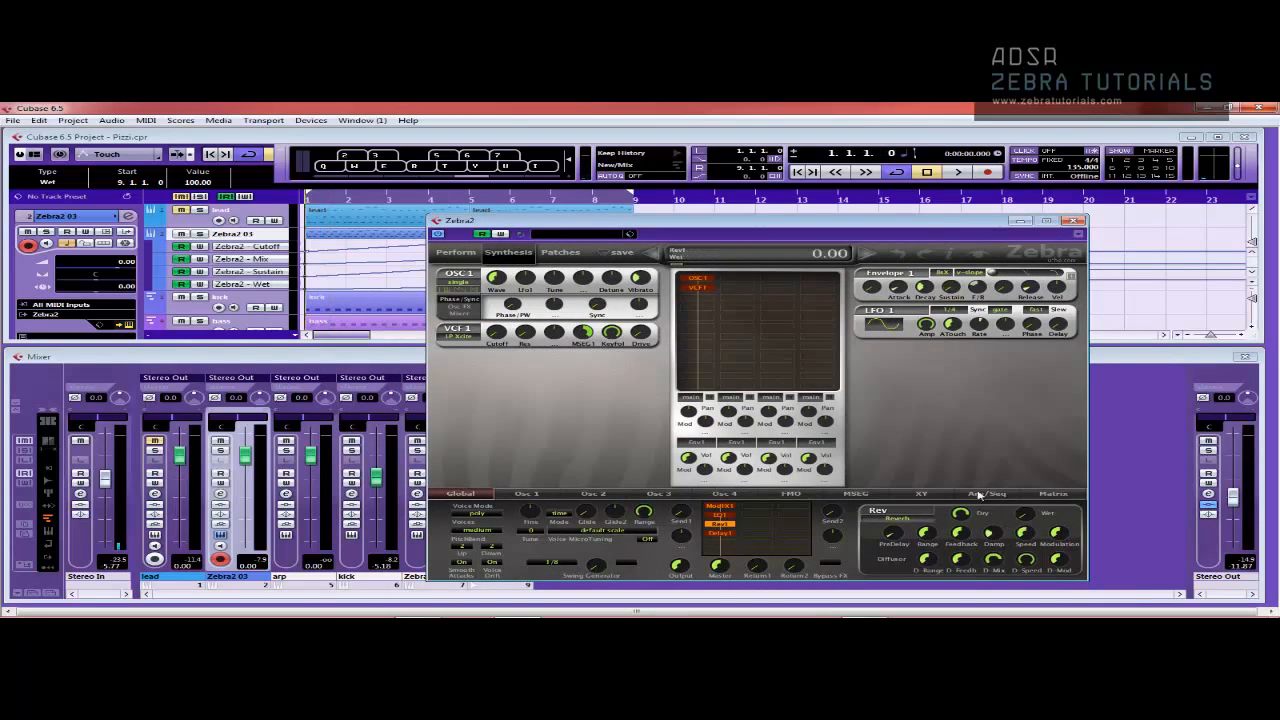
- Switch Zebra2's effect view to Delay 1, close the plugin window, and review the lanes
click(957, 172)
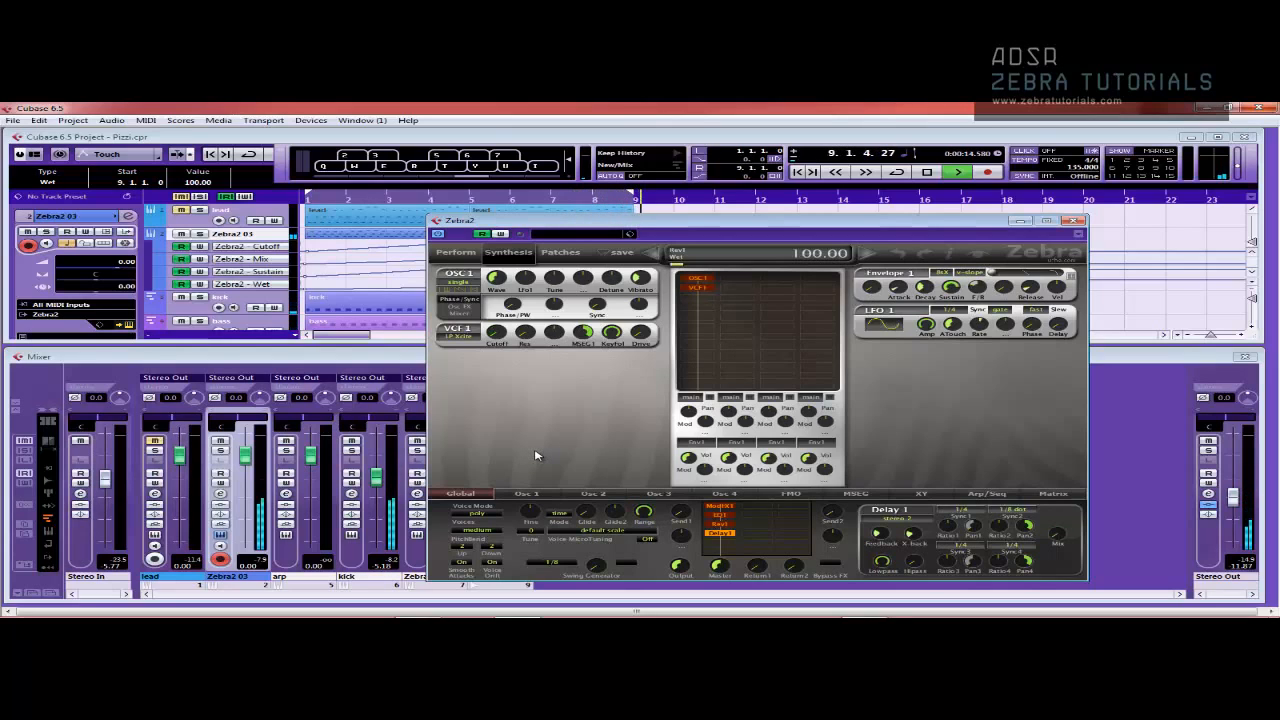
click(1073, 220)
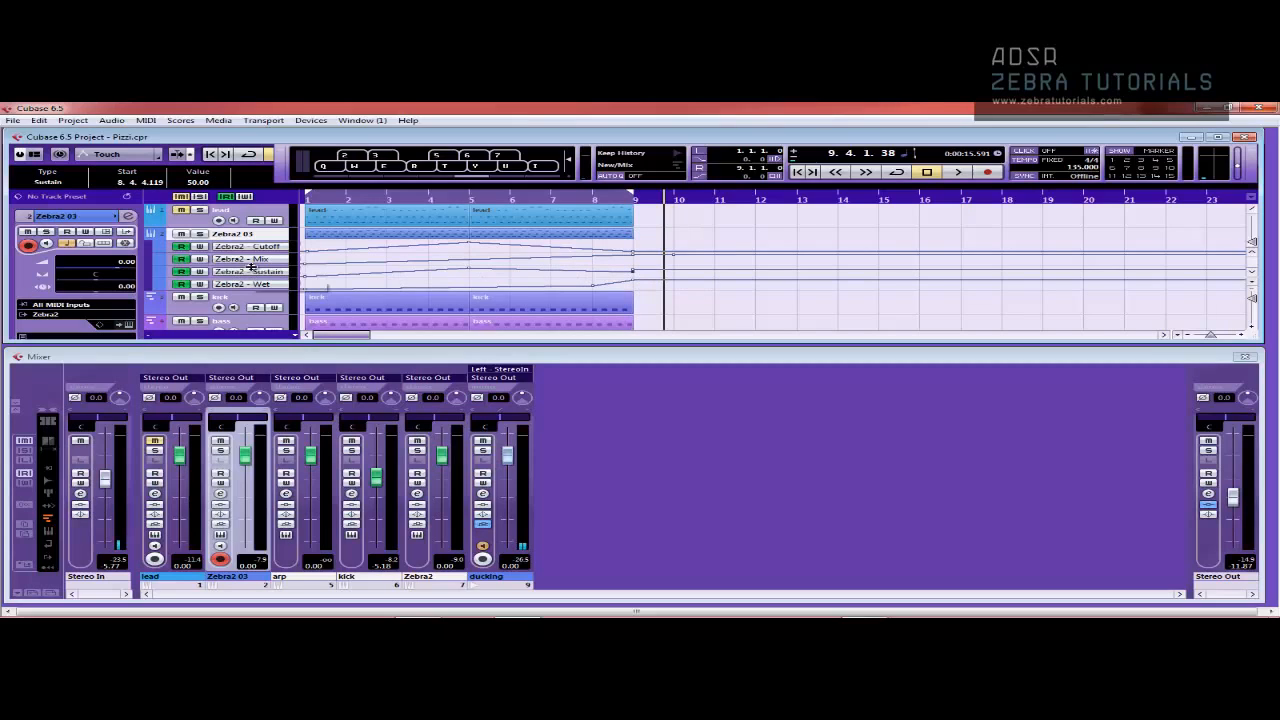
mouse_move(575, 272)
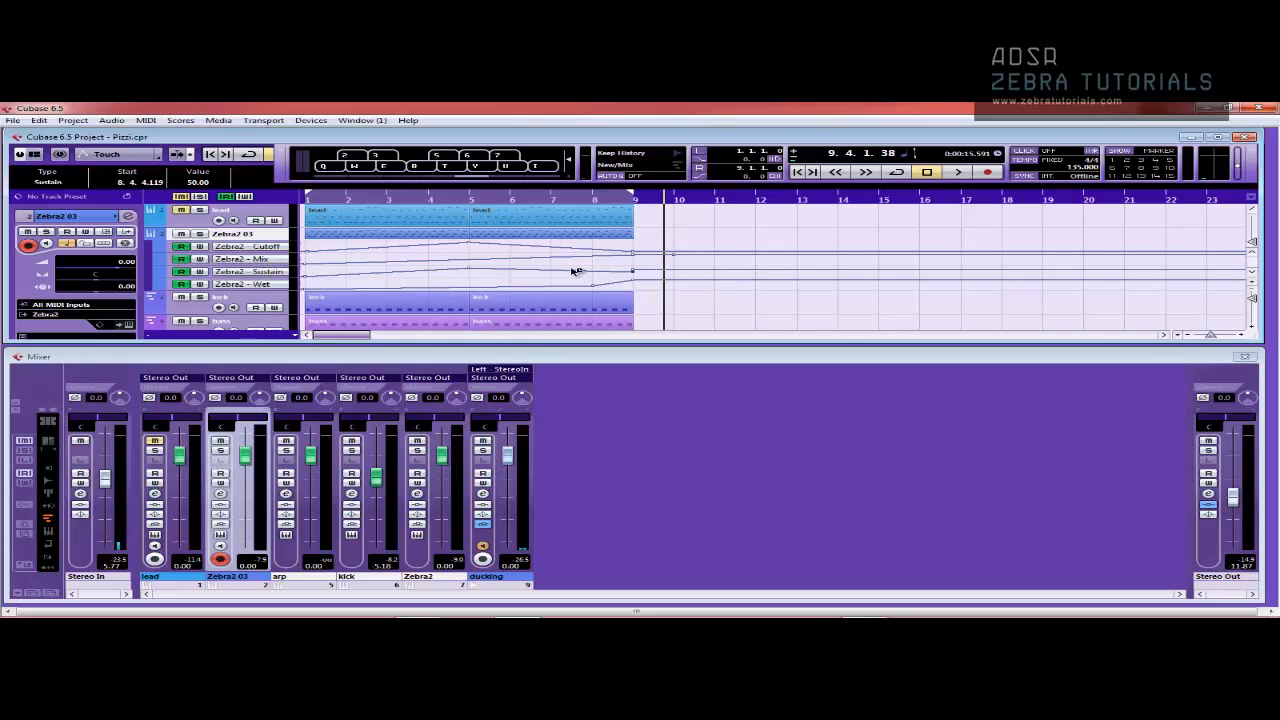
click(956, 171)
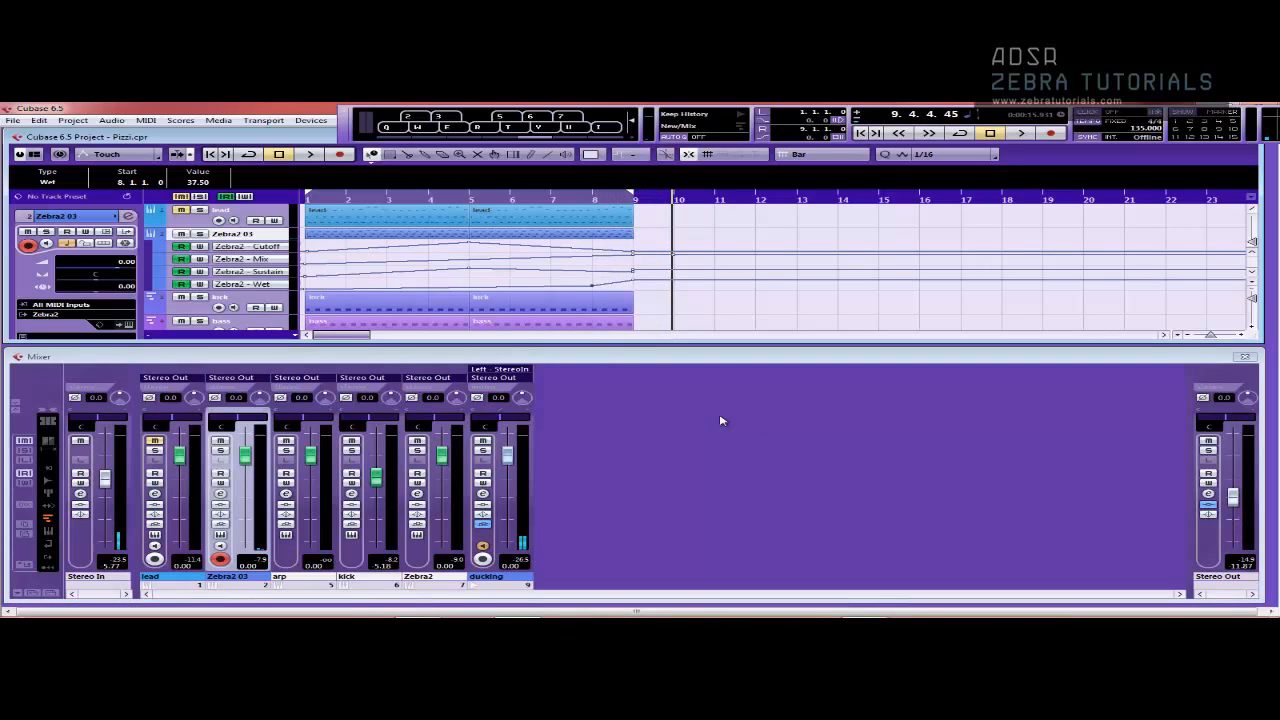
- Save the patch as the preset 'Trance Pizzi Pluck' with author MNG
click(128, 327)
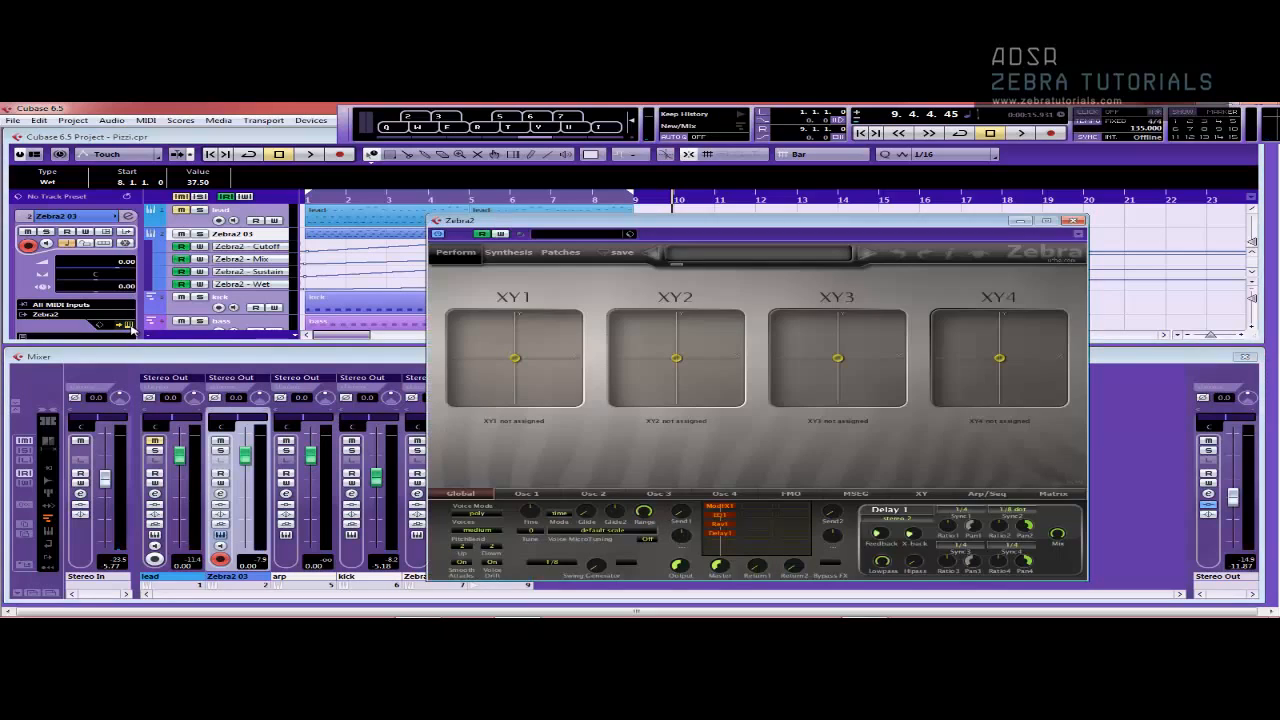
click(507, 252)
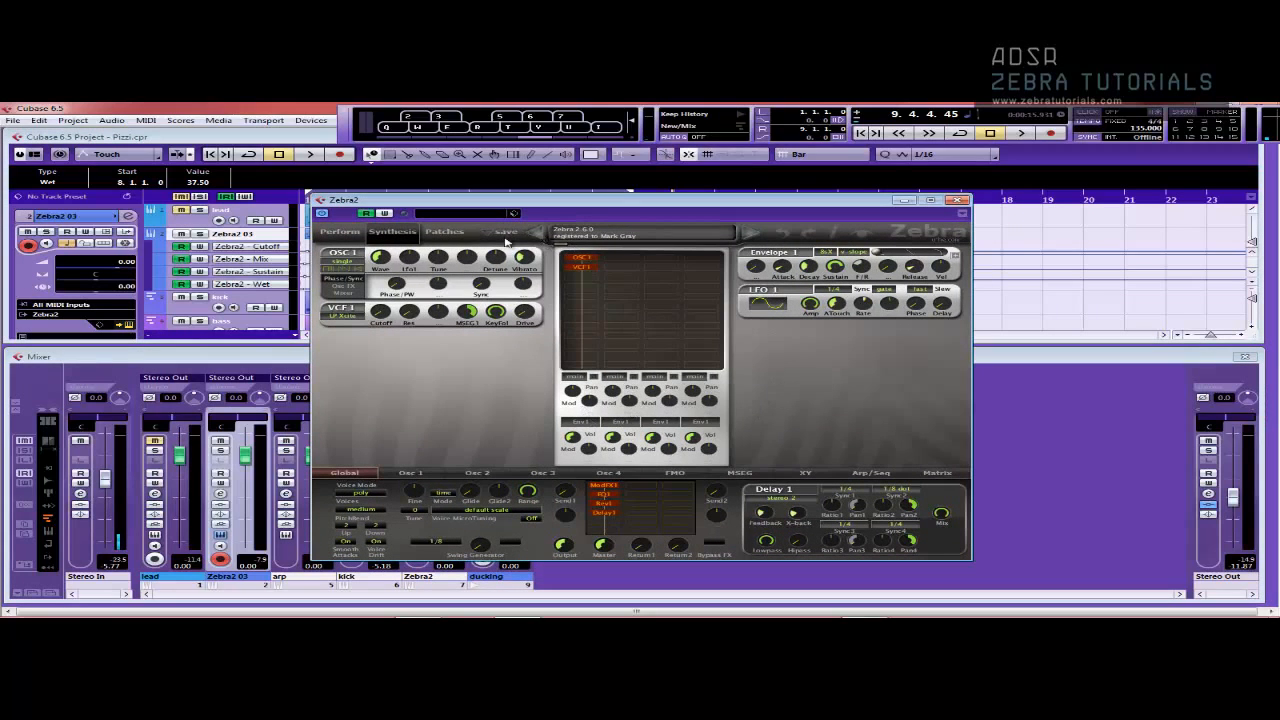
click(505, 231)
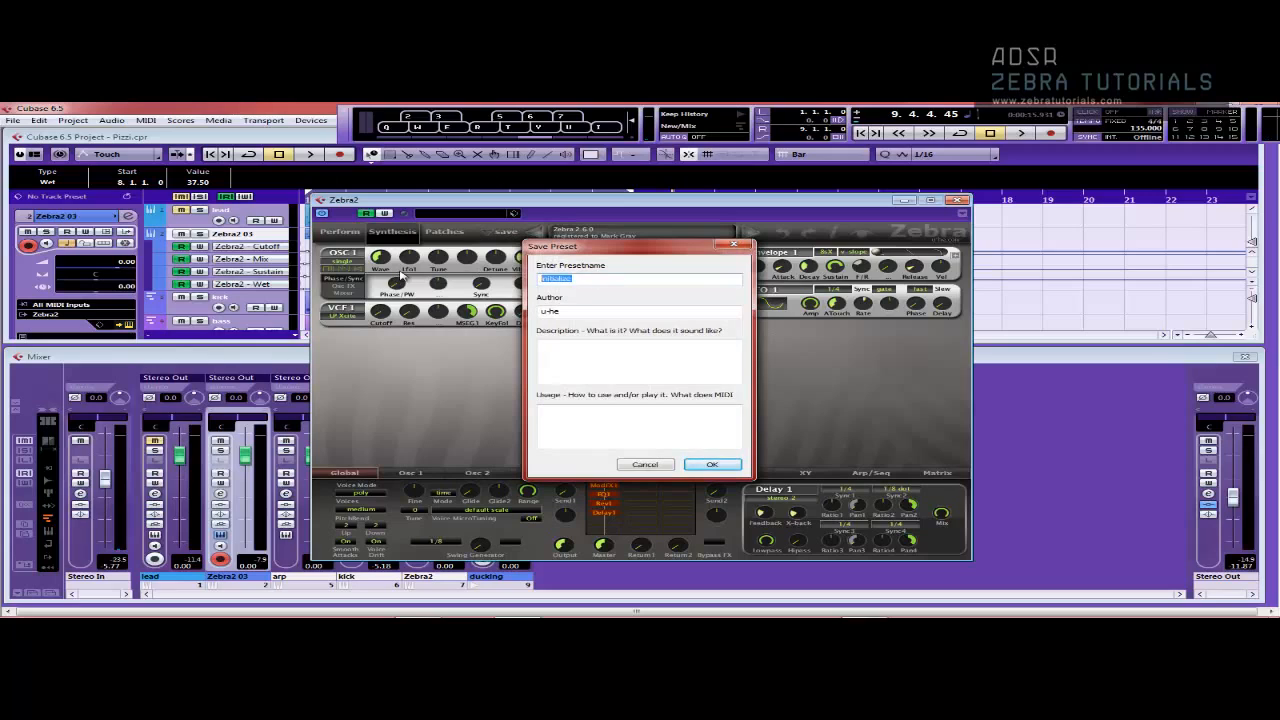
text(Trance Pl)
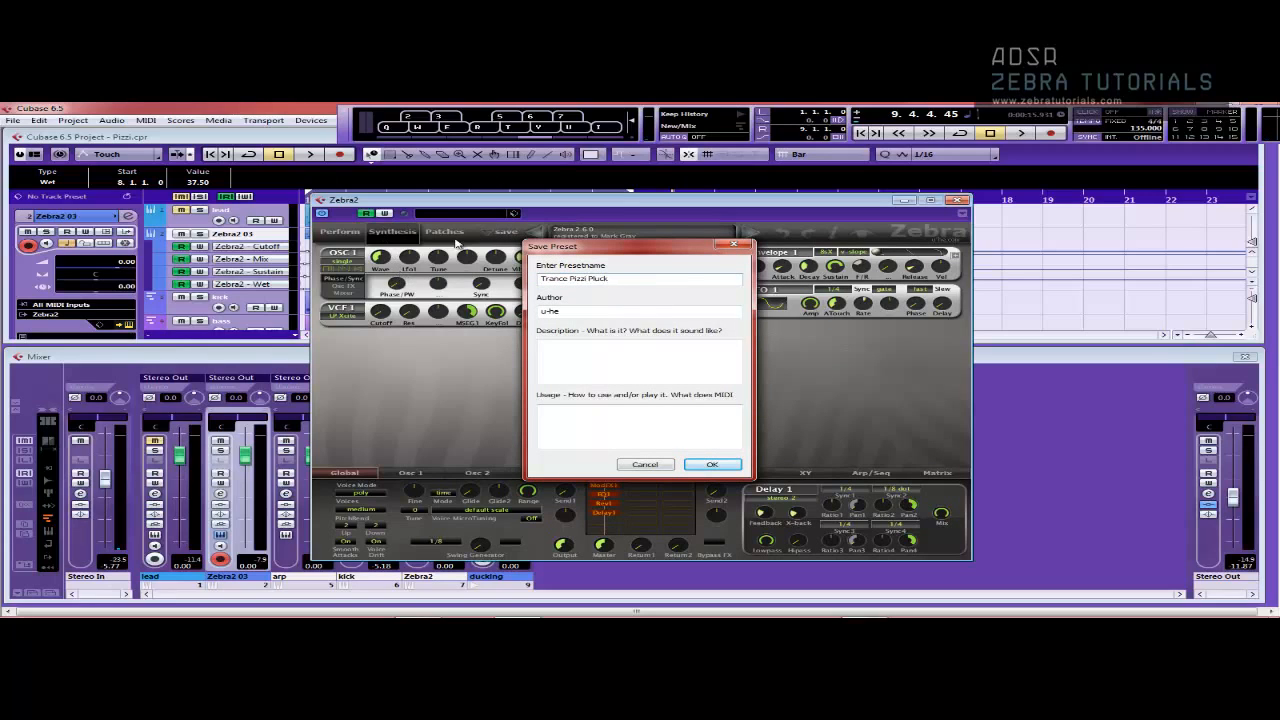
text(MNG)
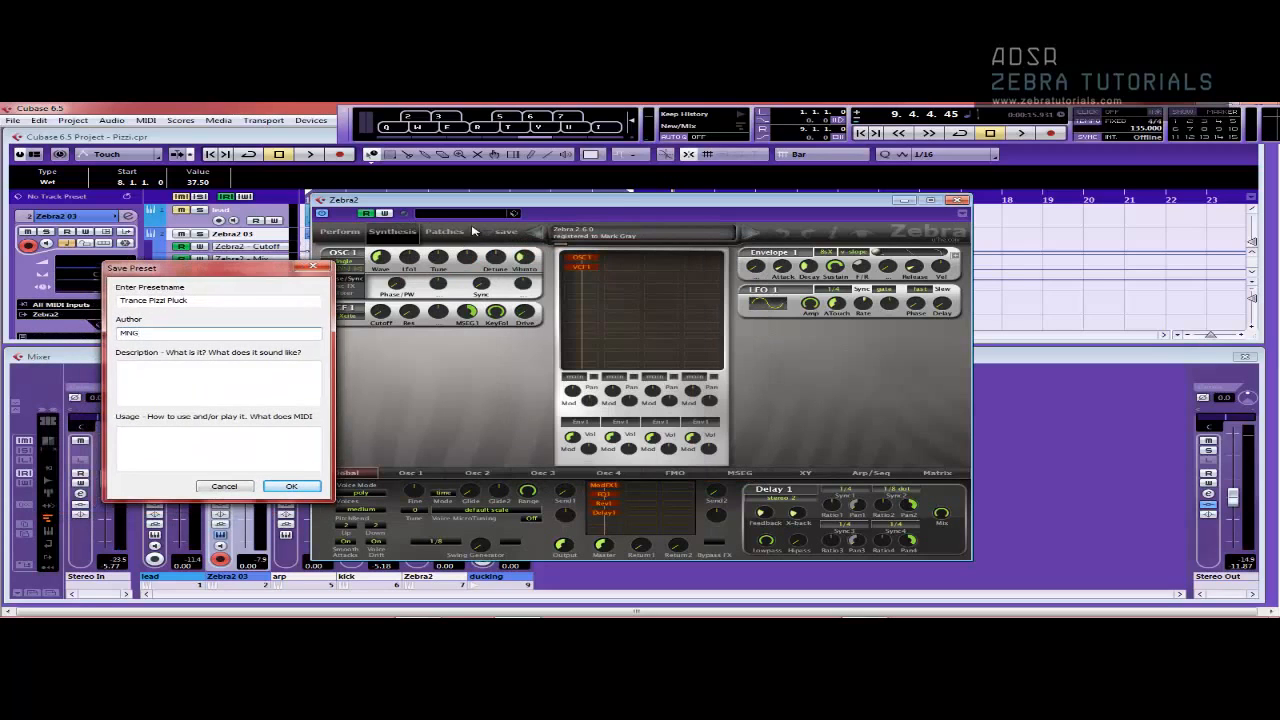
click(444, 231)
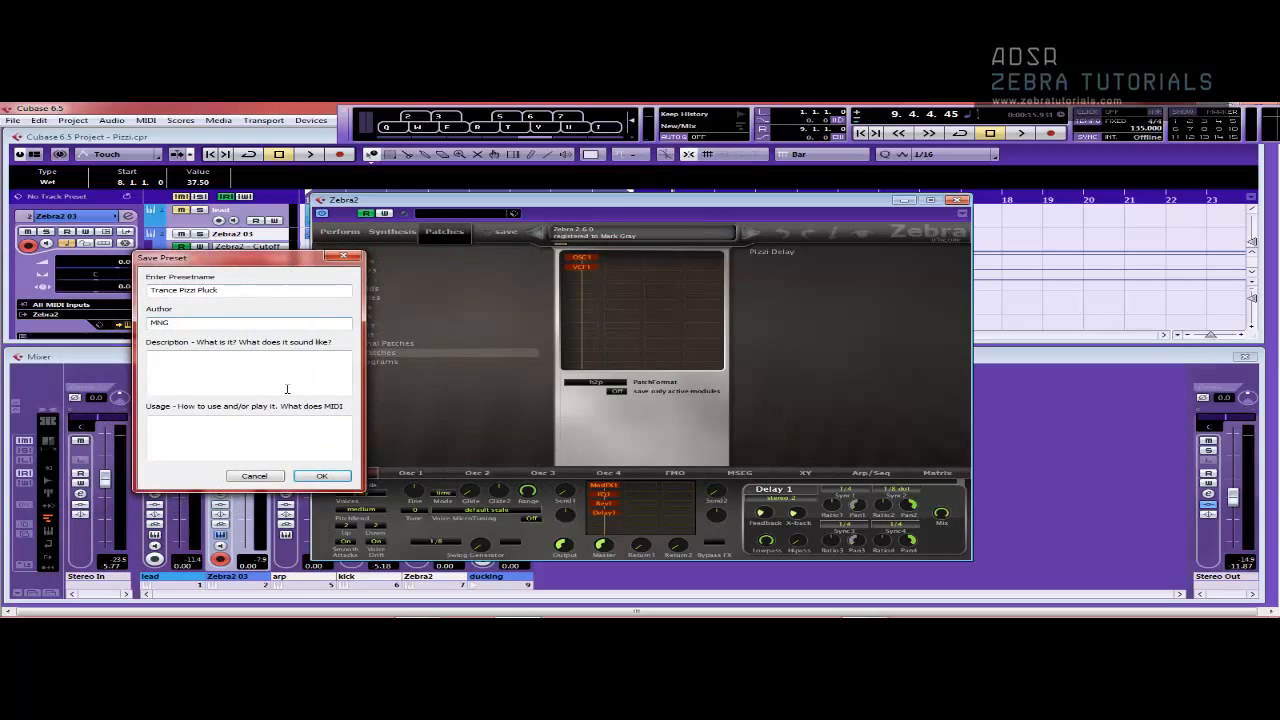
click(321, 475)
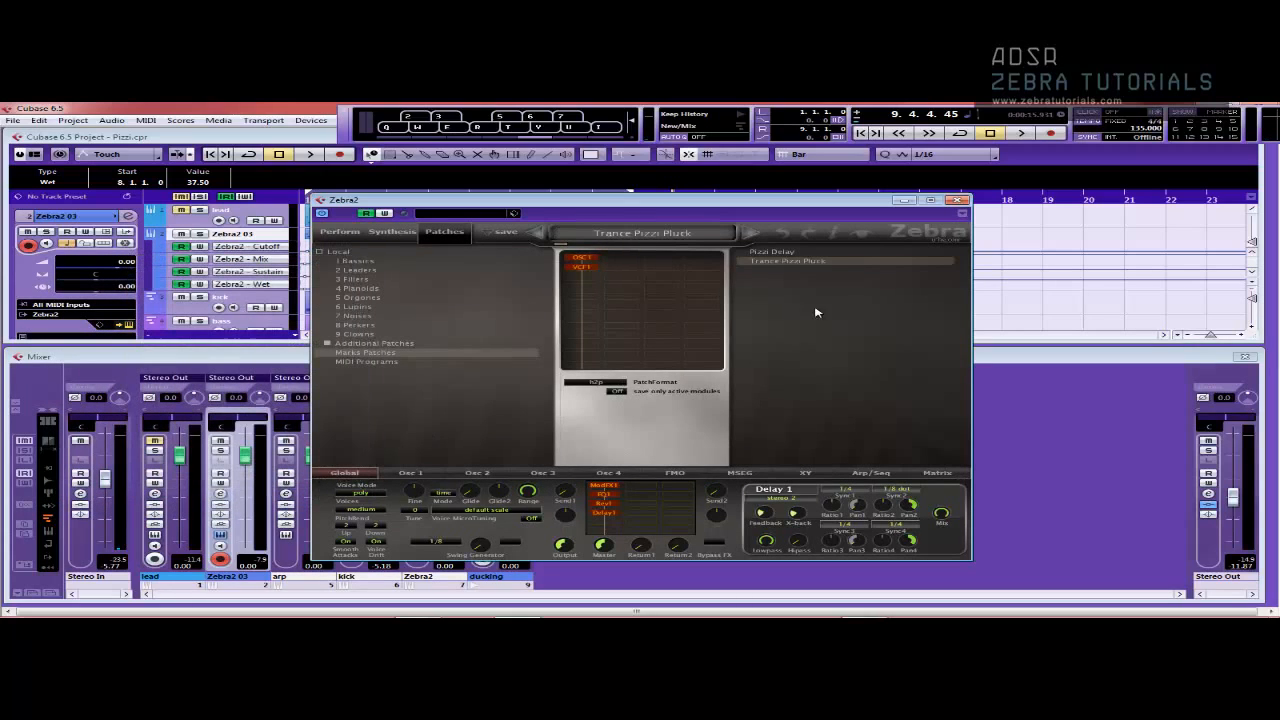